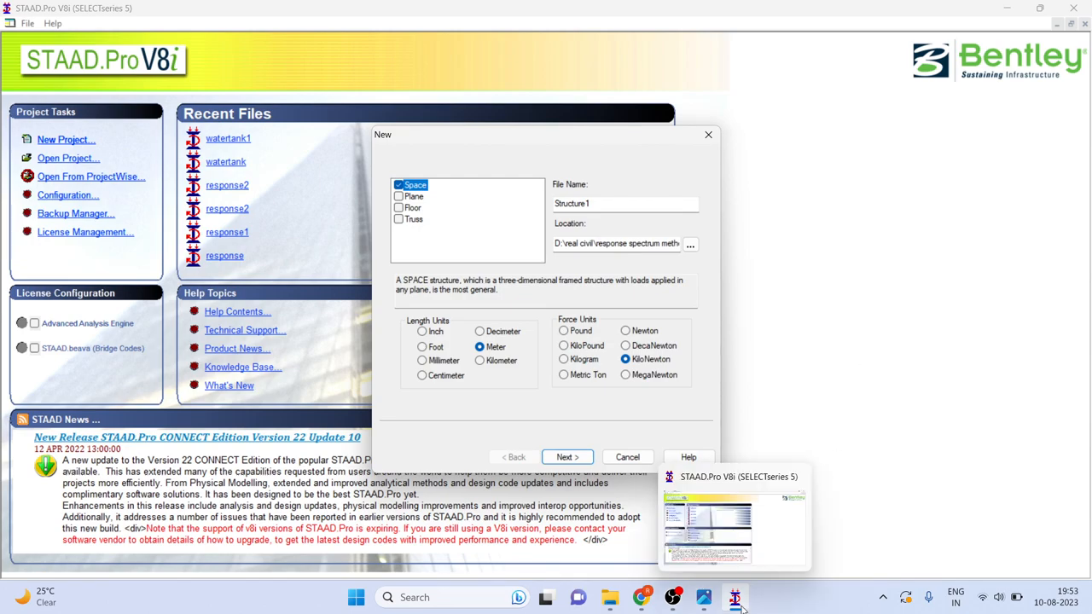
- Browse result.png, 1.png and 2.png, ending on the 10 kN frame diagram
click(703, 597)
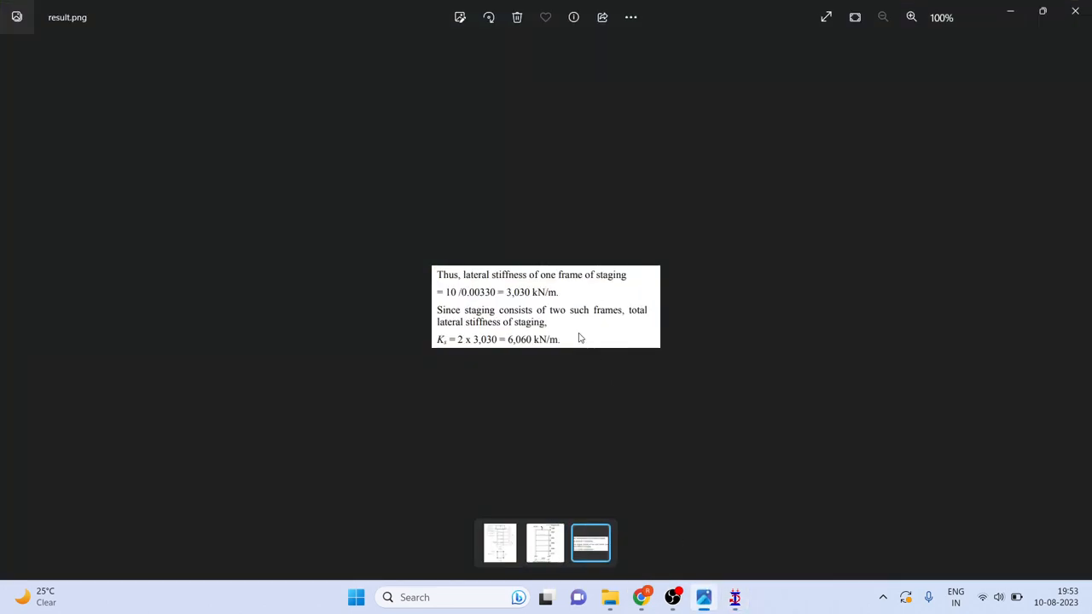
click(499, 543)
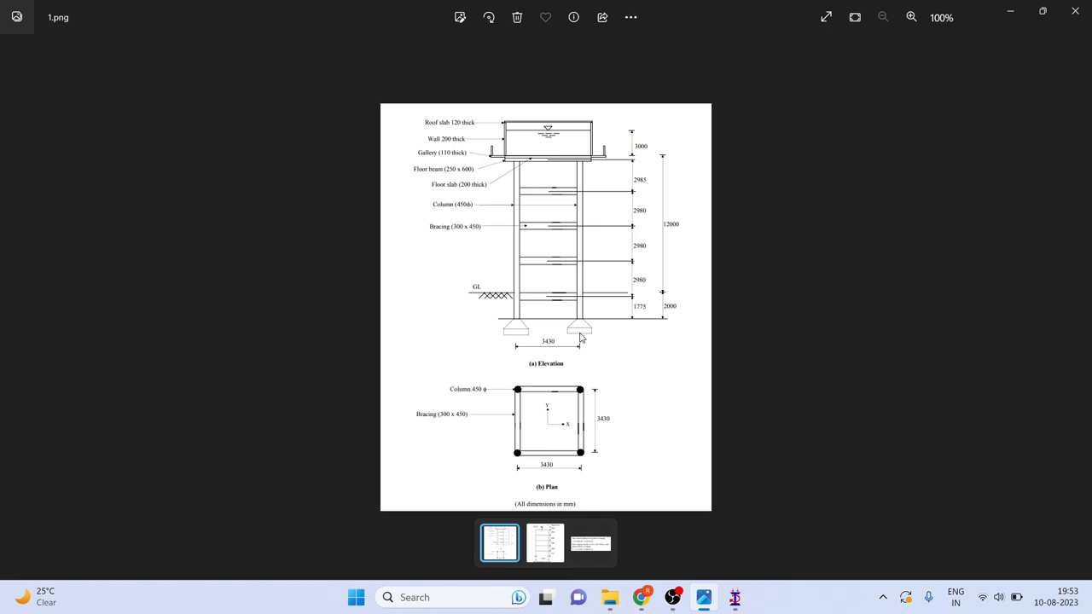
click(546, 543)
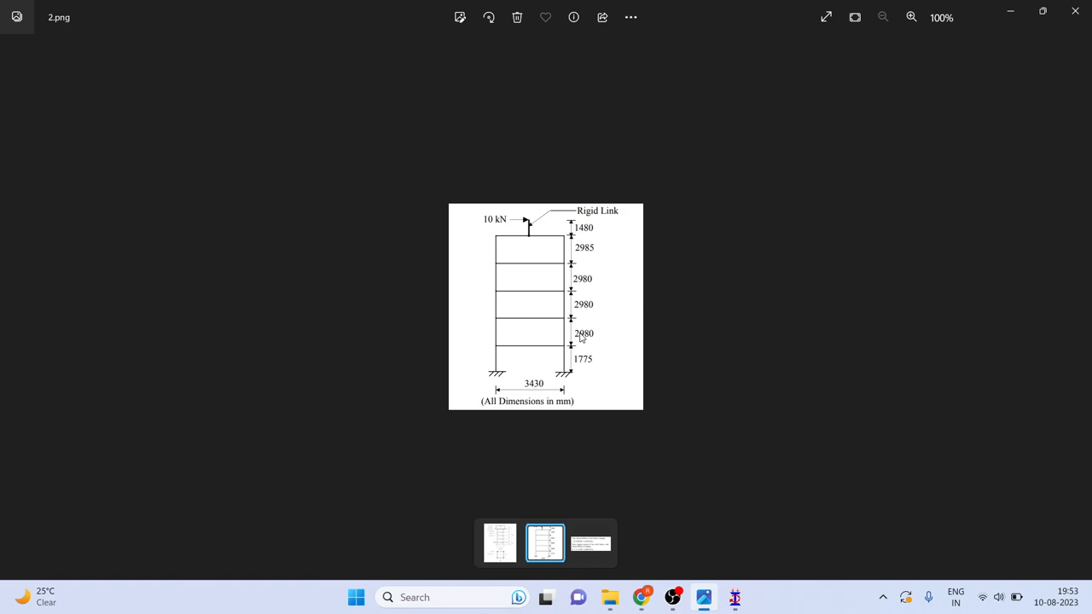
mouse_move(543, 273)
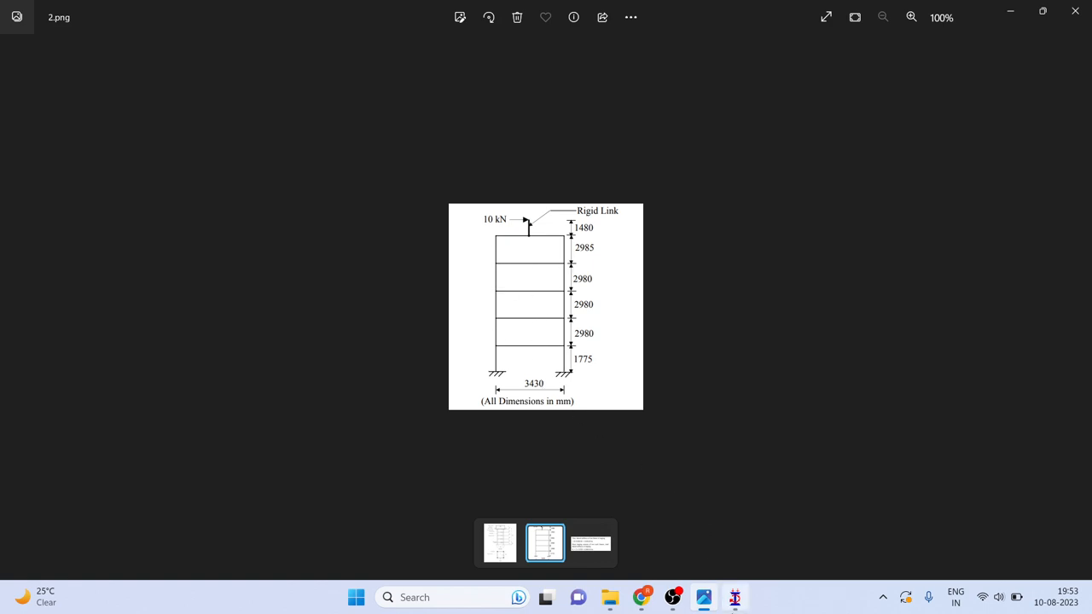
- Create plane structure Structure1021 in metres and kilonewtons, starting with Add Beam
click(735, 598)
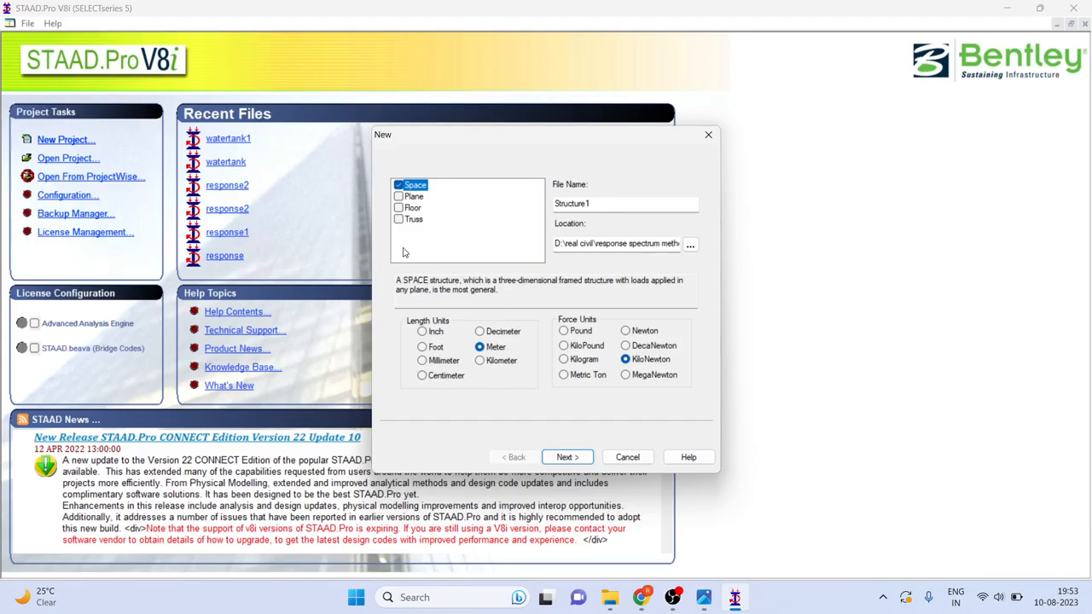
click(413, 196)
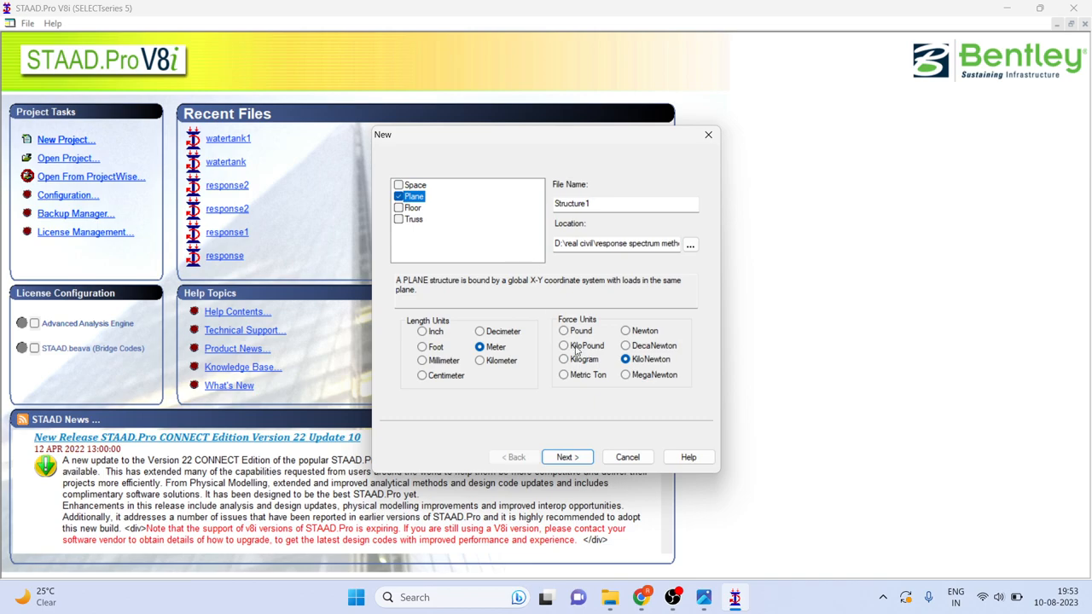
click(621, 203)
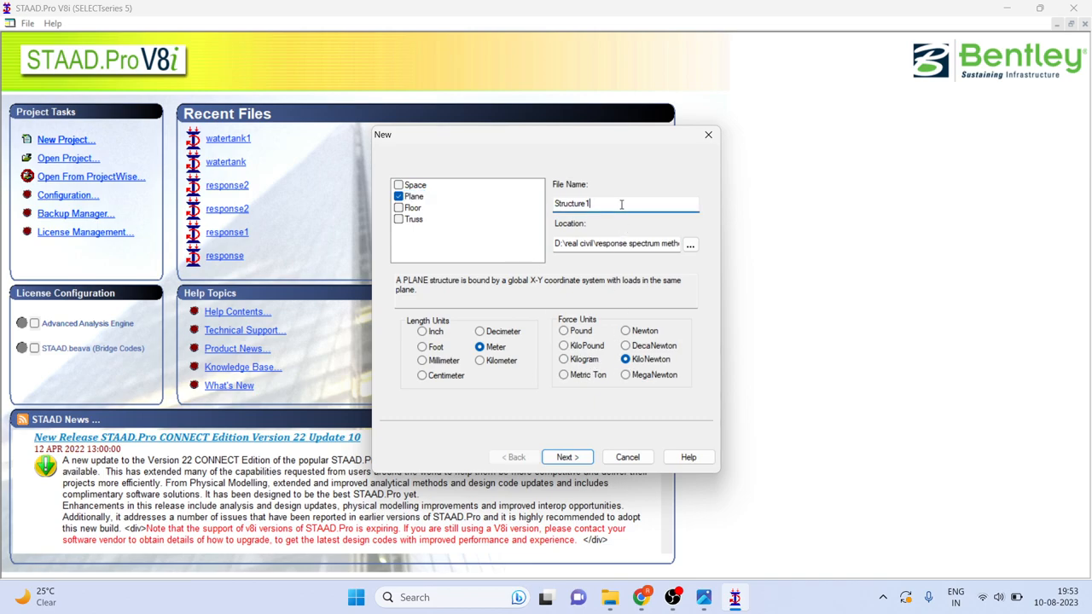
text(021)
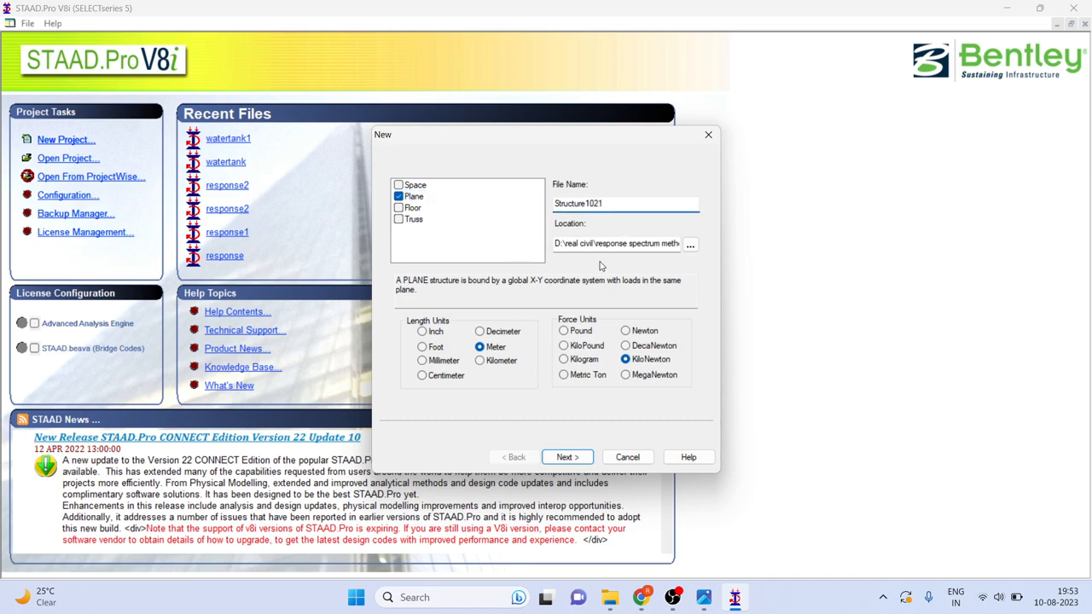
click(567, 456)
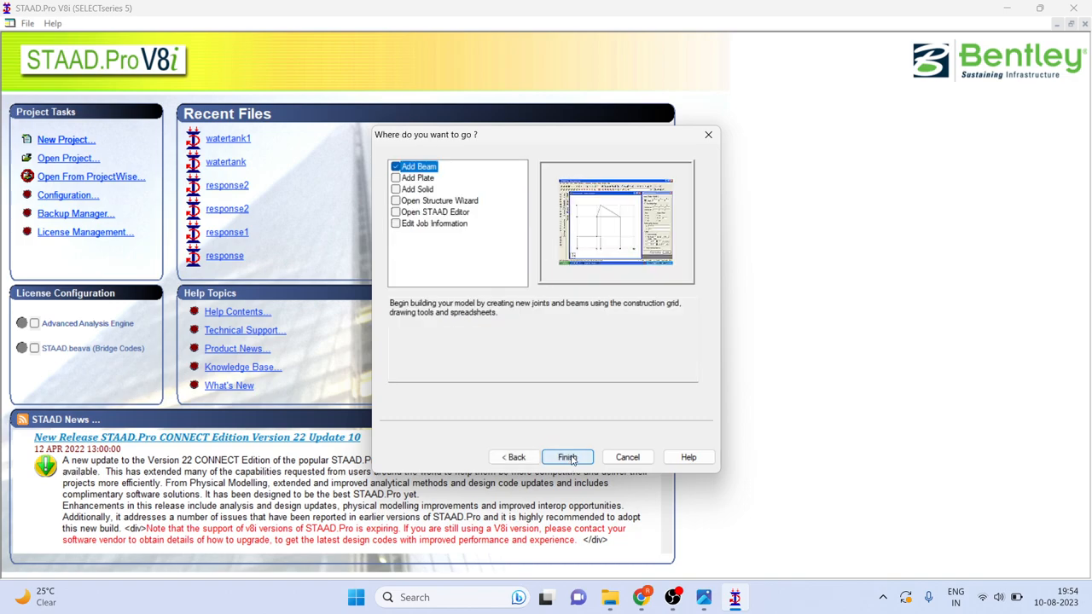
click(568, 456)
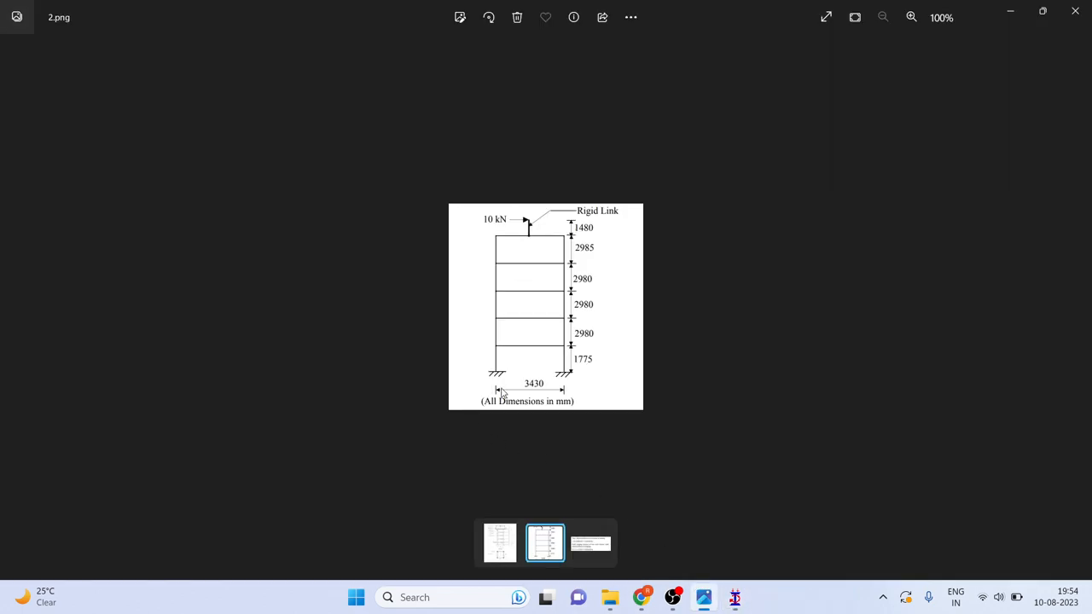
mouse_move(550, 393)
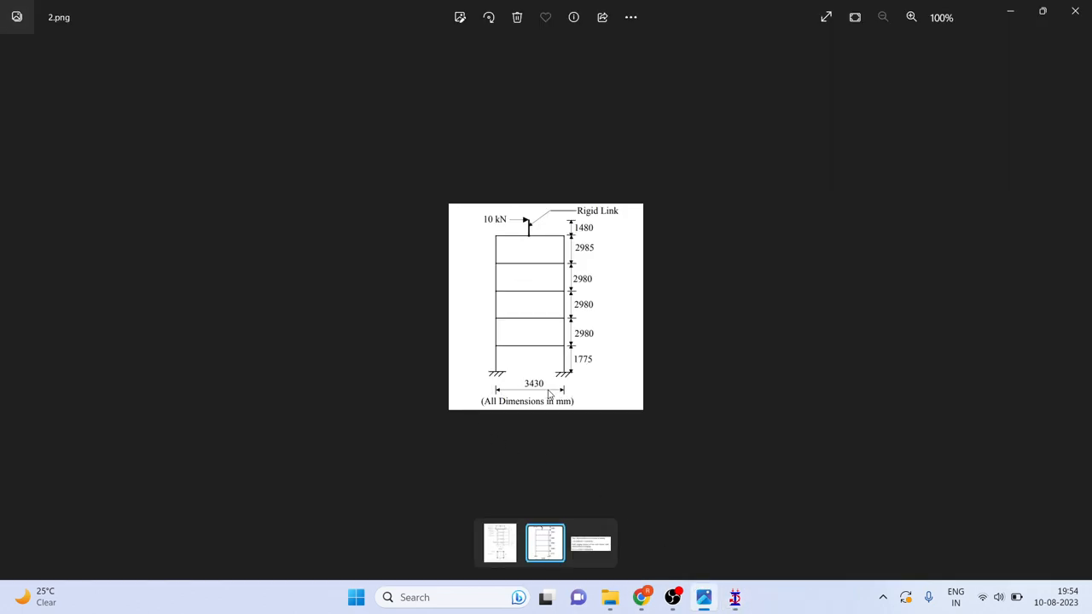
- Check the 3430 mm bay width and storey heights on the frame drawing
click(732, 597)
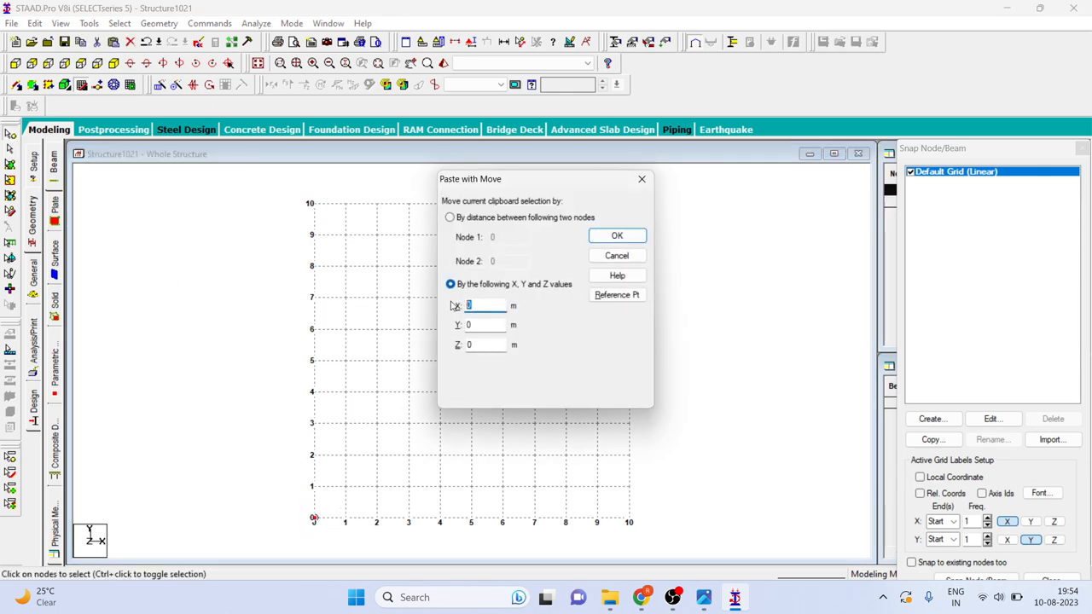
- Paste a second base node 3.430 m along X from the origin
text(3.430)
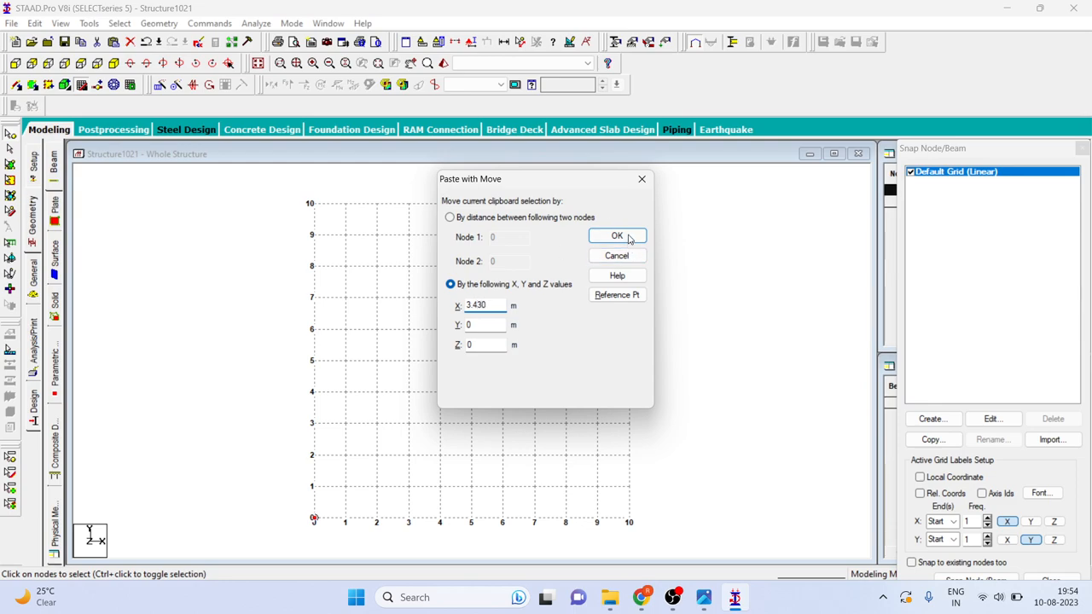
click(616, 236)
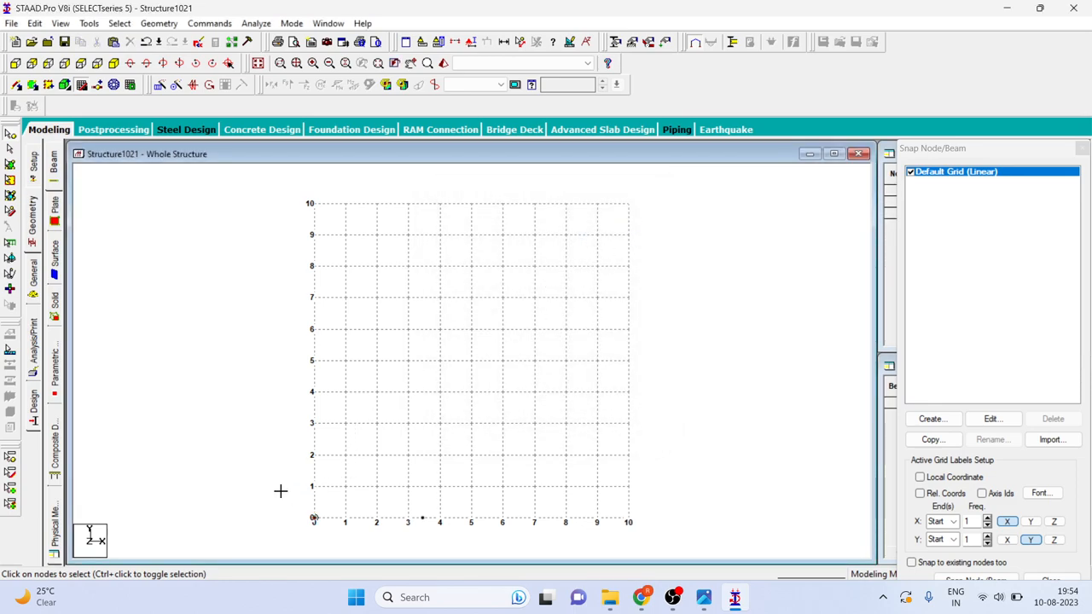
mouse_move(678, 559)
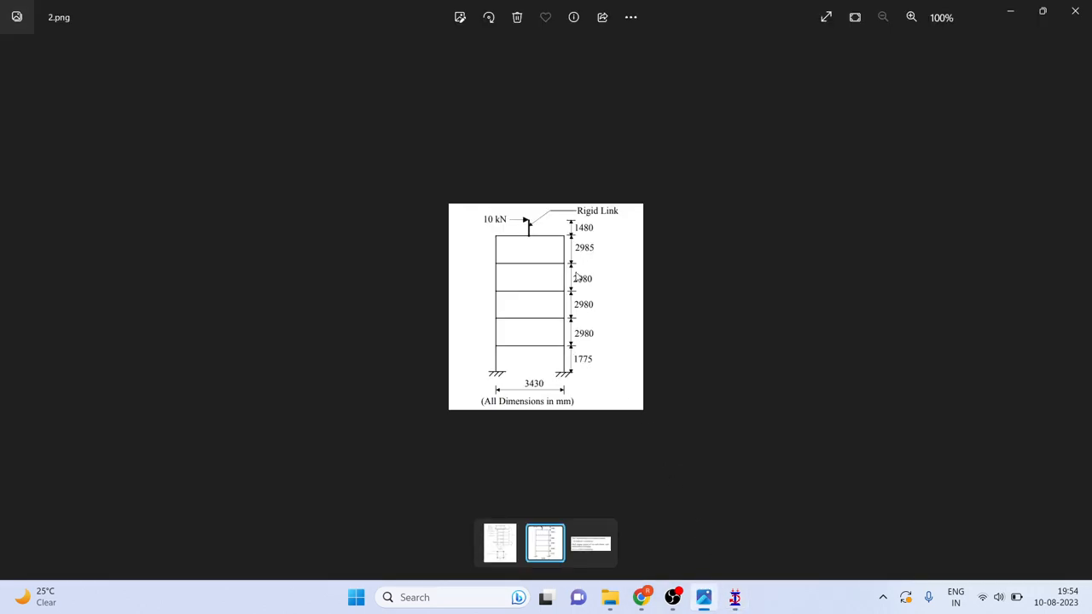
mouse_move(574, 345)
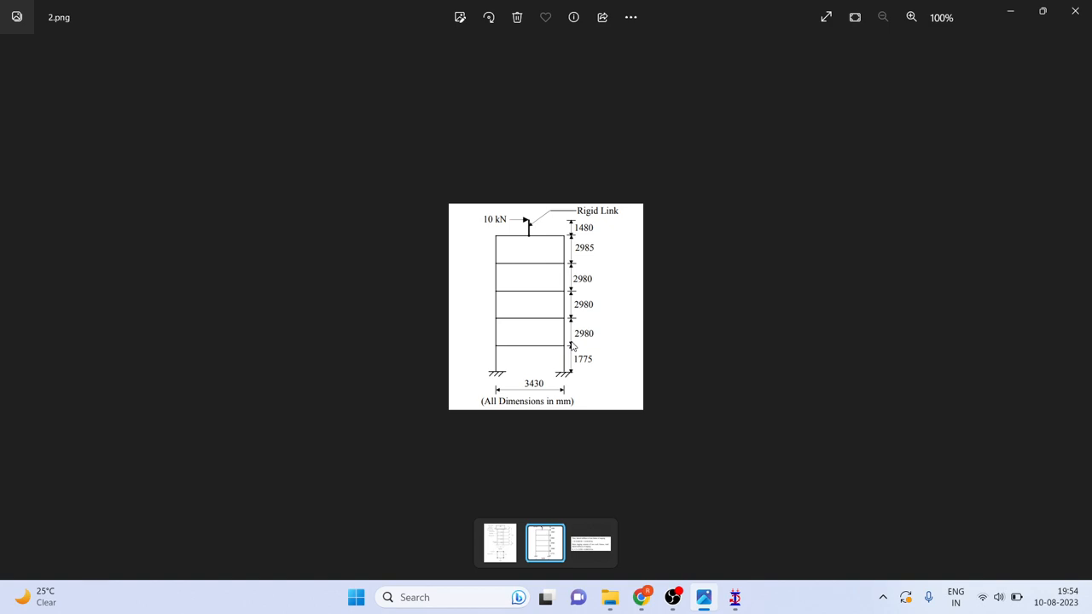
mouse_move(727, 568)
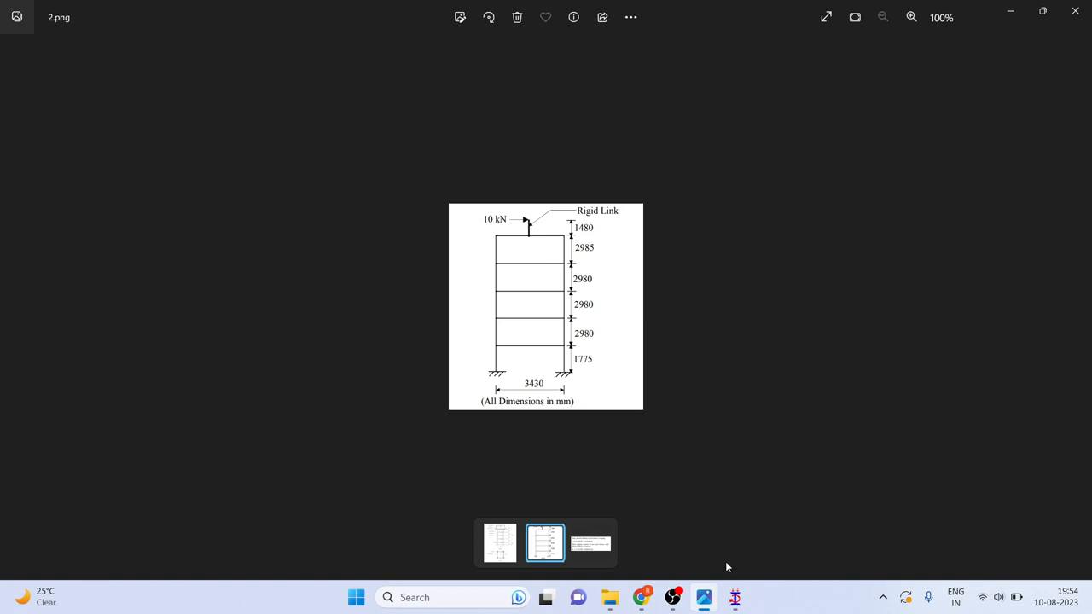
- Repeat the base nodes 1.775 m up in Y with linked steps, forming columns and beam
click(733, 597)
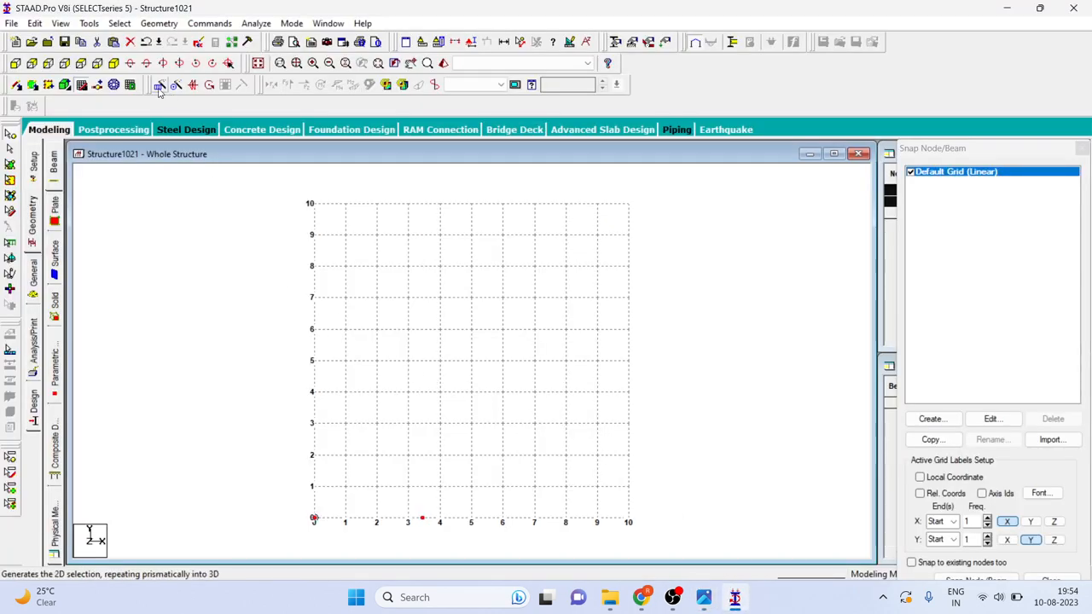
click(160, 84)
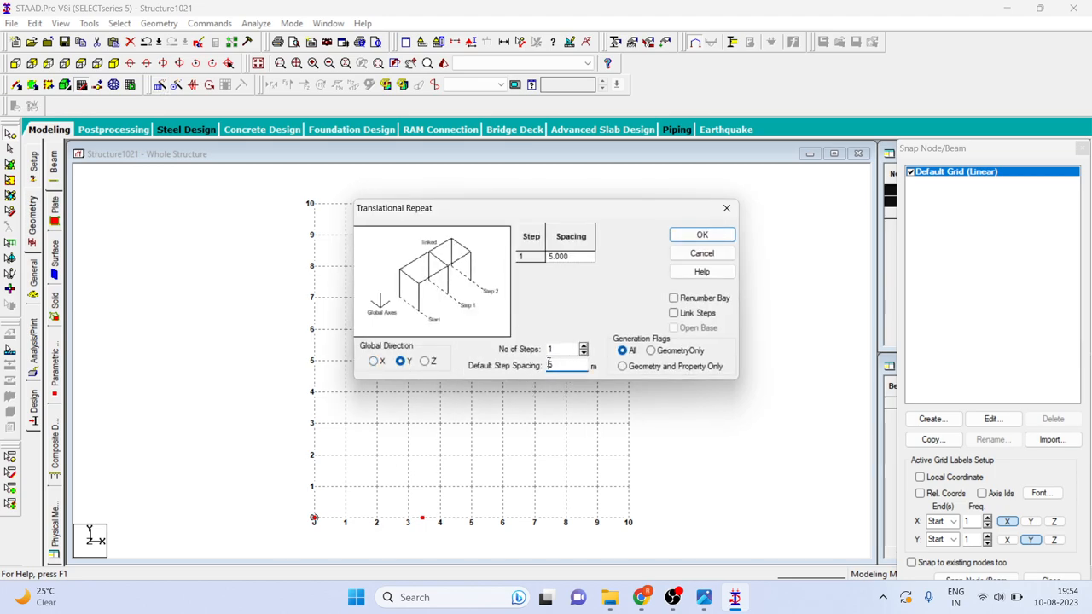
text(1.77)
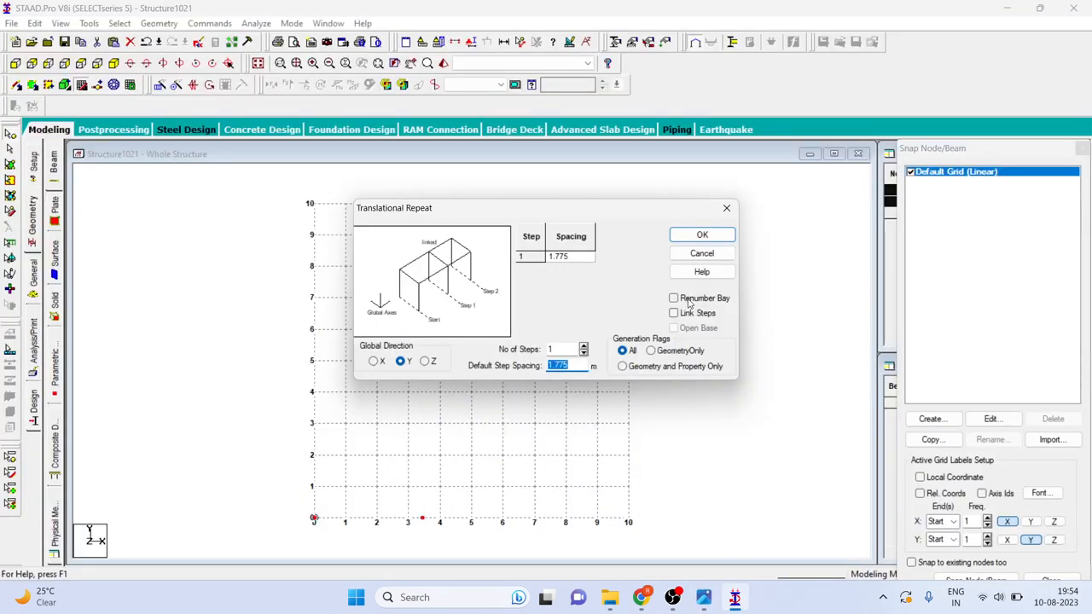
click(674, 314)
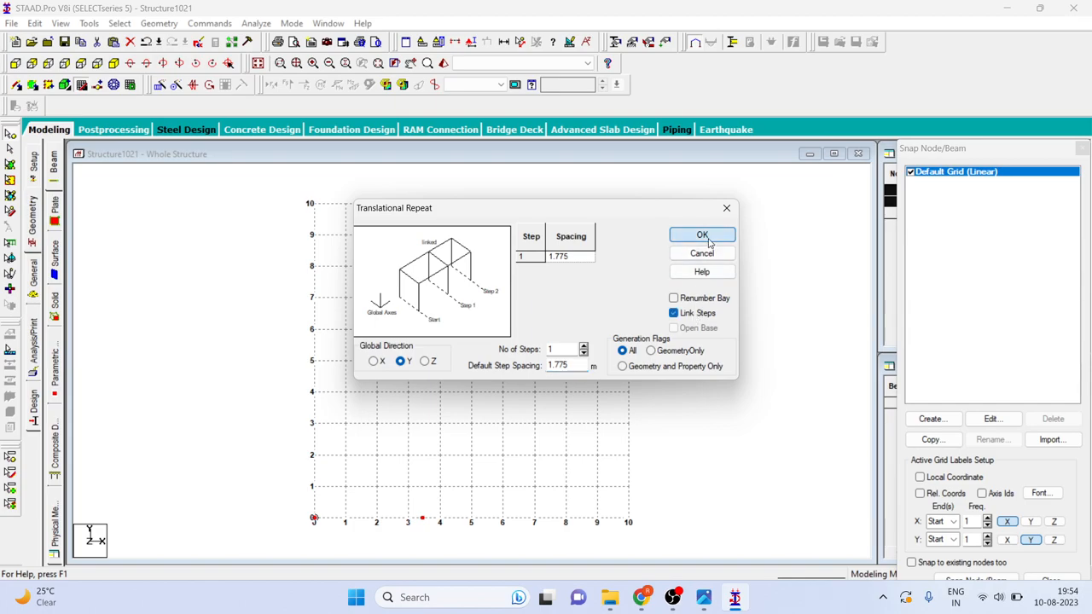
click(701, 235)
text(5)
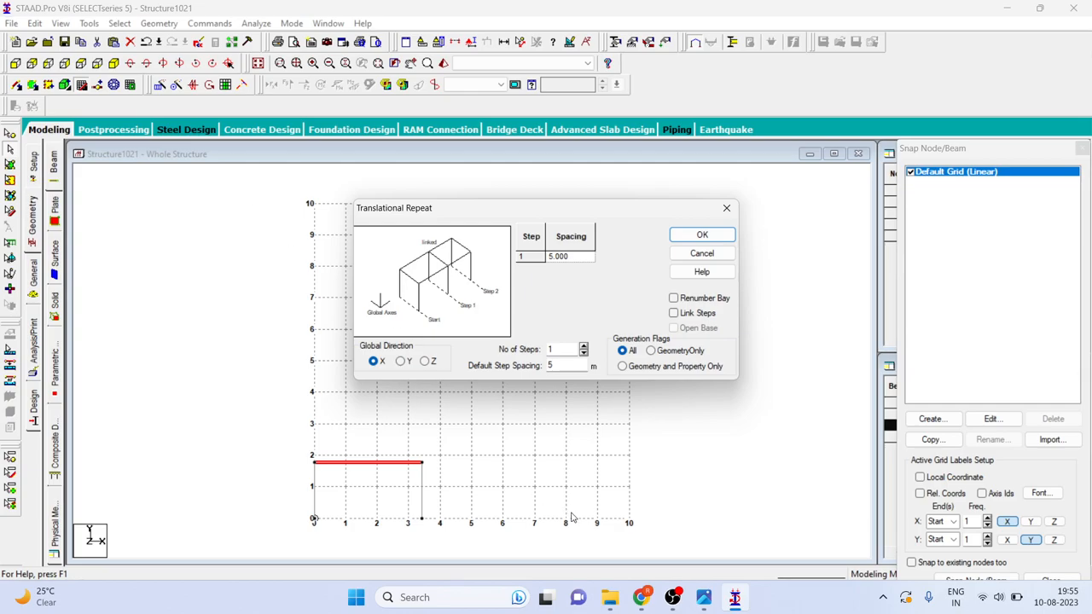
- Add three linked 2.980 m storeys by translational repeat in Y
click(703, 597)
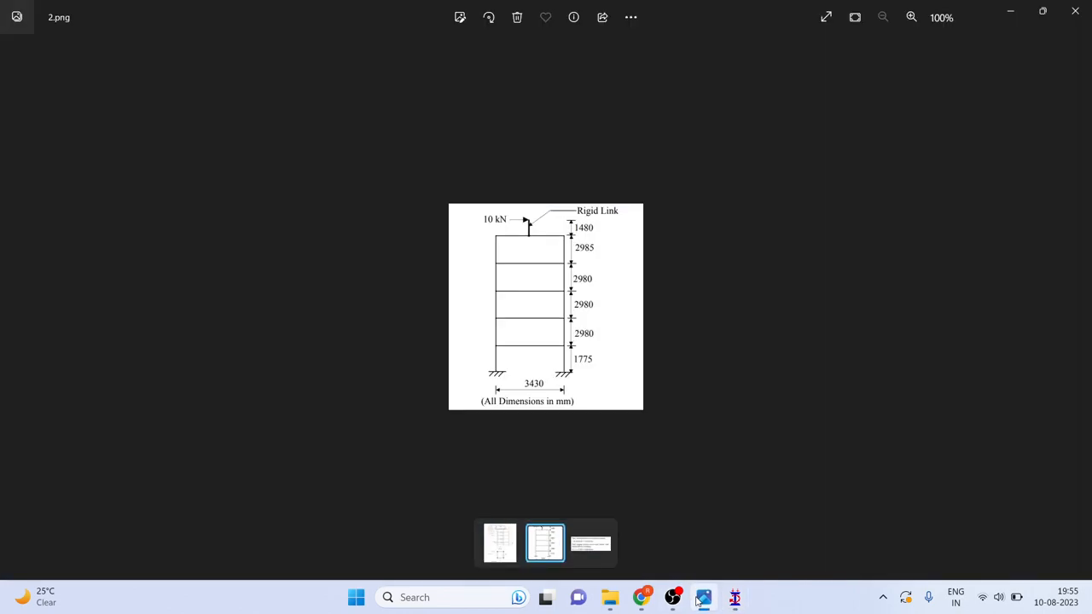
click(703, 597)
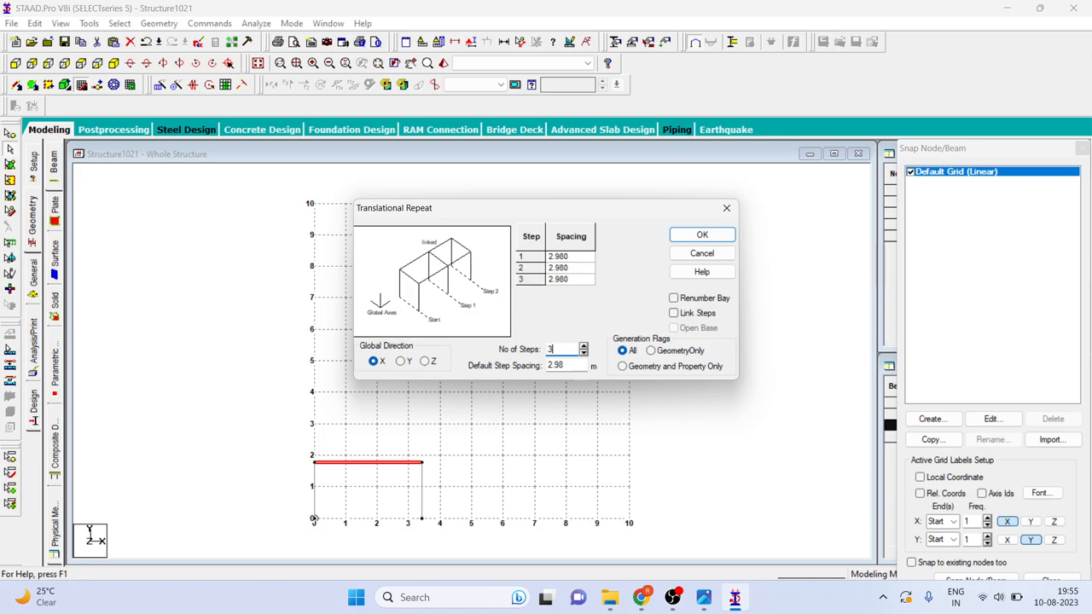
click(674, 314)
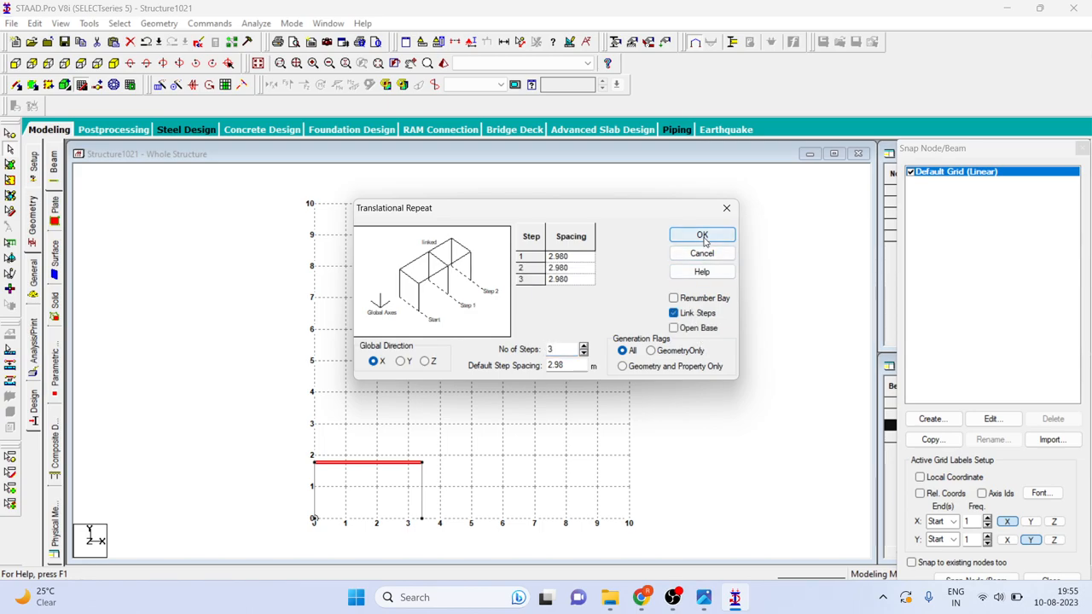
click(400, 361)
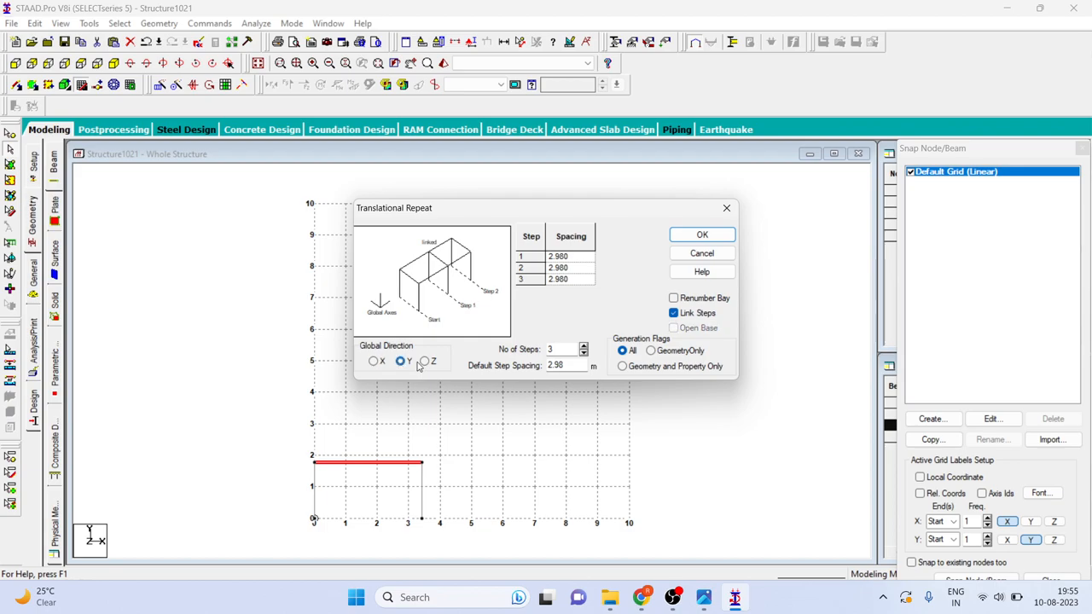
click(701, 233)
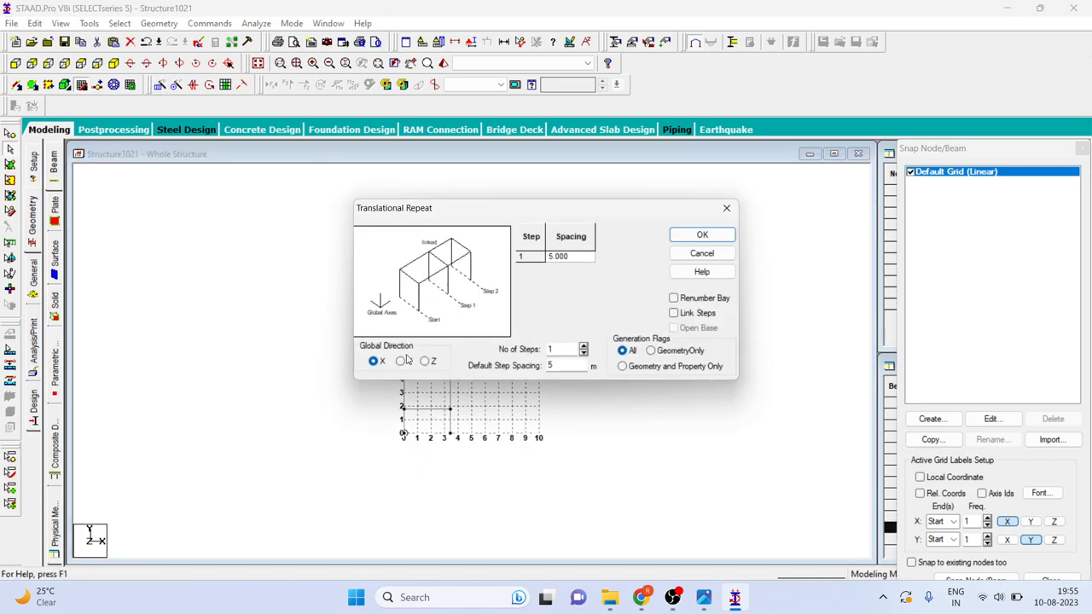
- Repeat a linked 2.985 m storey upward in Y, checking heights against the drawing
click(400, 361)
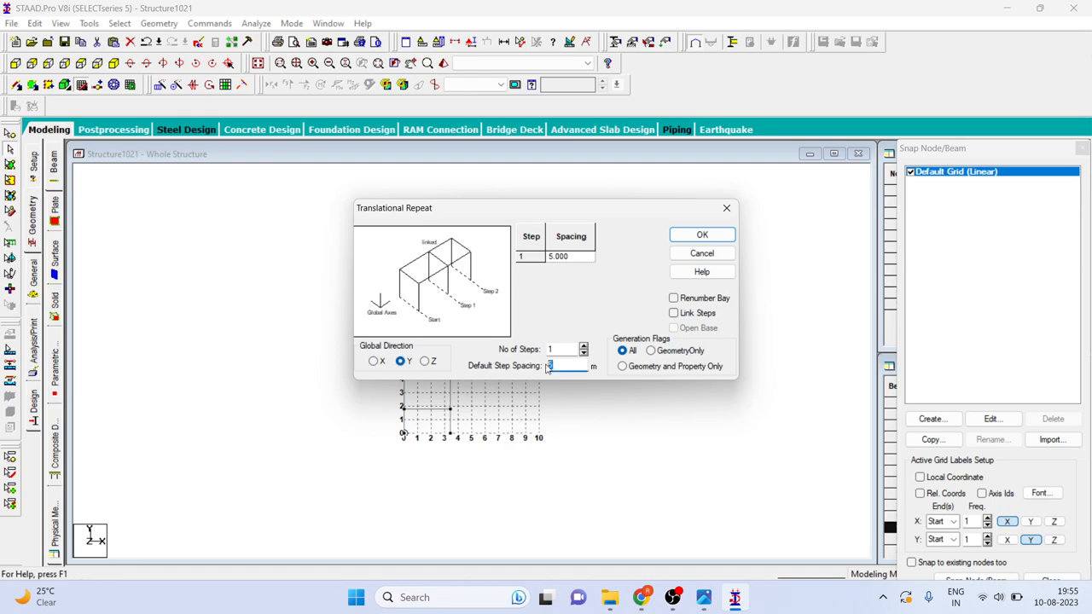
text(2.985)
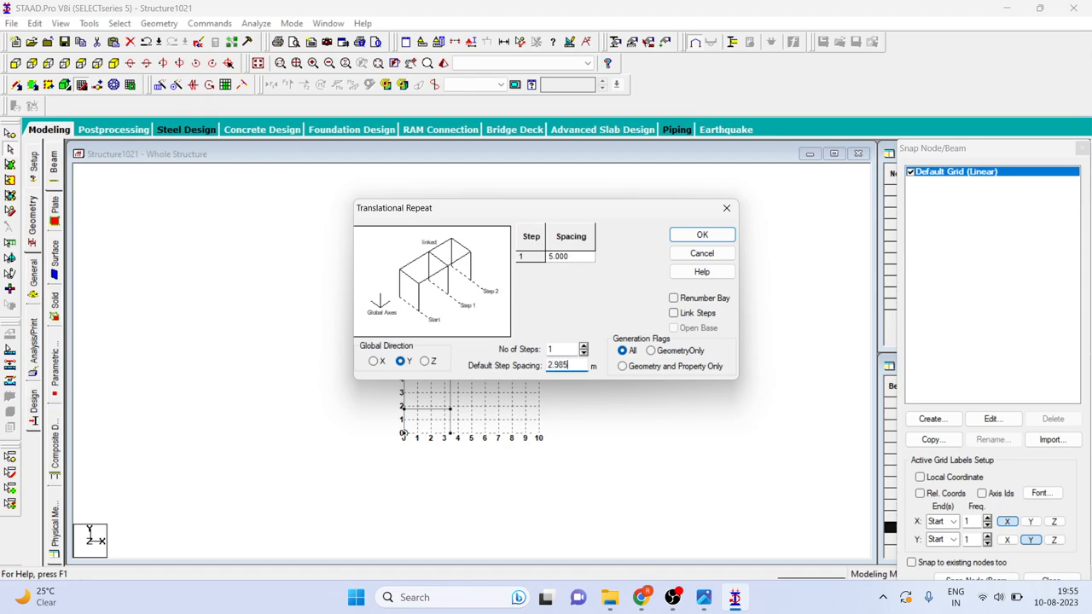
click(704, 598)
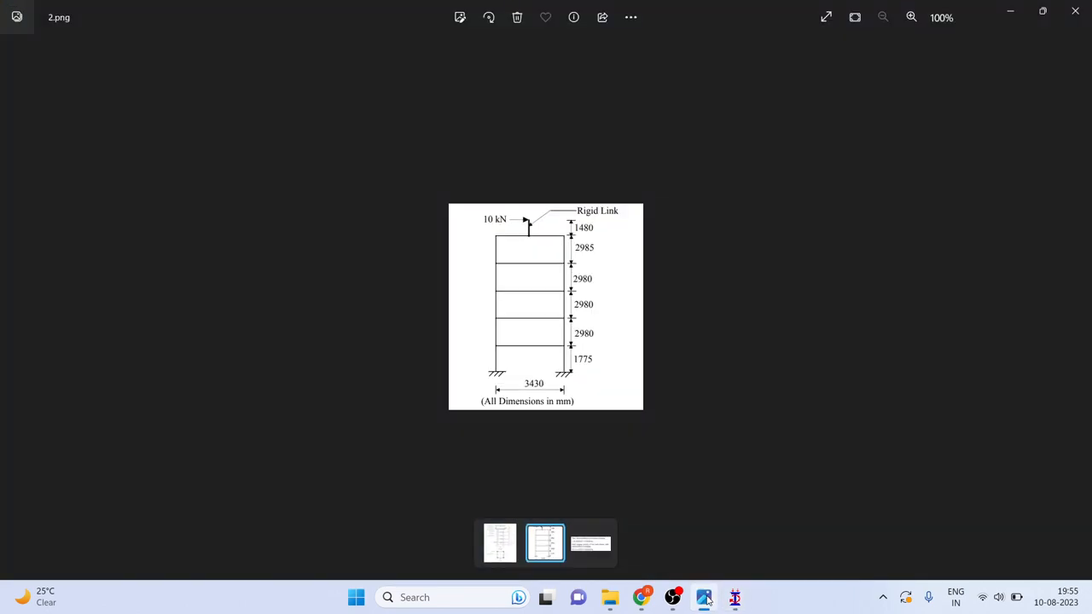
mouse_move(713, 413)
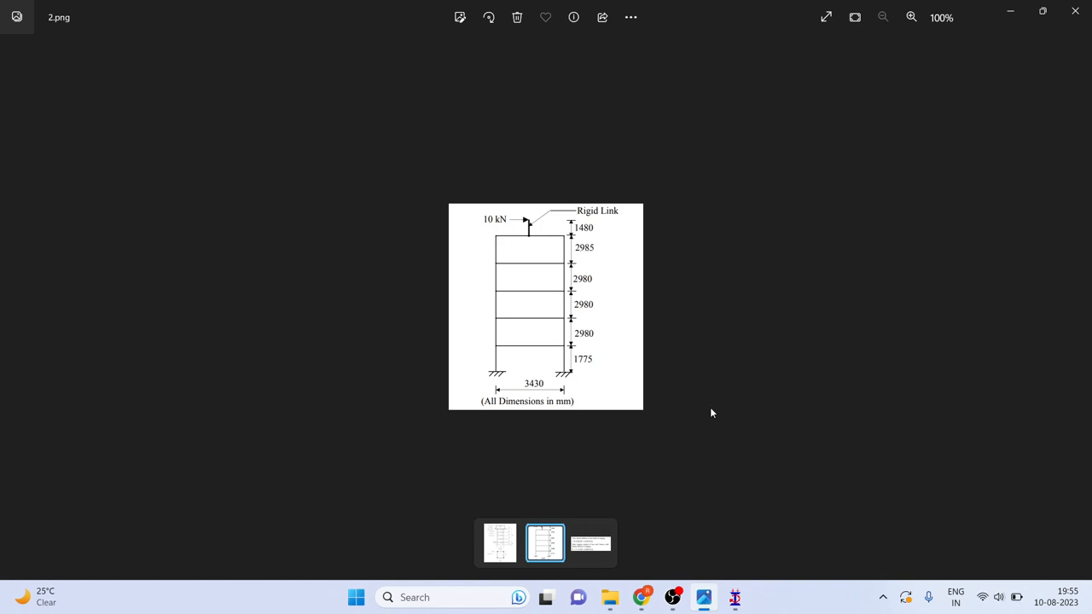
click(734, 597)
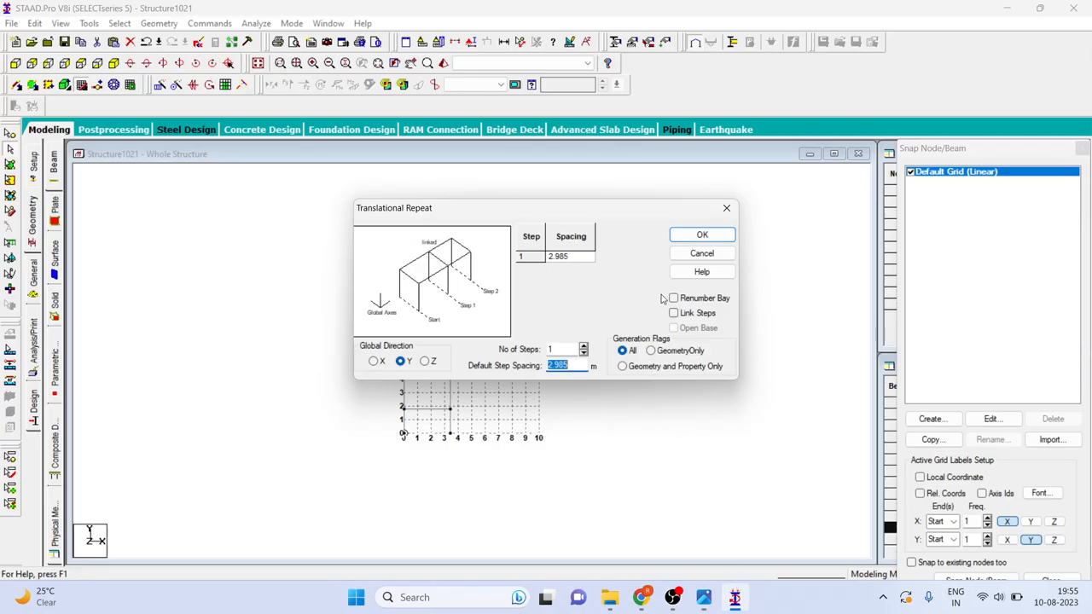
click(674, 312)
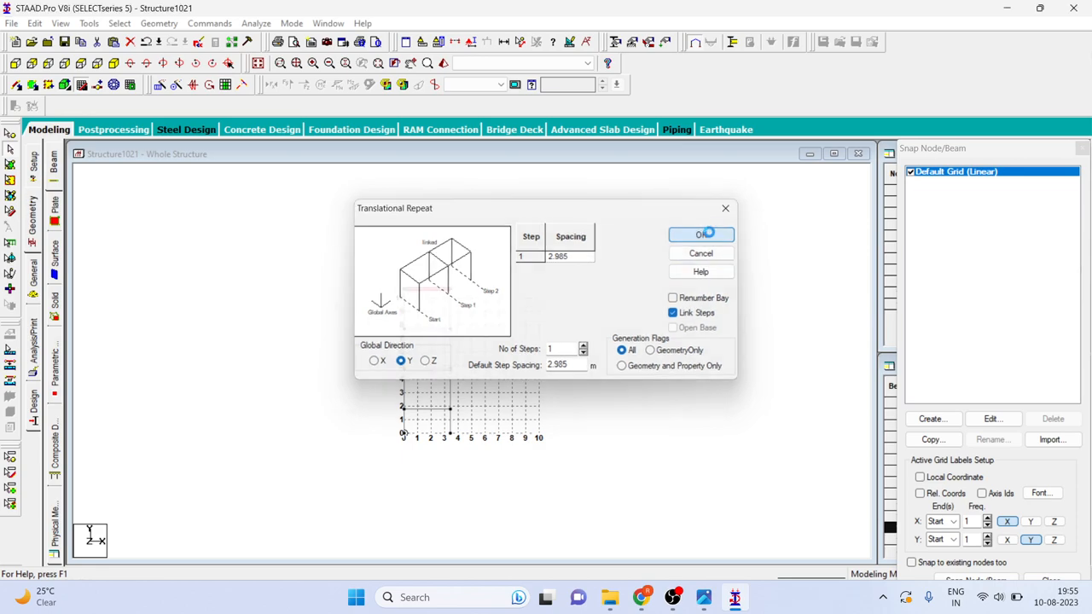
click(701, 235)
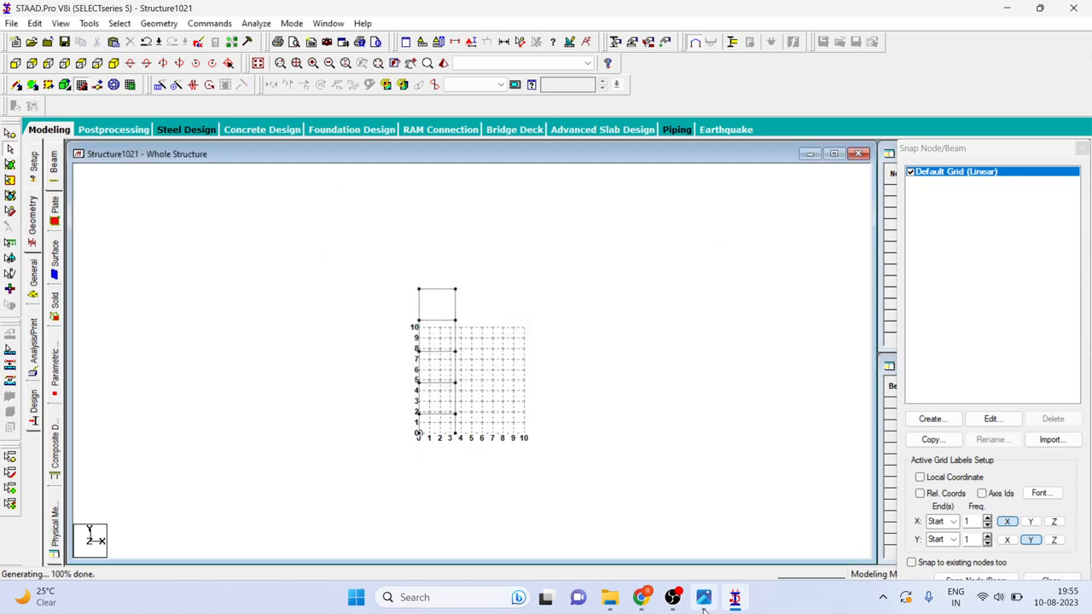
click(703, 596)
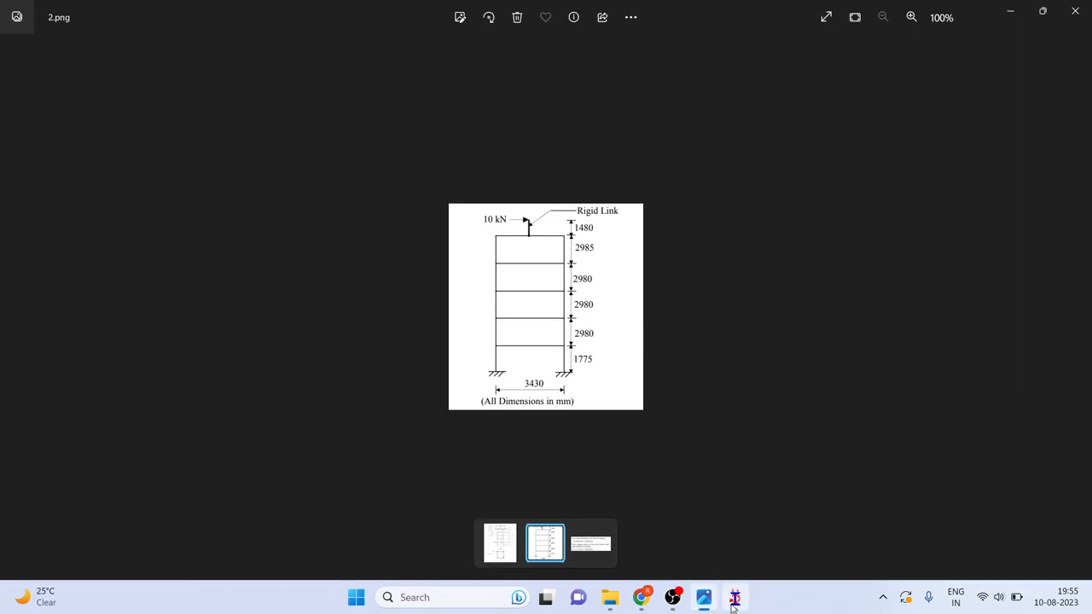
click(735, 598)
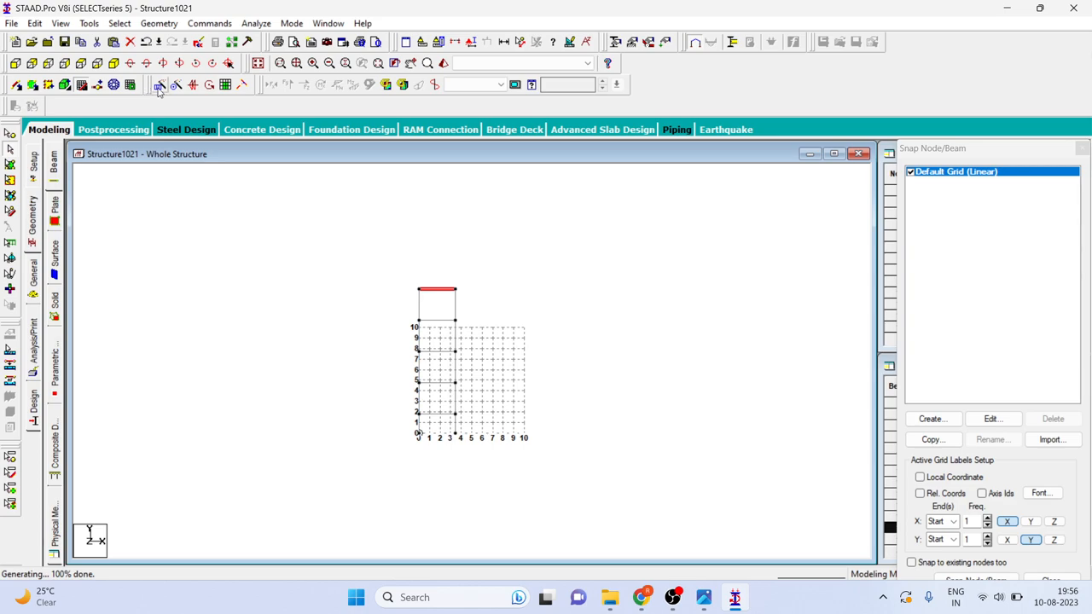
- Repeat the top beam 1.48 m upward in Y with linking members
click(159, 84)
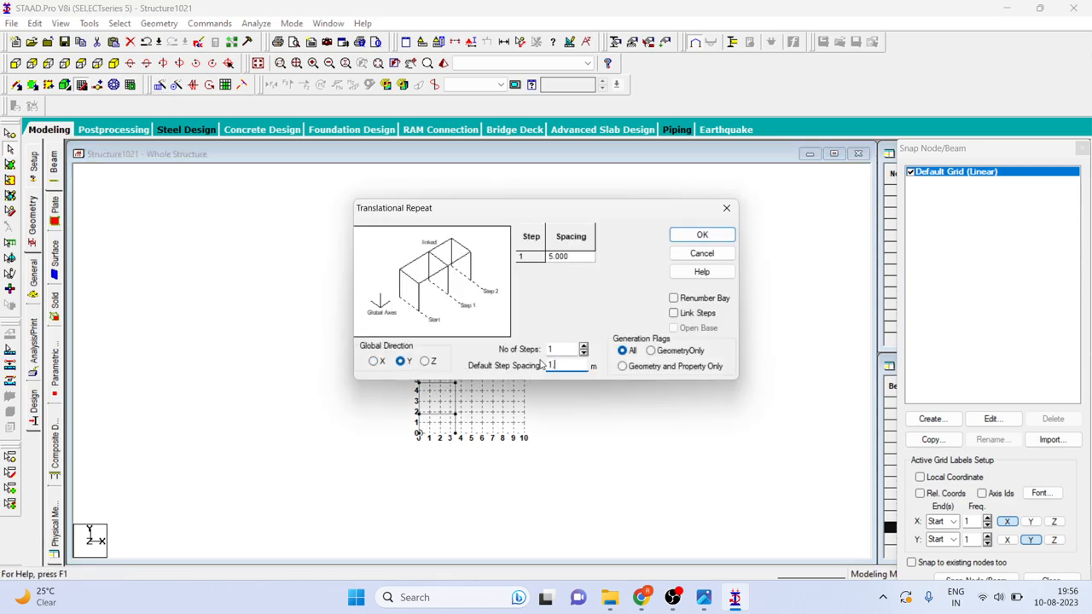
text(1.480)
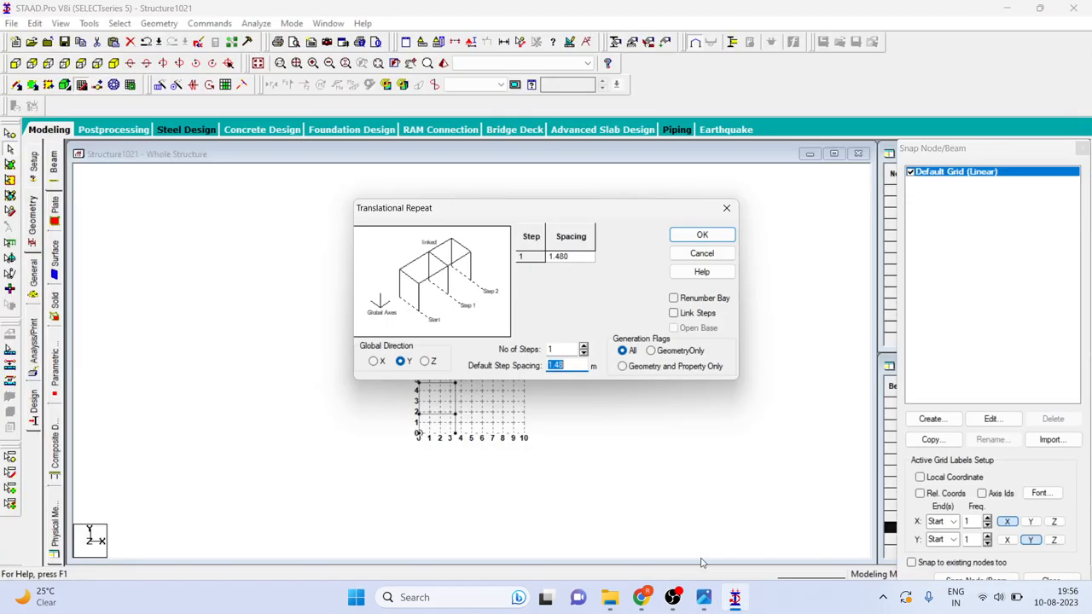
click(674, 313)
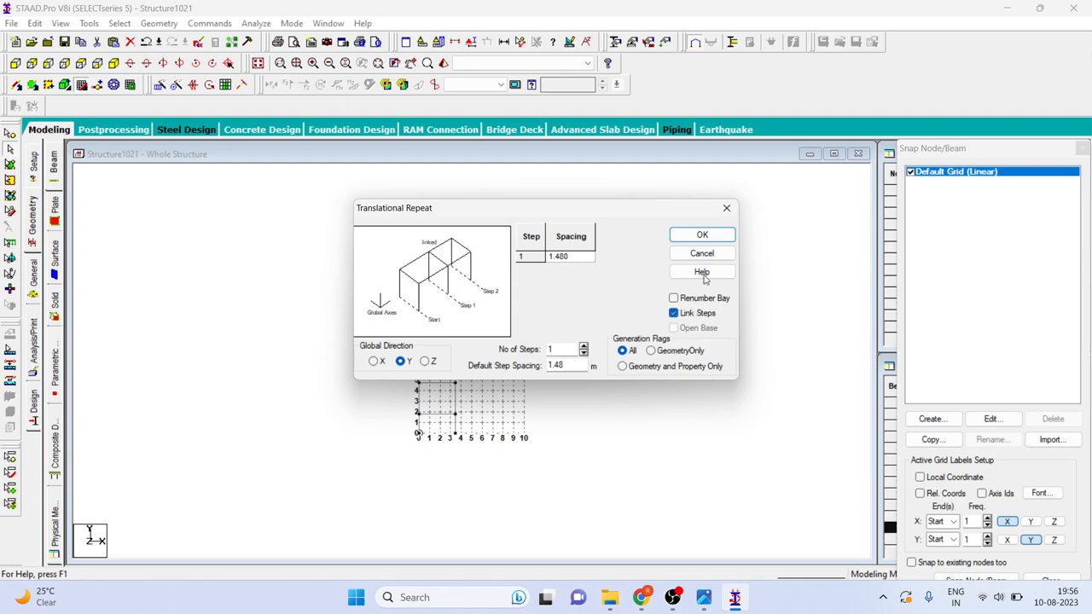
click(702, 234)
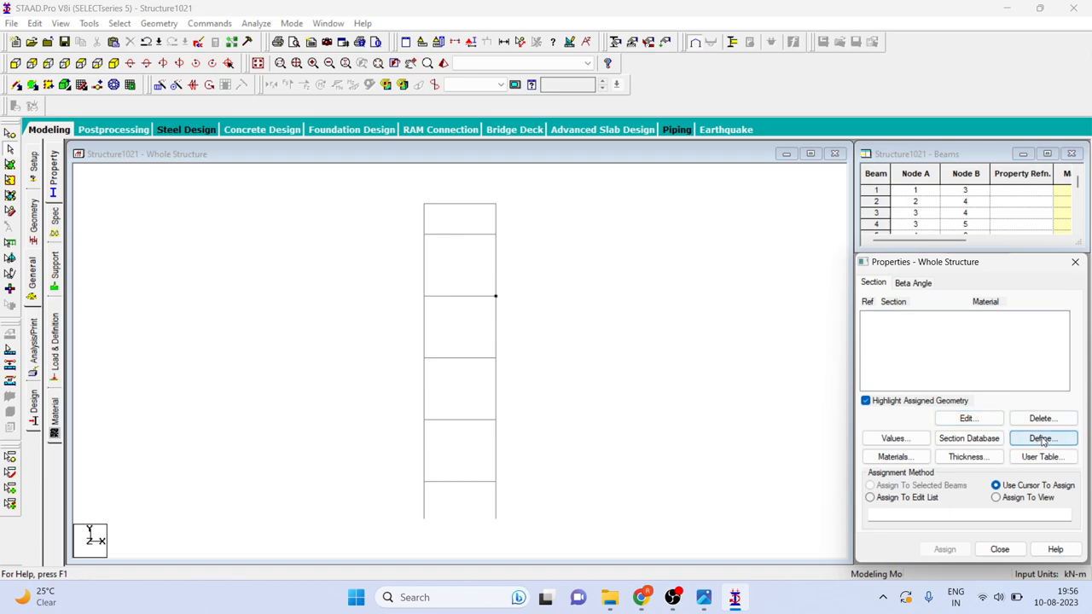
- Define a 0.45 m circular concrete section, referring to the tank drawing
click(1041, 438)
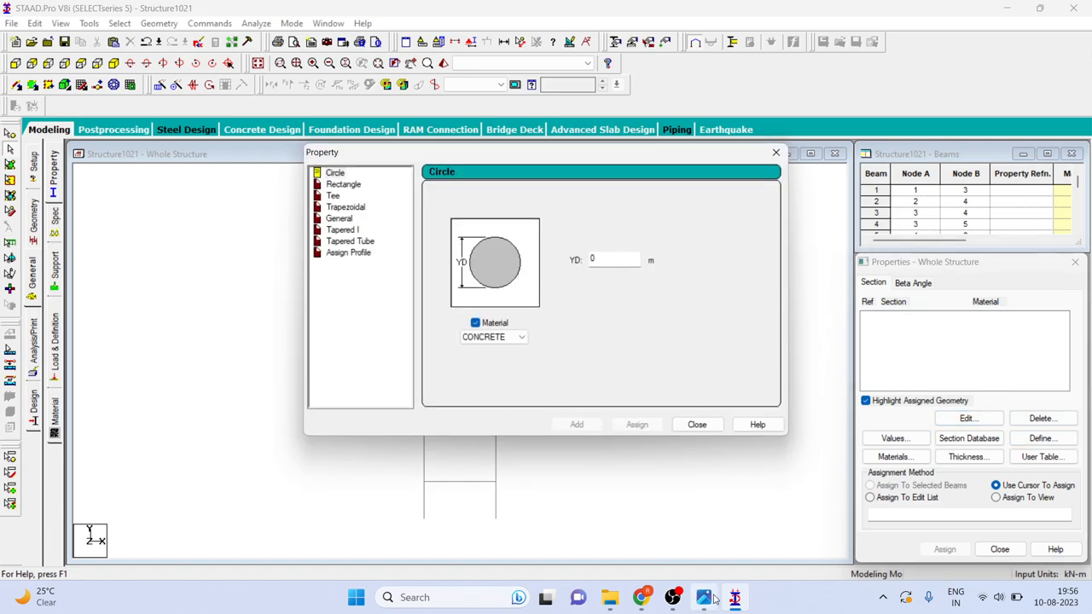
click(704, 598)
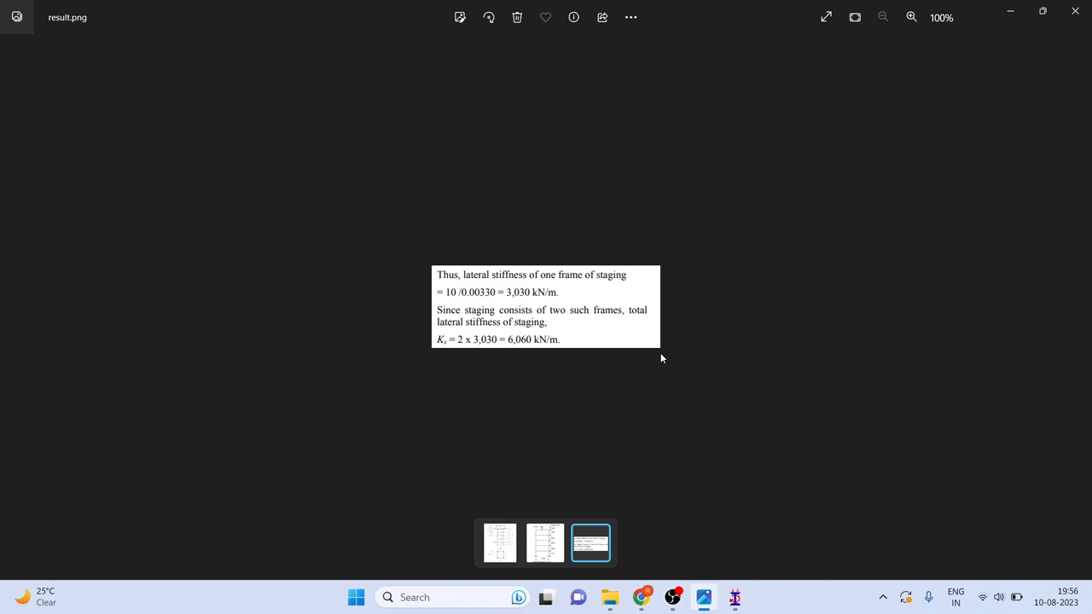
click(499, 544)
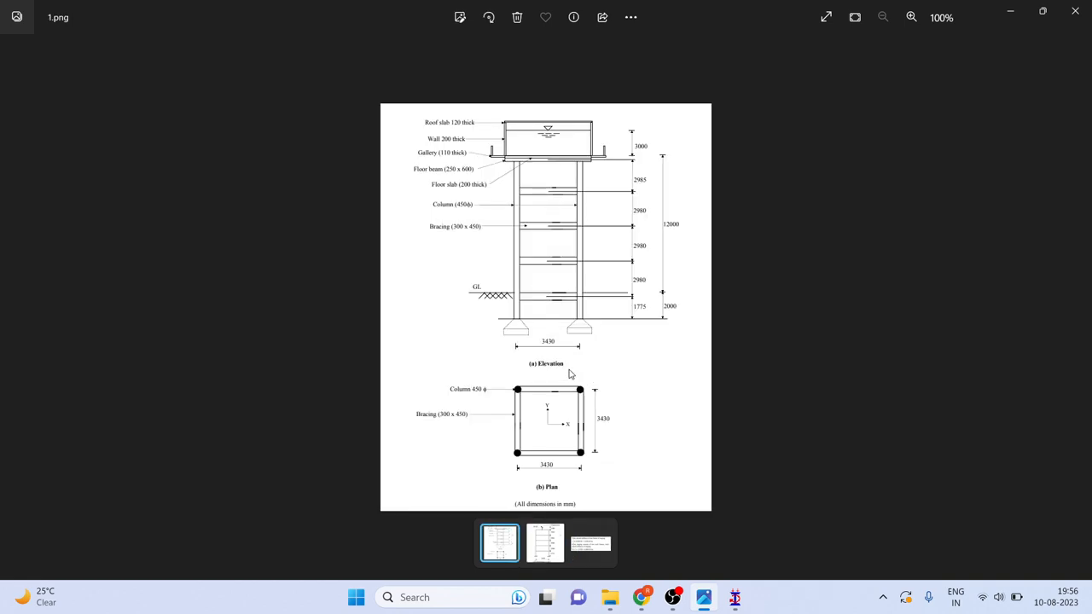
mouse_move(821, 126)
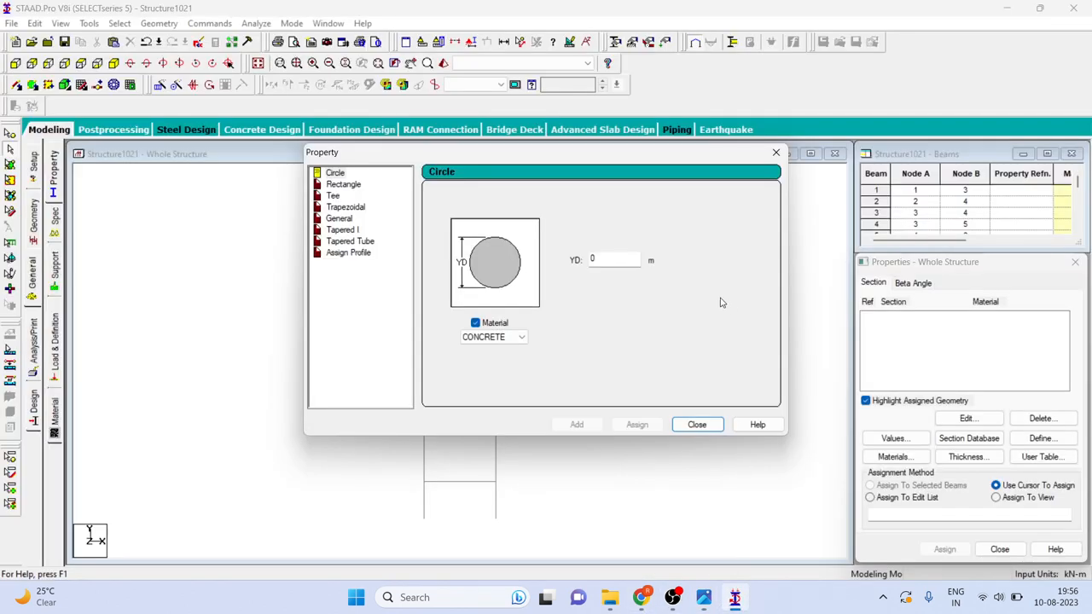
text(0.45)
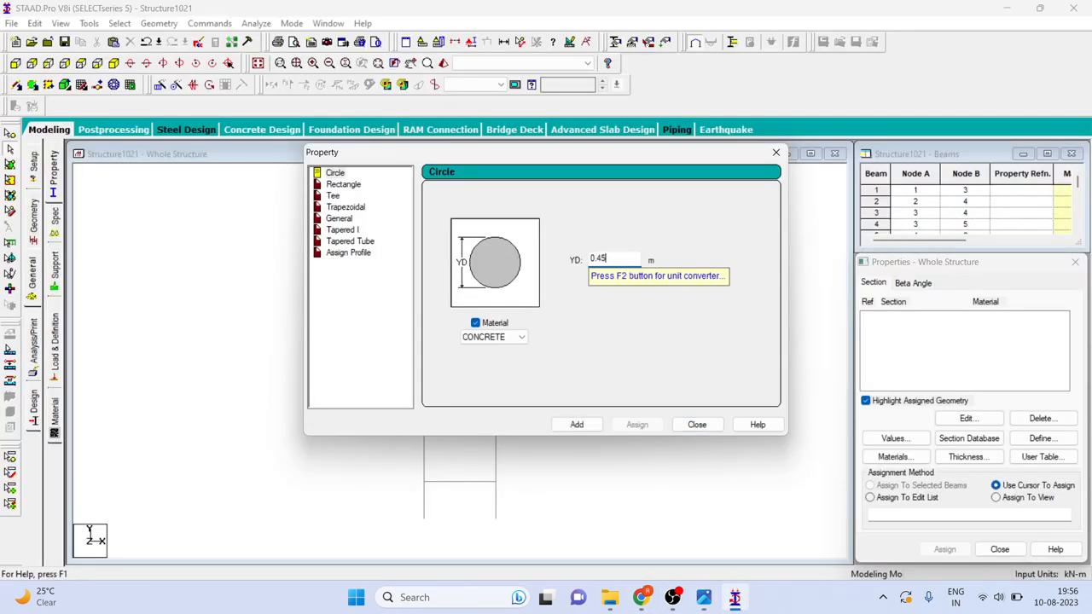
click(576, 424)
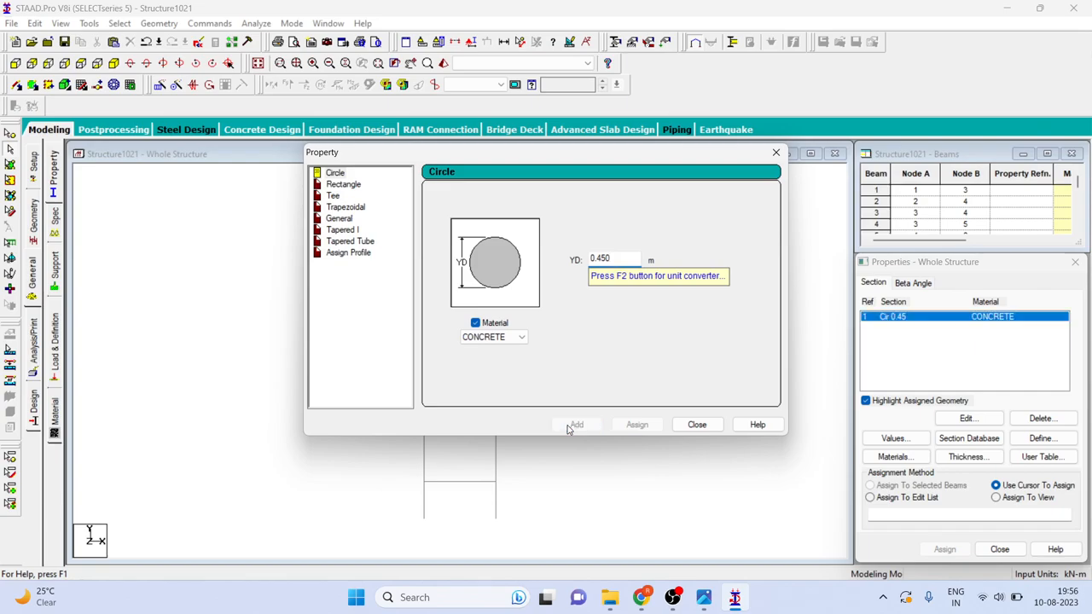
- Add a 0.45 × 0.30 m rectangular concrete section and close the dialog
click(343, 184)
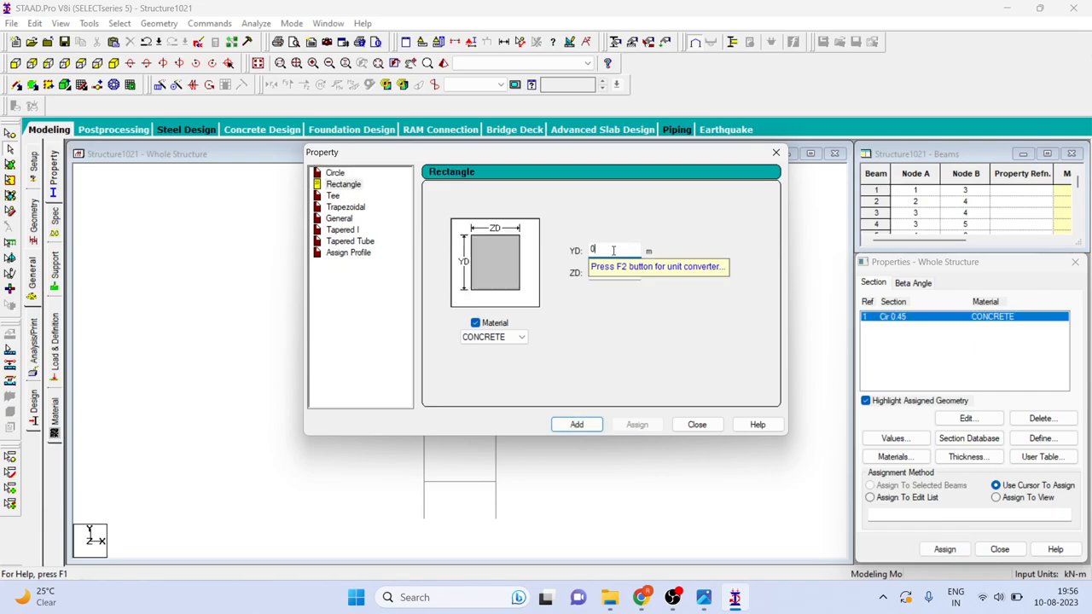
text(0.450)
click(615, 272)
text(0.300)
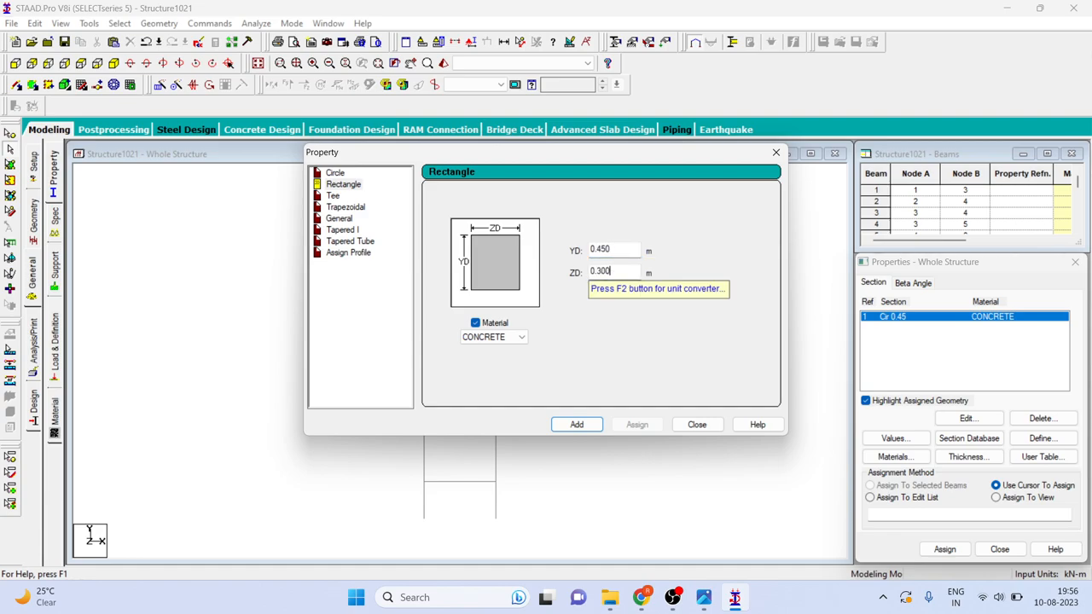
click(576, 425)
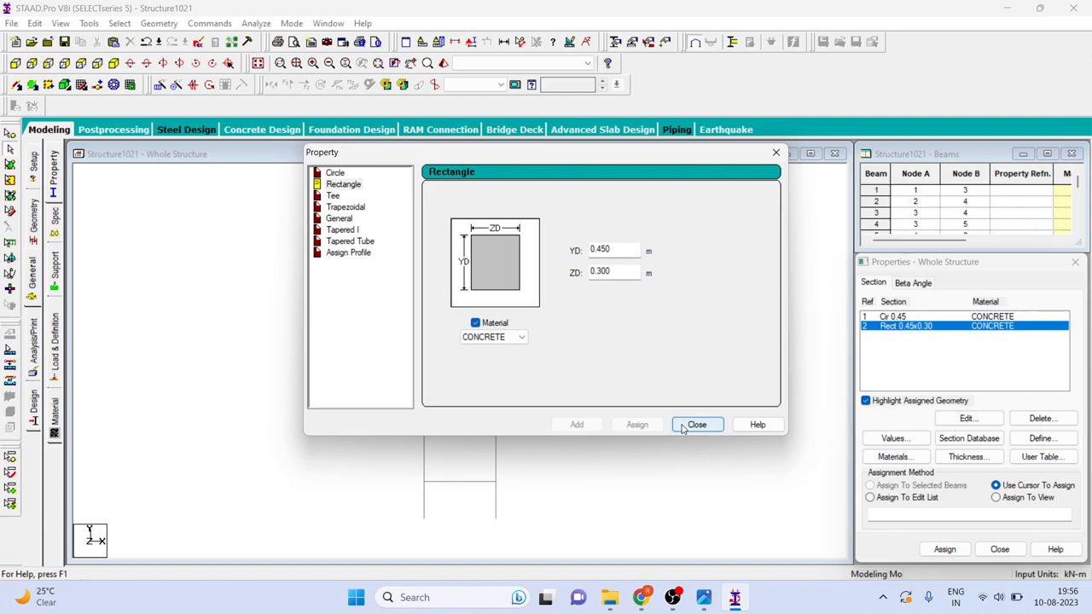
click(697, 424)
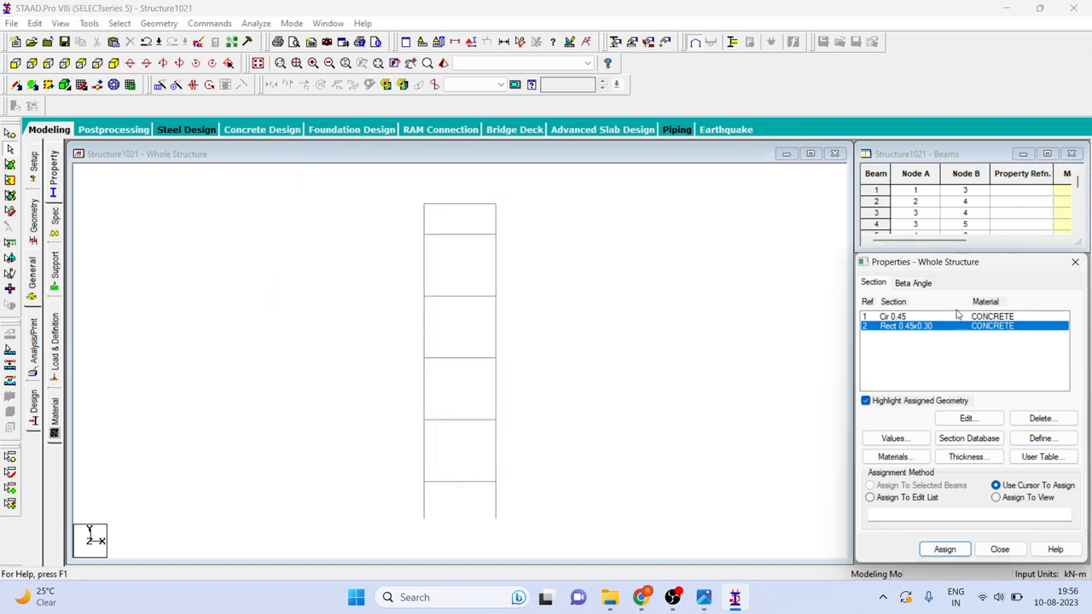
- Assign Cir 0.45 to all Y-parallel columns, then the rectangular section to horizontal beams
click(893, 316)
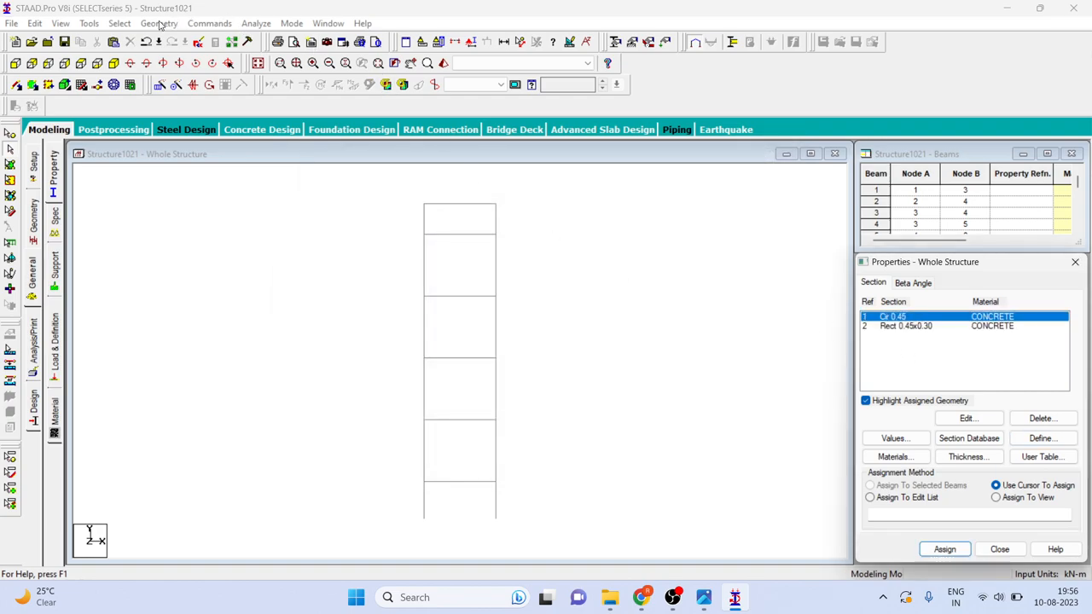
click(120, 23)
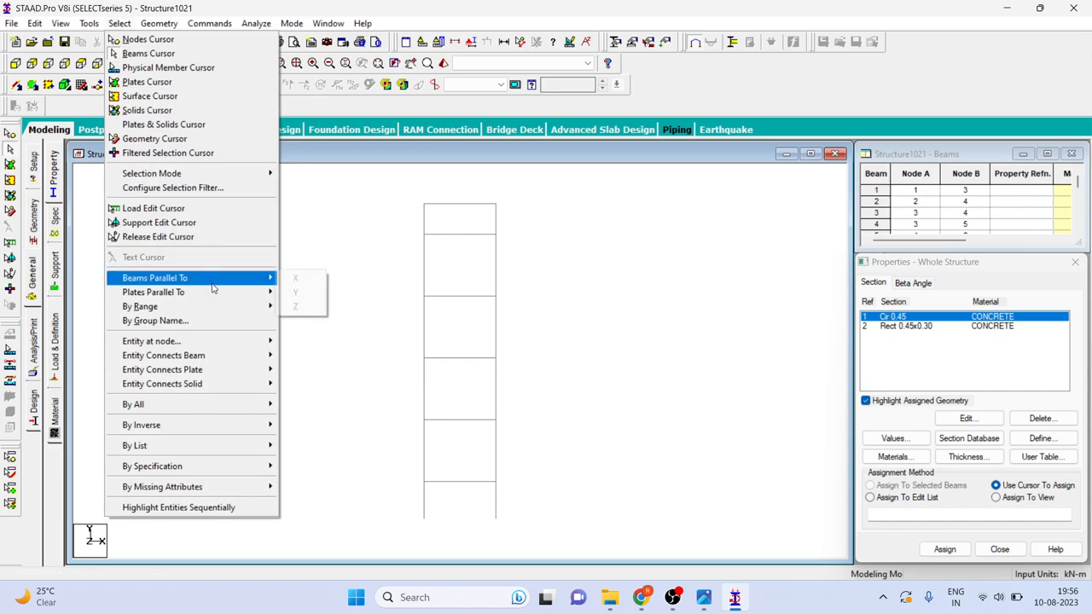
mouse_move(296, 293)
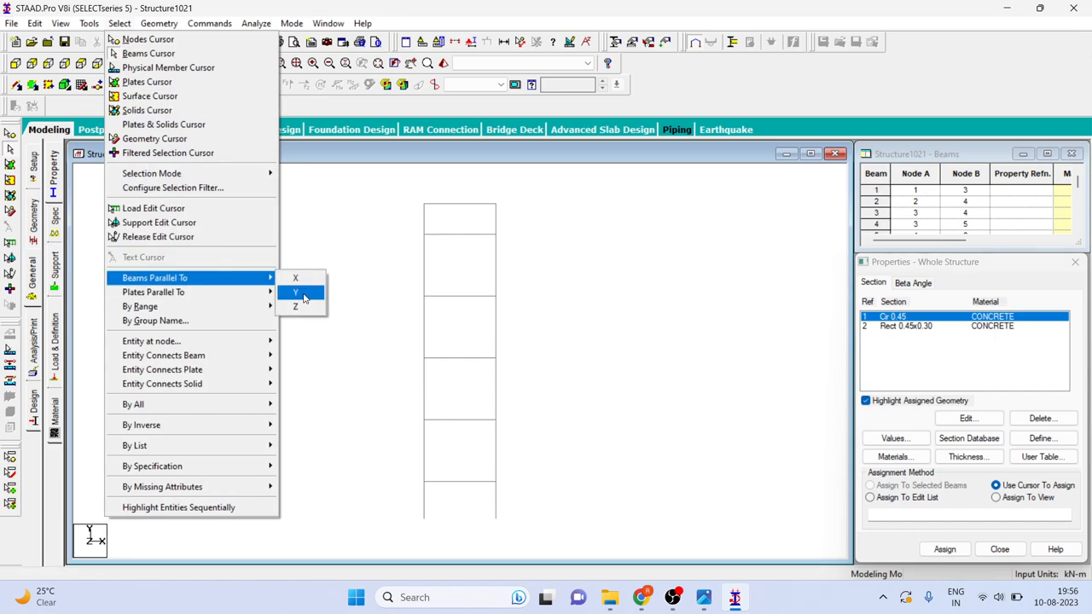
click(295, 293)
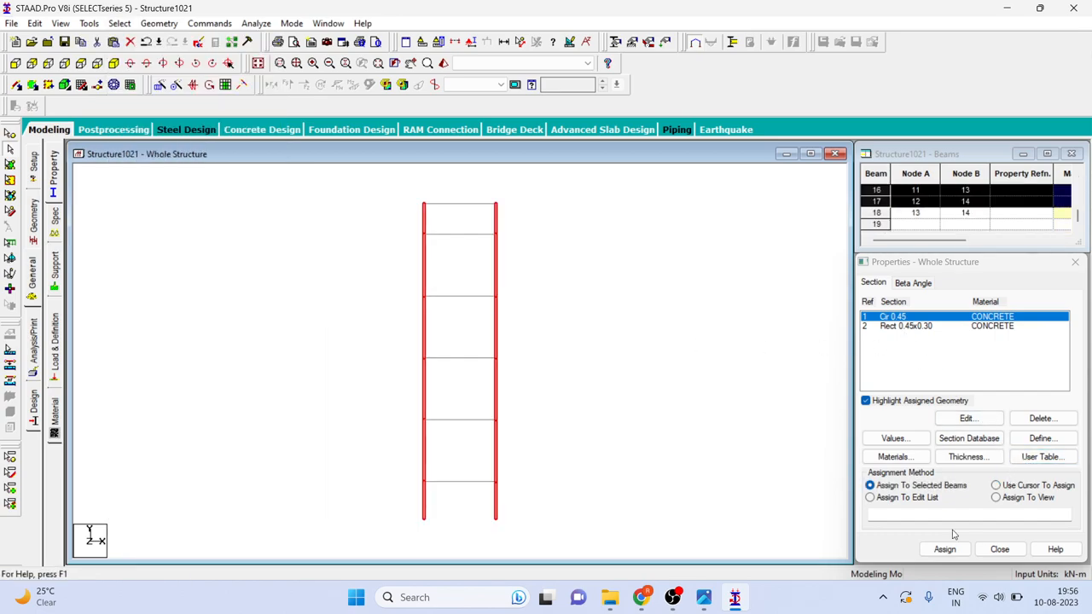
click(944, 549)
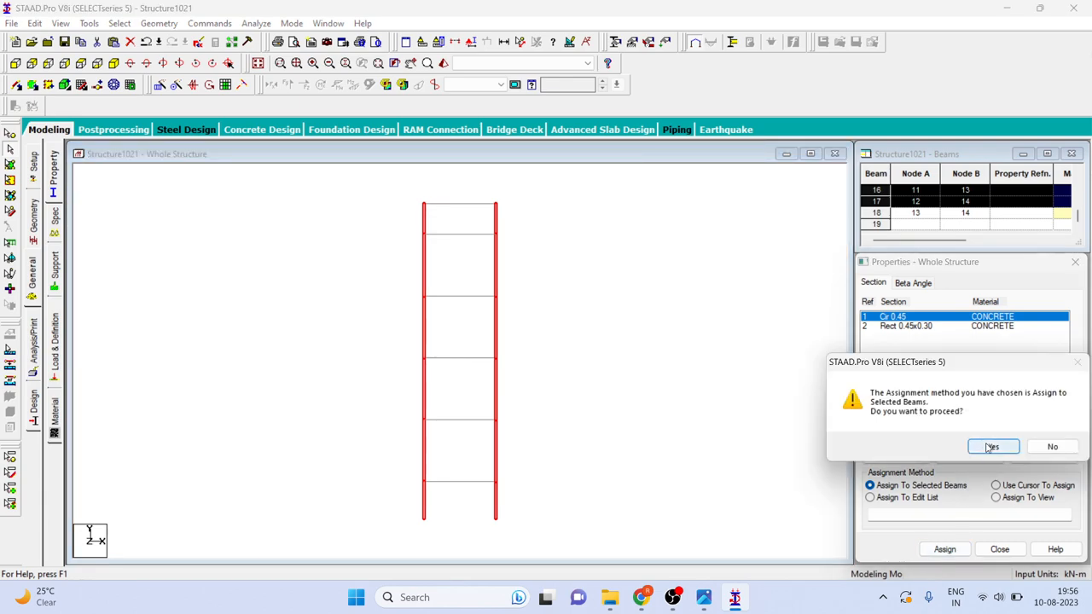
click(992, 446)
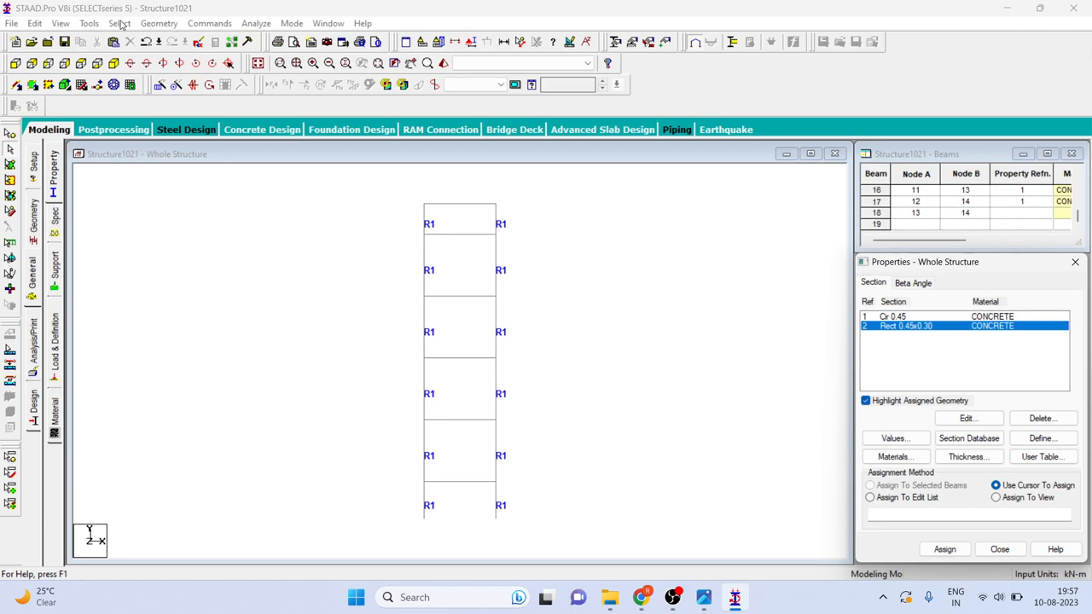
click(119, 23)
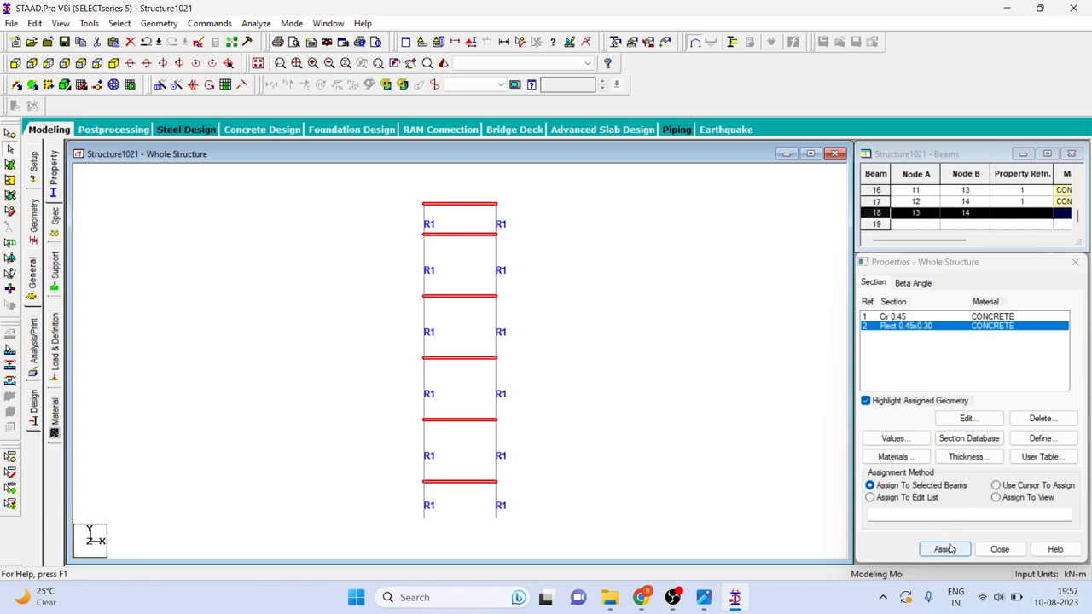
click(944, 549)
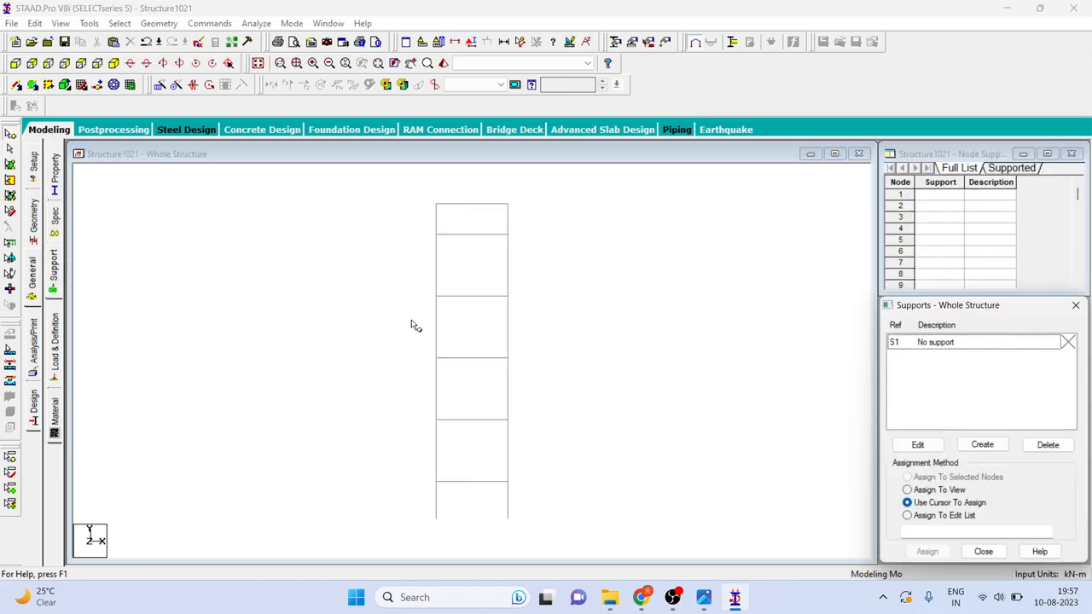
- Create a Fixed support definition and assign it to both base nodes of the frame
click(982, 445)
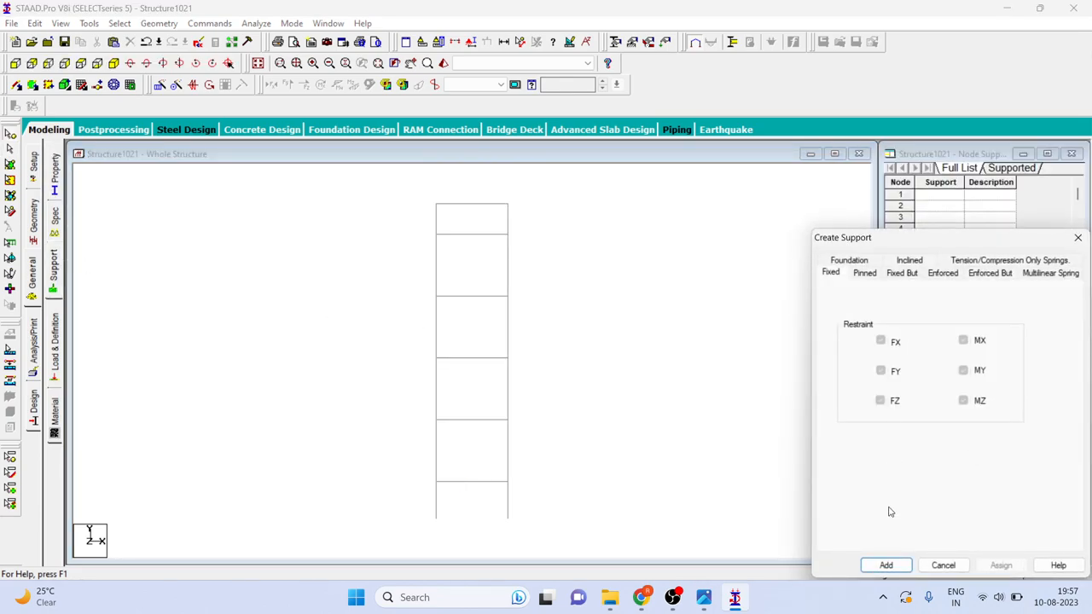
click(885, 565)
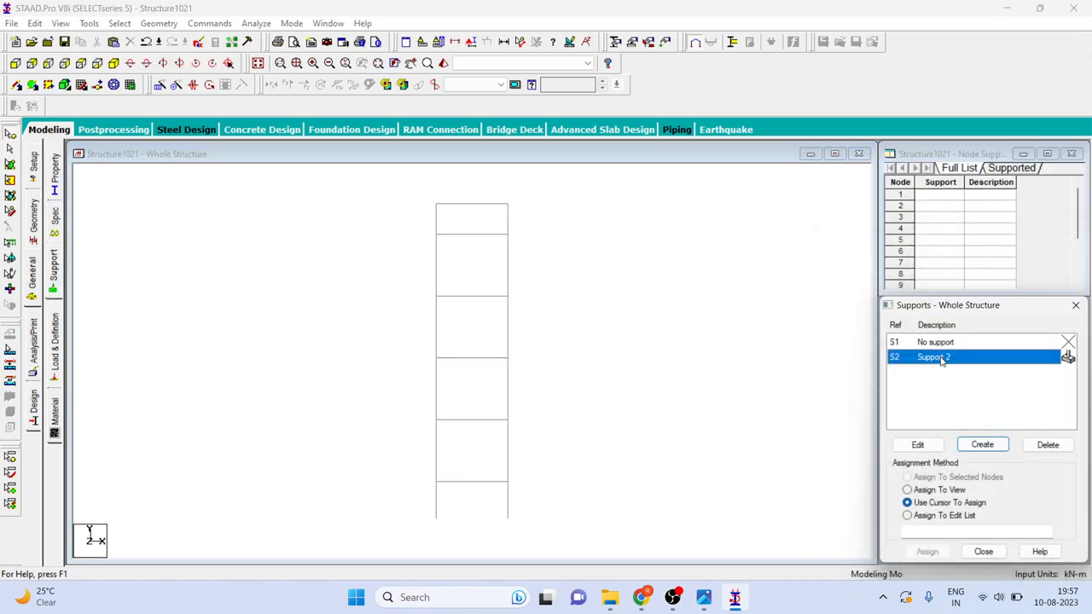
click(907, 477)
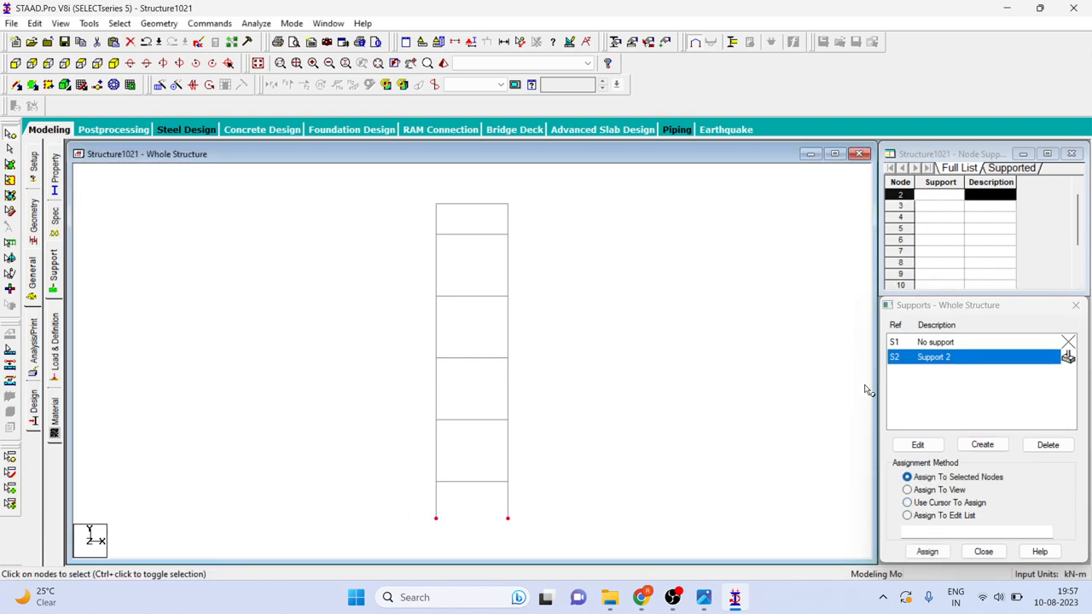
click(927, 551)
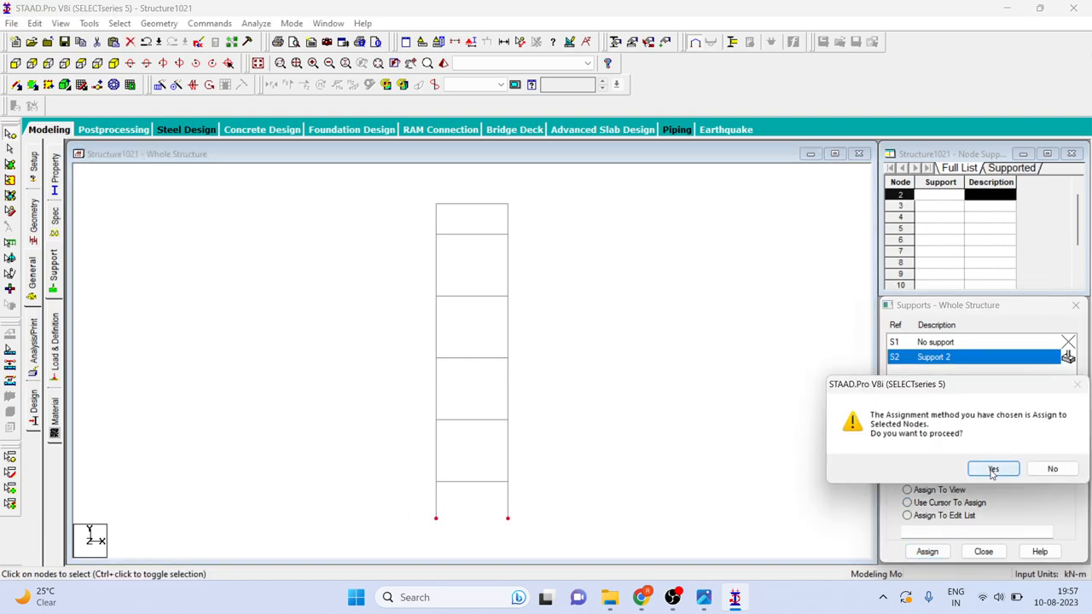
click(992, 468)
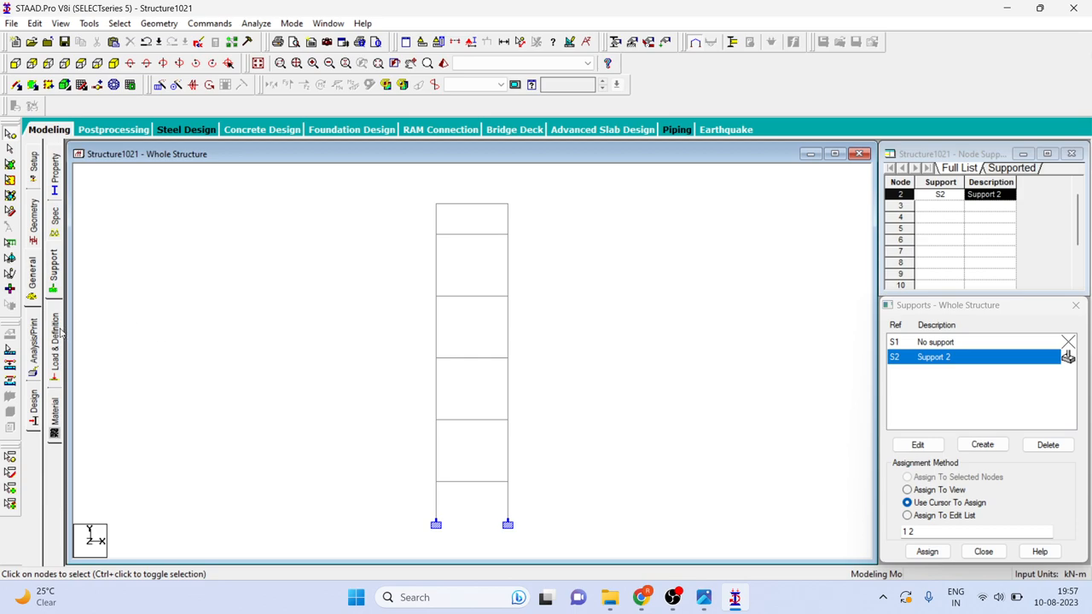
click(54, 341)
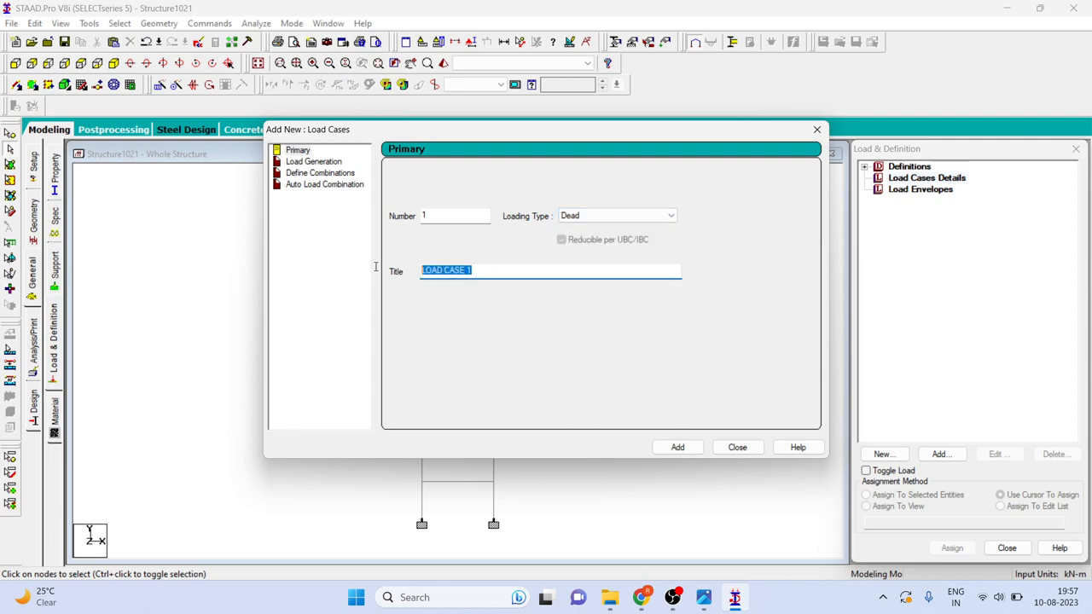
- Create primary load case 1 named 'DL'
text(D)
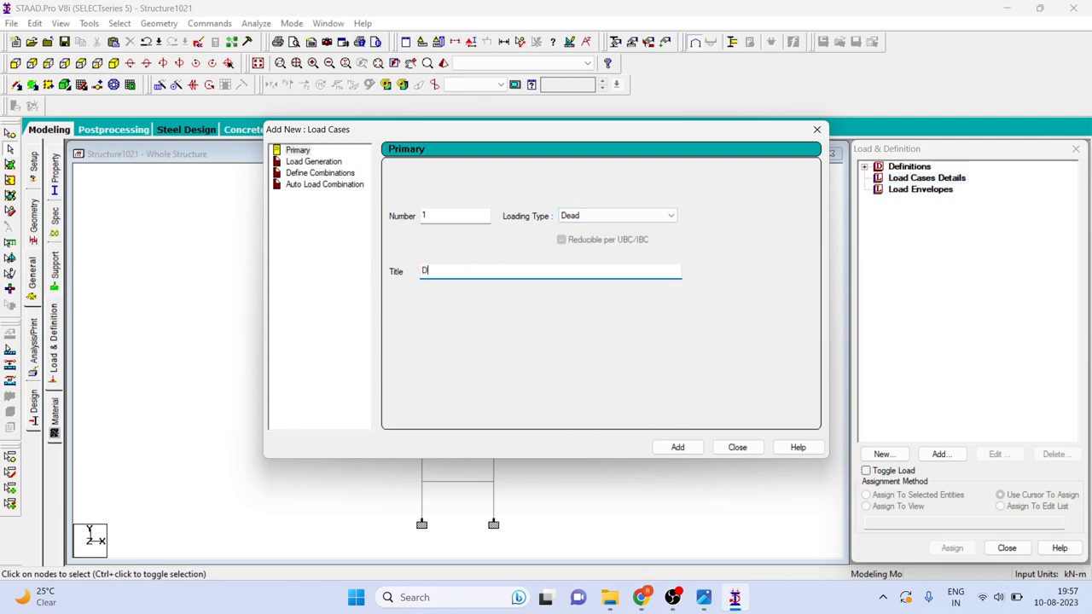
text(L)
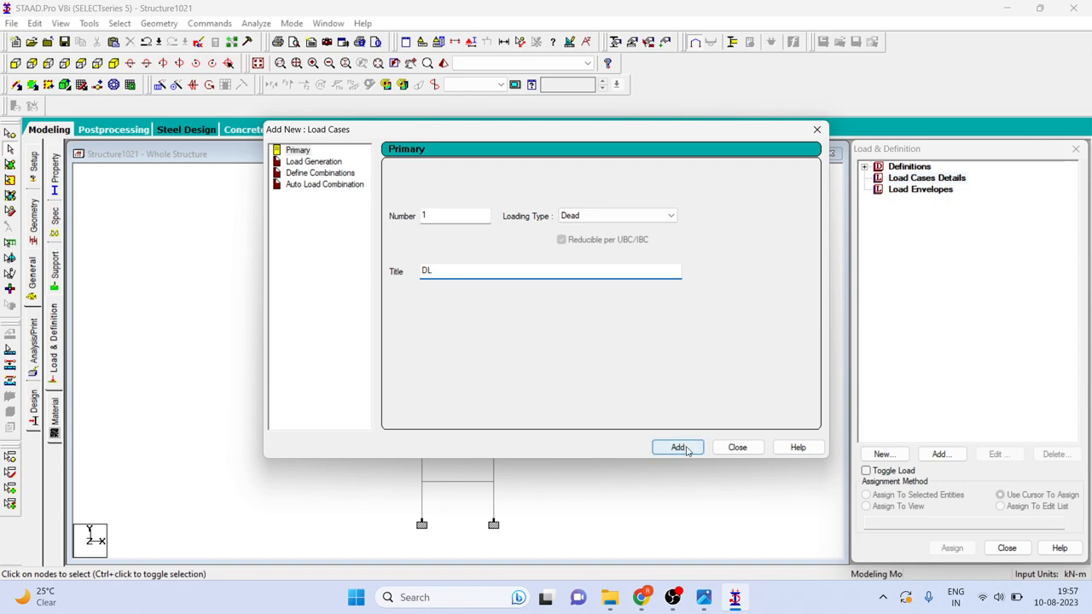
click(677, 447)
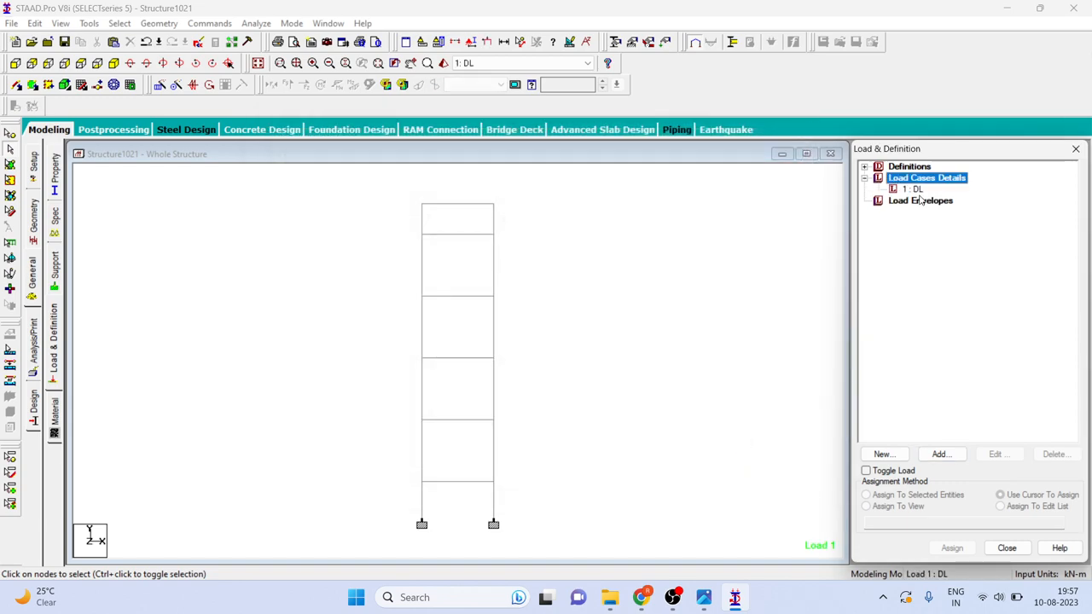
click(942, 454)
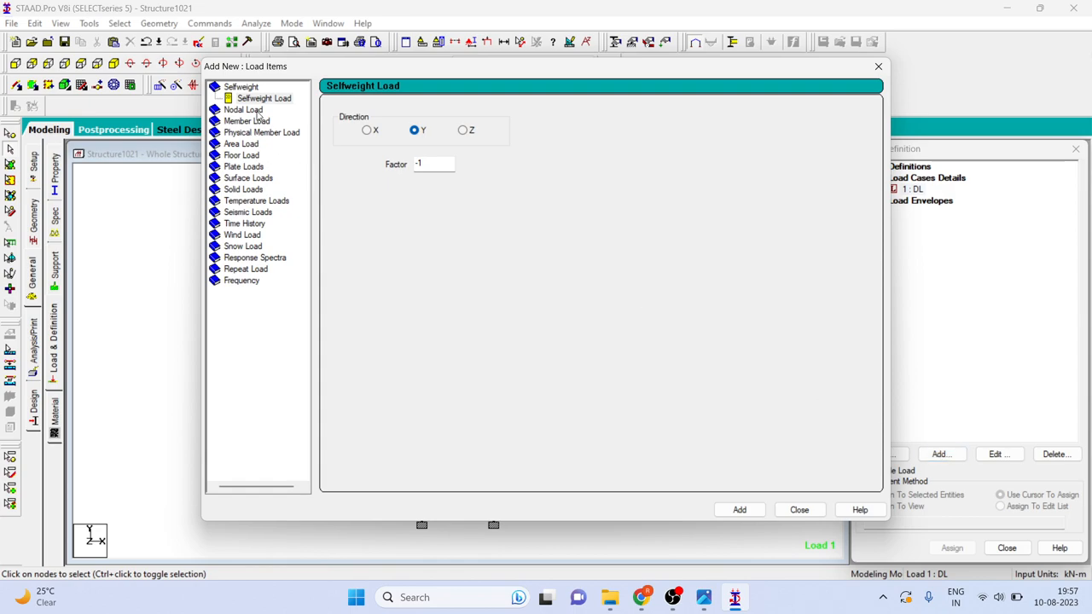
- Add a 5 kN FX nodal load and assign it to top nodes 13 and 14
click(247, 109)
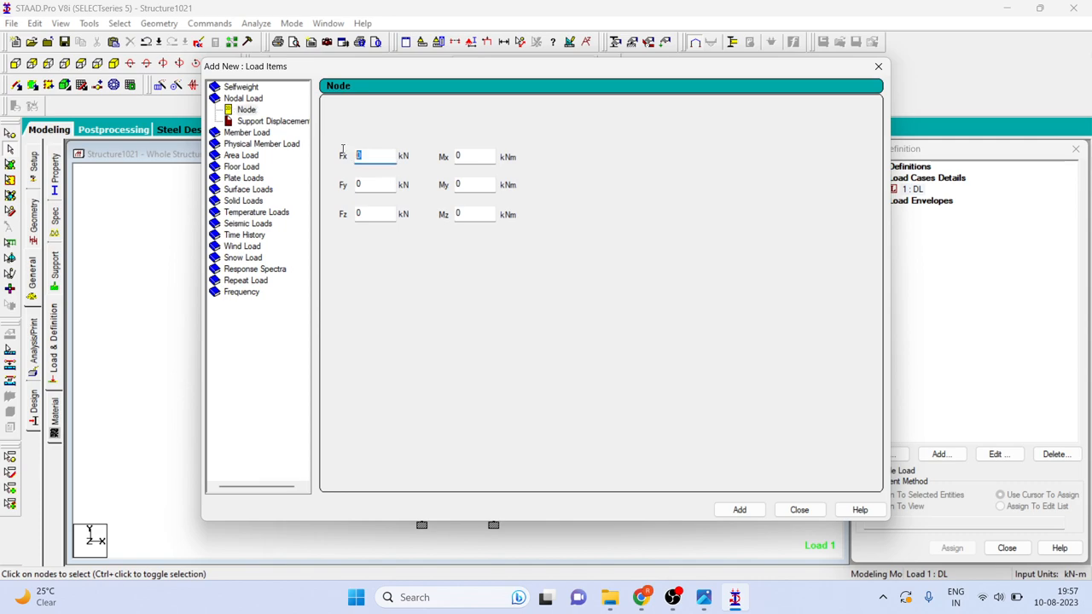
text(5)
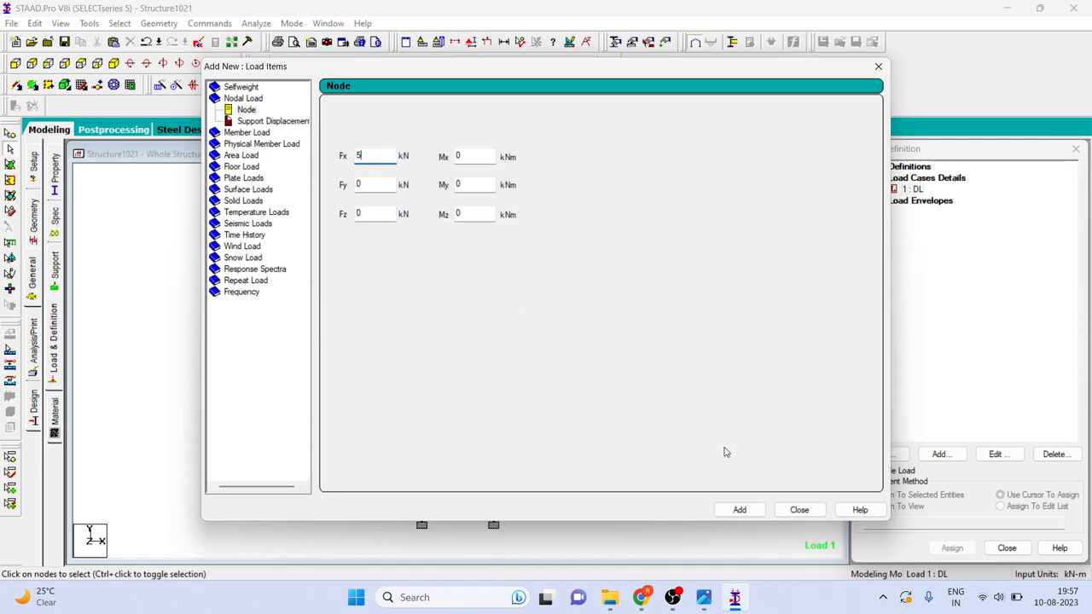
click(739, 509)
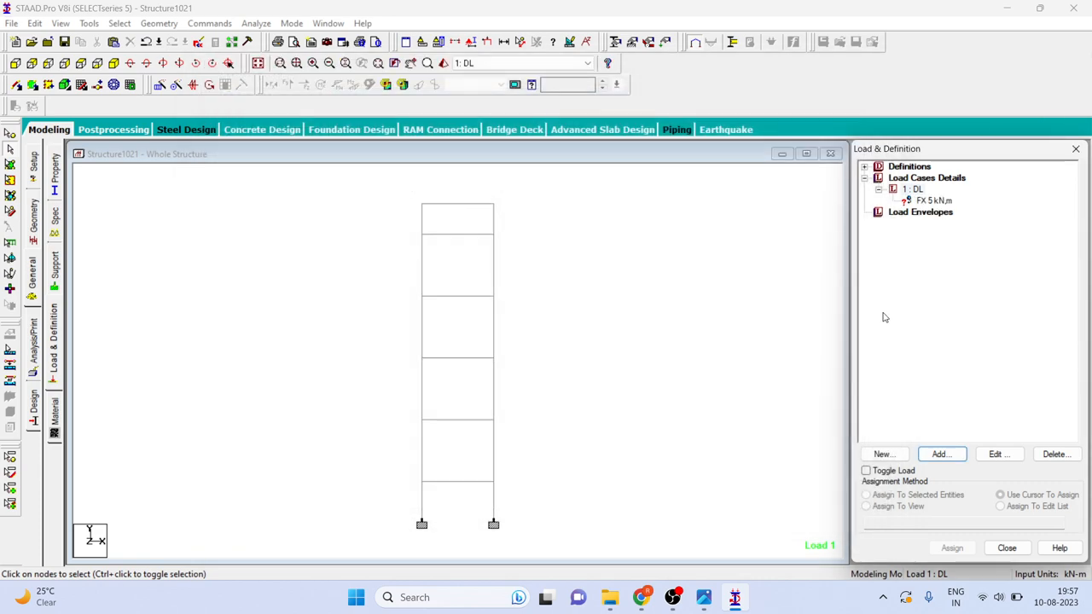
click(935, 200)
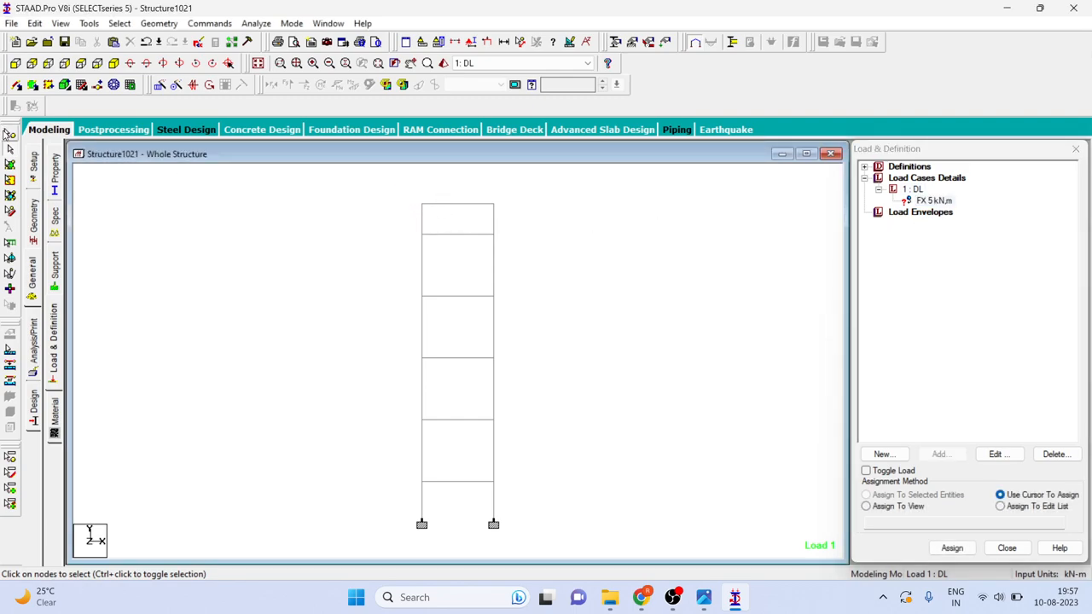
click(422, 204)
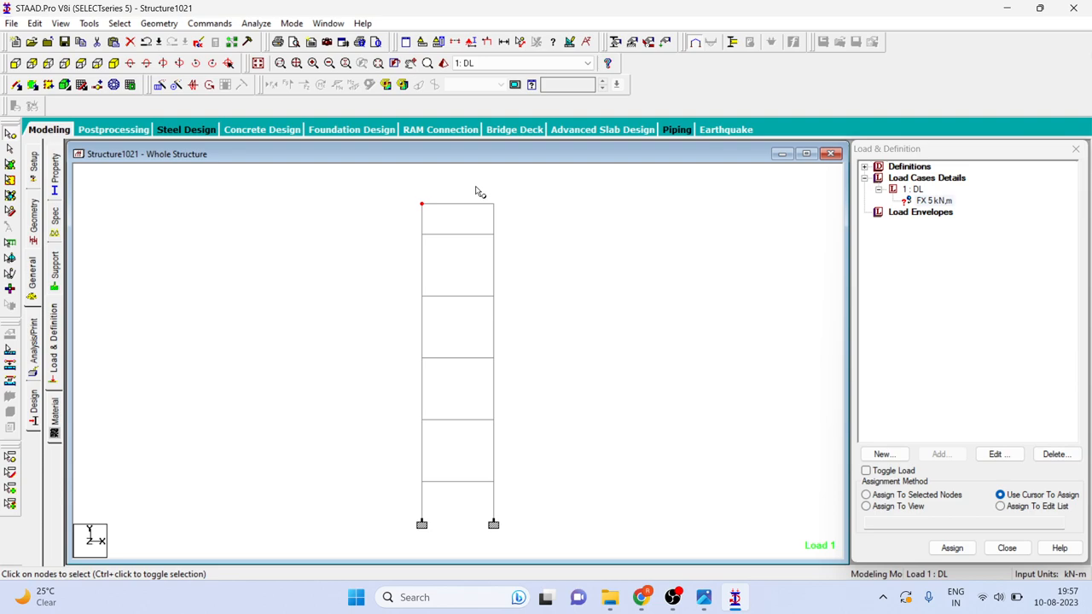
drag(481, 190, 446, 218)
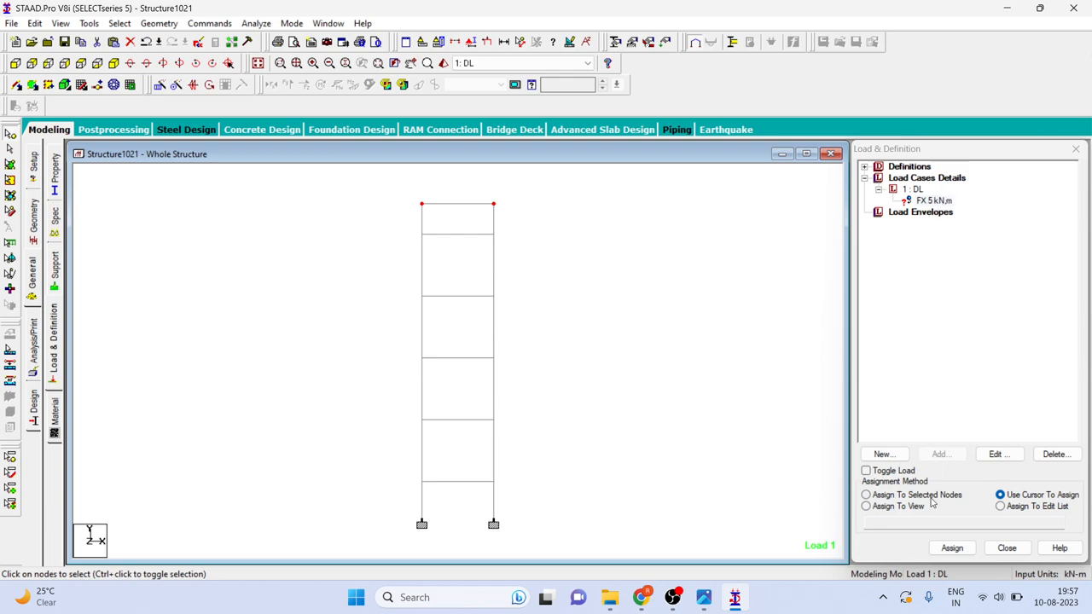
click(866, 495)
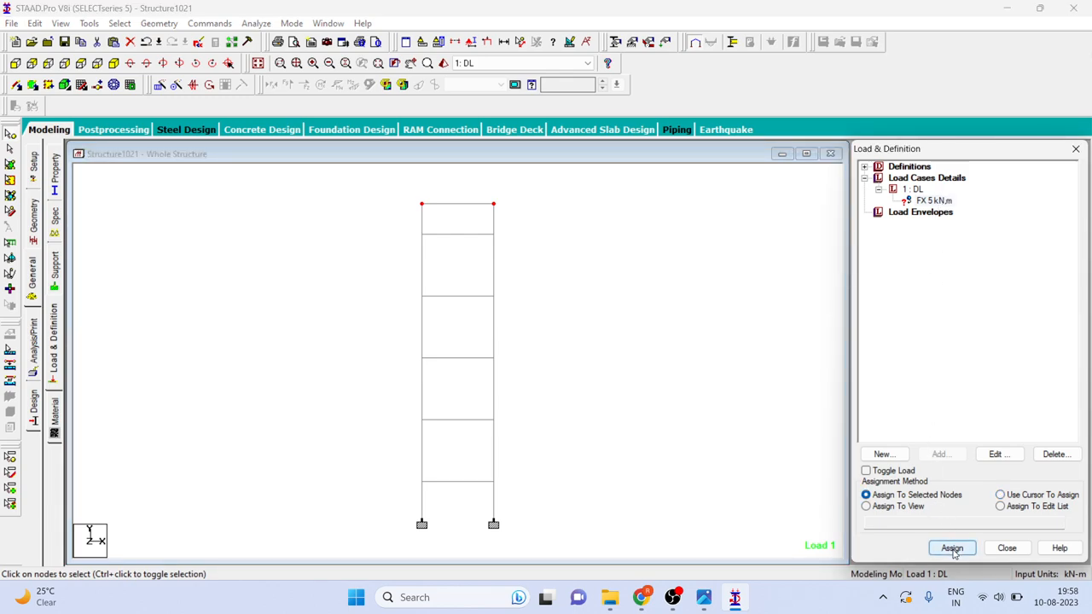
click(952, 548)
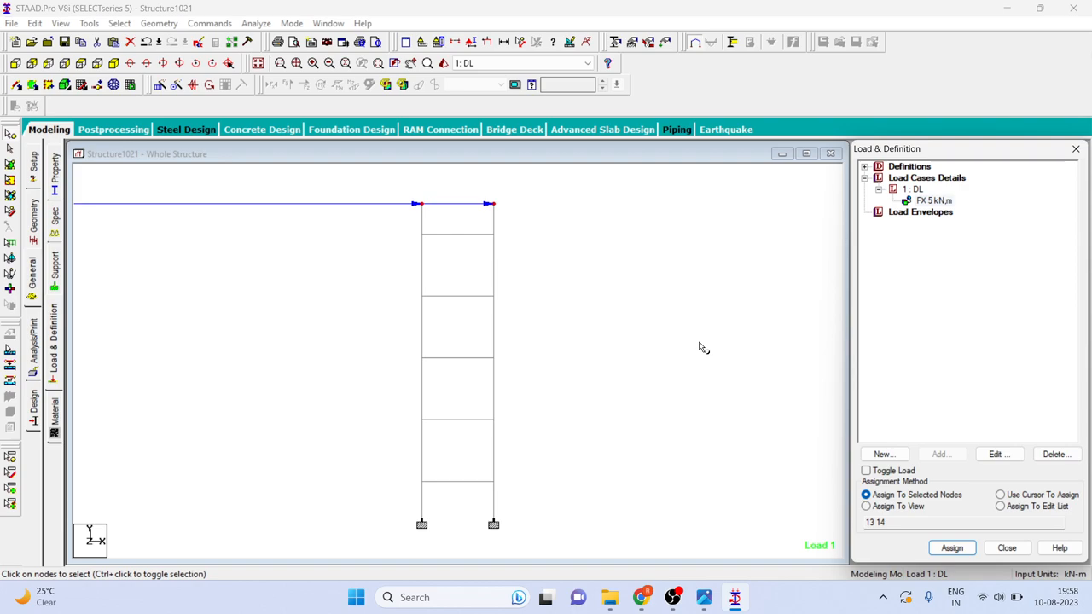
click(1000, 495)
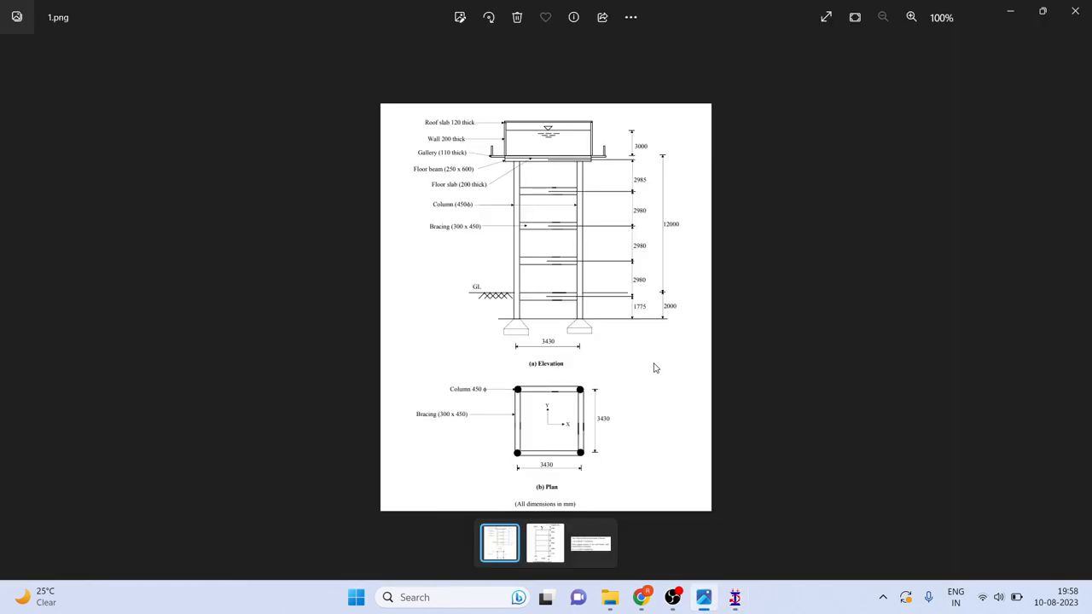
- View the loaded-frame drawing and the 3,030 kN/m stiffness result image, then return to STAAD
click(545, 543)
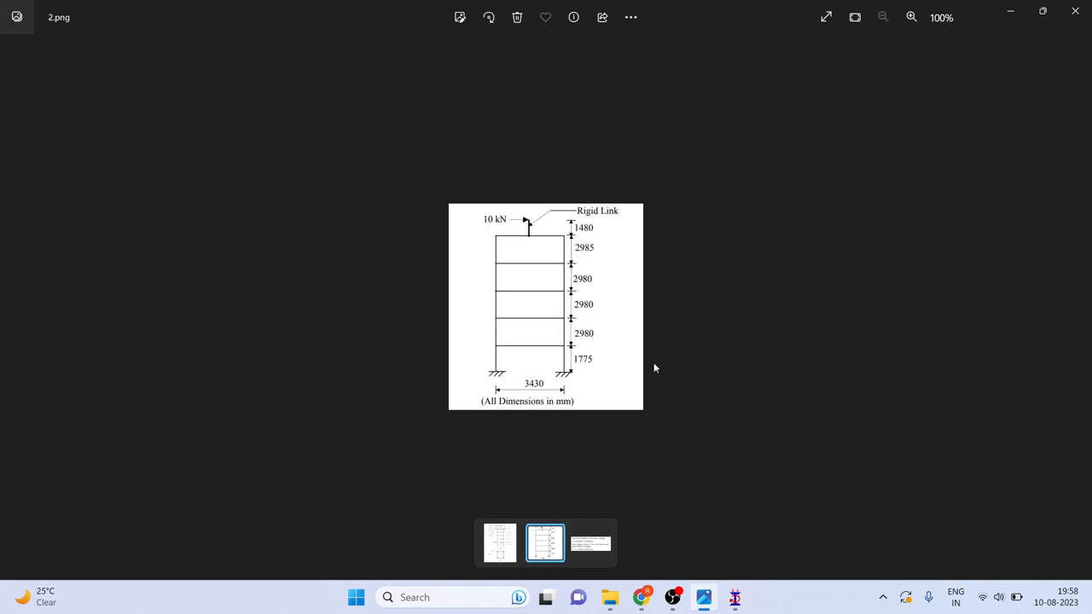
click(590, 543)
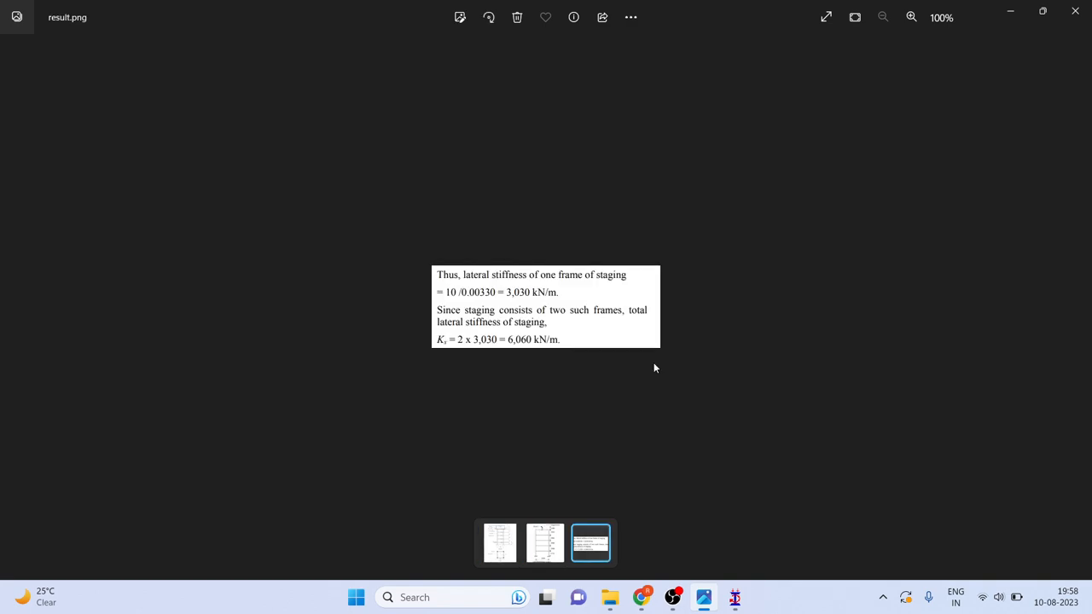
mouse_move(516, 303)
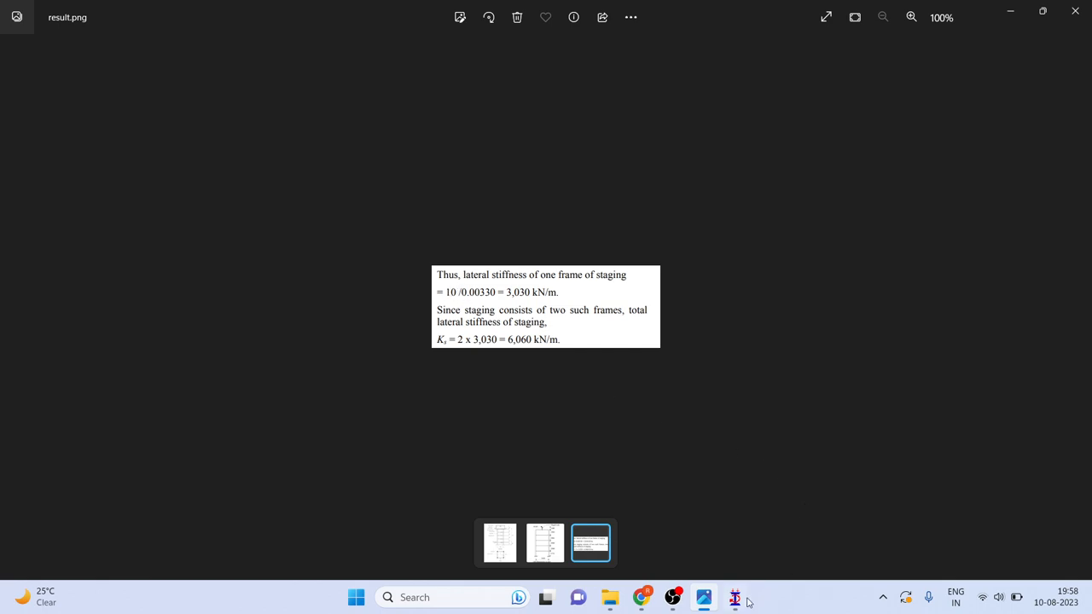
click(733, 597)
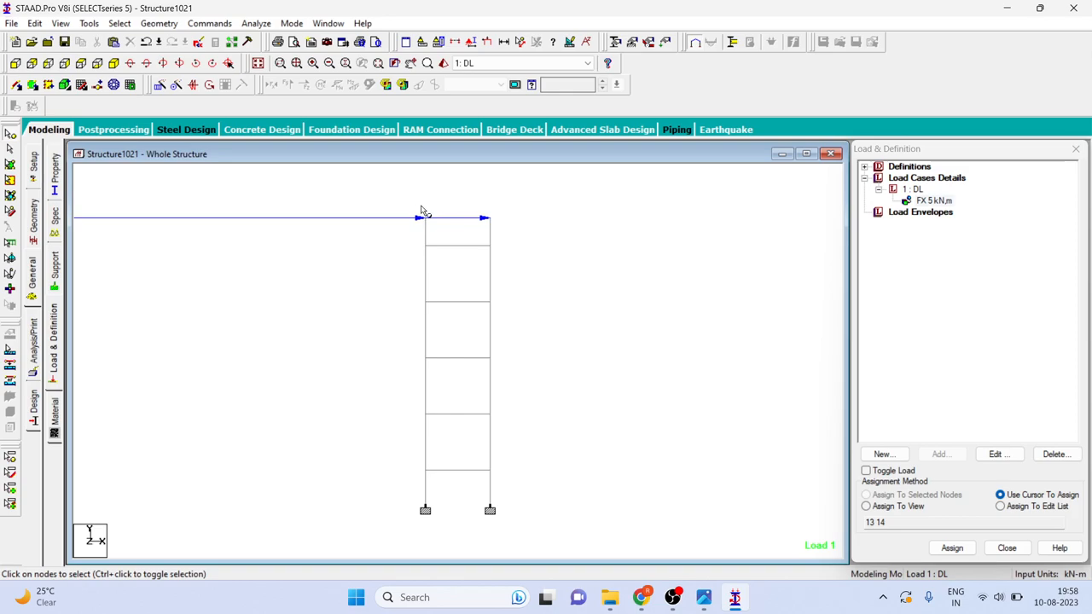
mouse_move(56, 412)
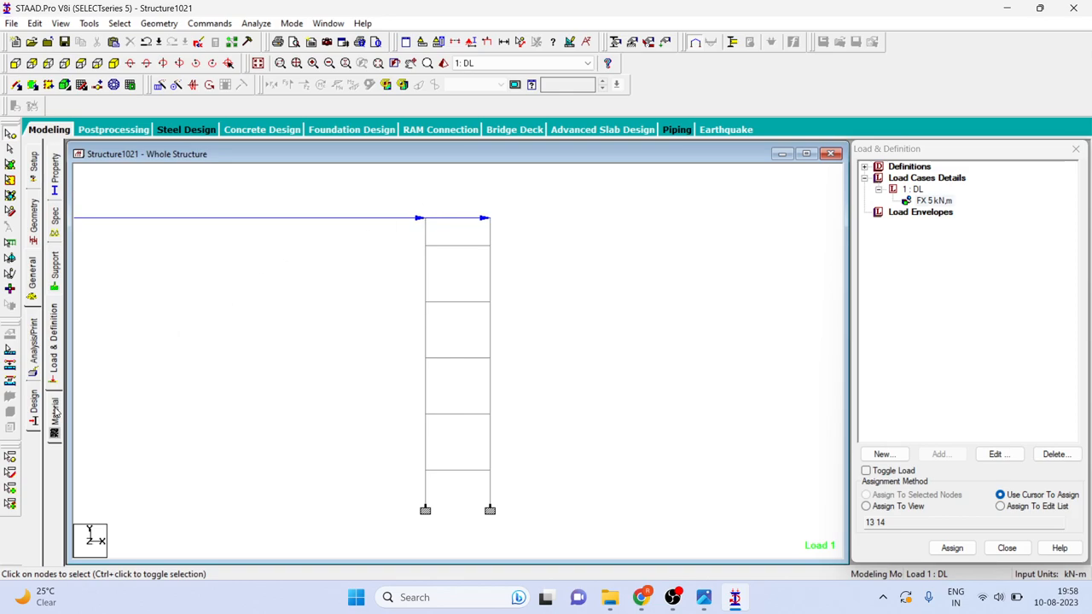
- Edit the CONCRETE material, changing compressive strength from 27579 to 20000 kN/m2
click(54, 414)
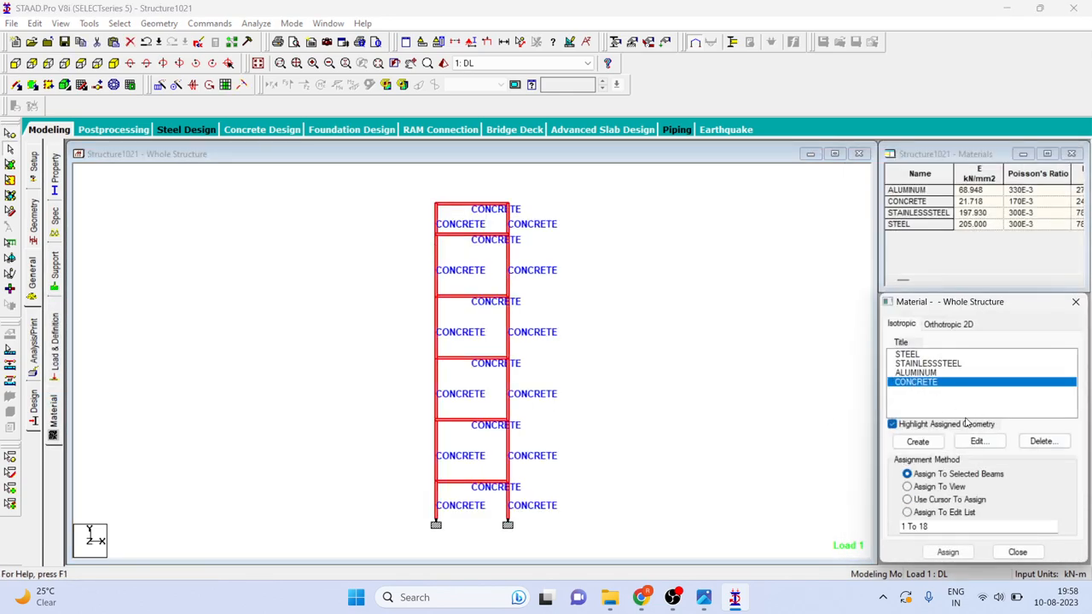
click(979, 441)
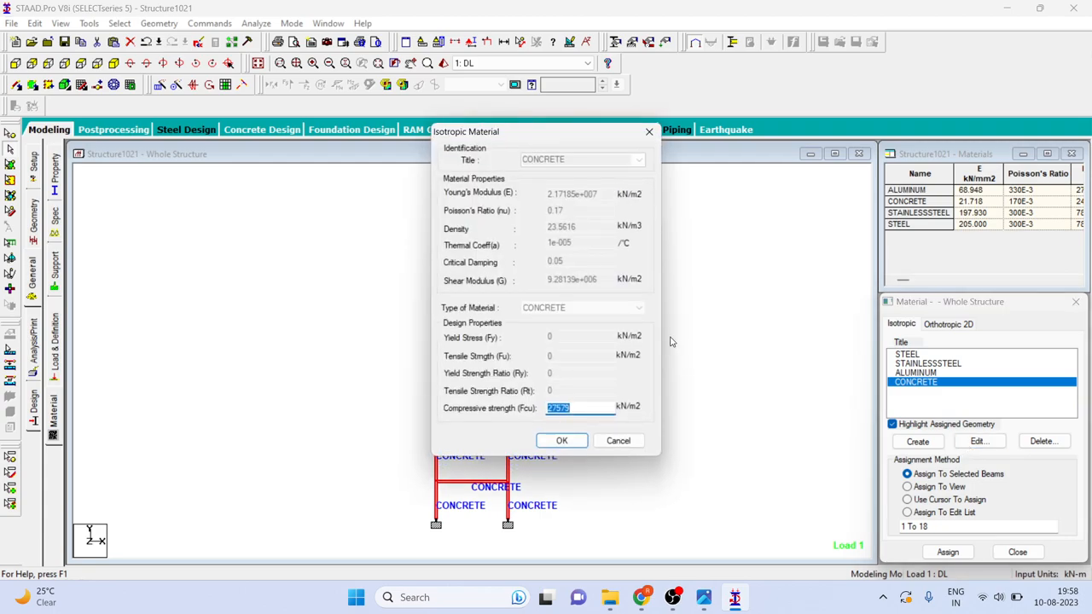
click(584, 408)
text(2)
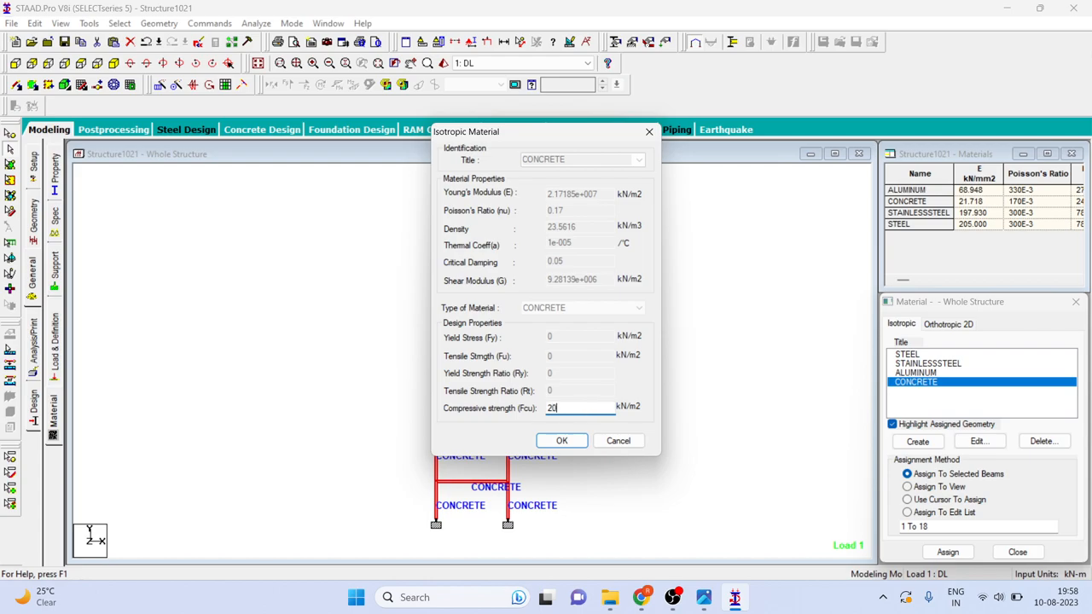
text(000)
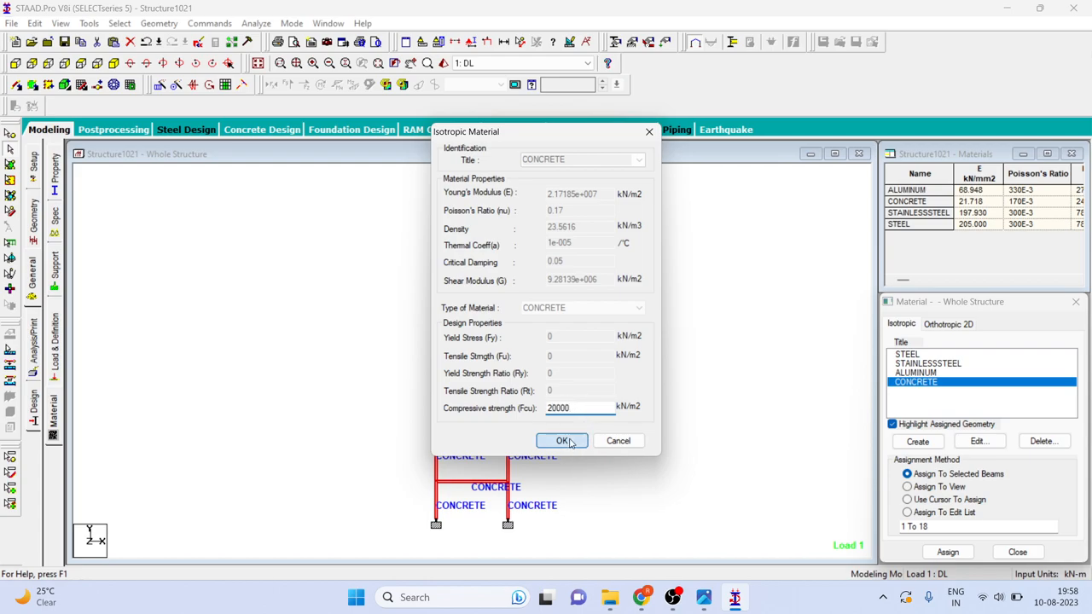
click(562, 440)
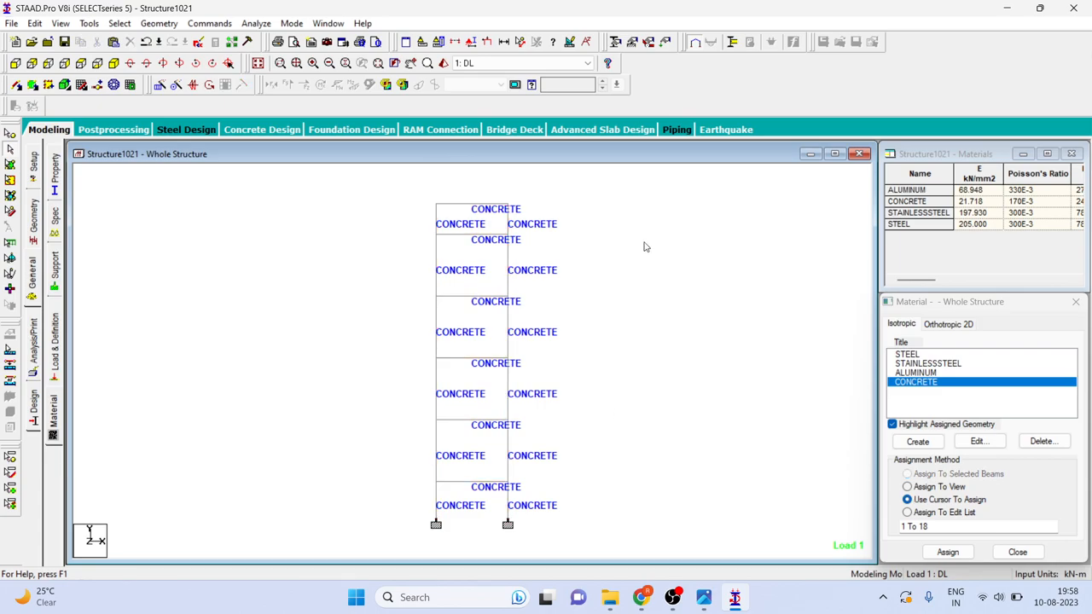
- Open the input file in STAAD Editor and review the concrete STRENGTH FCU 20000 line
click(198, 42)
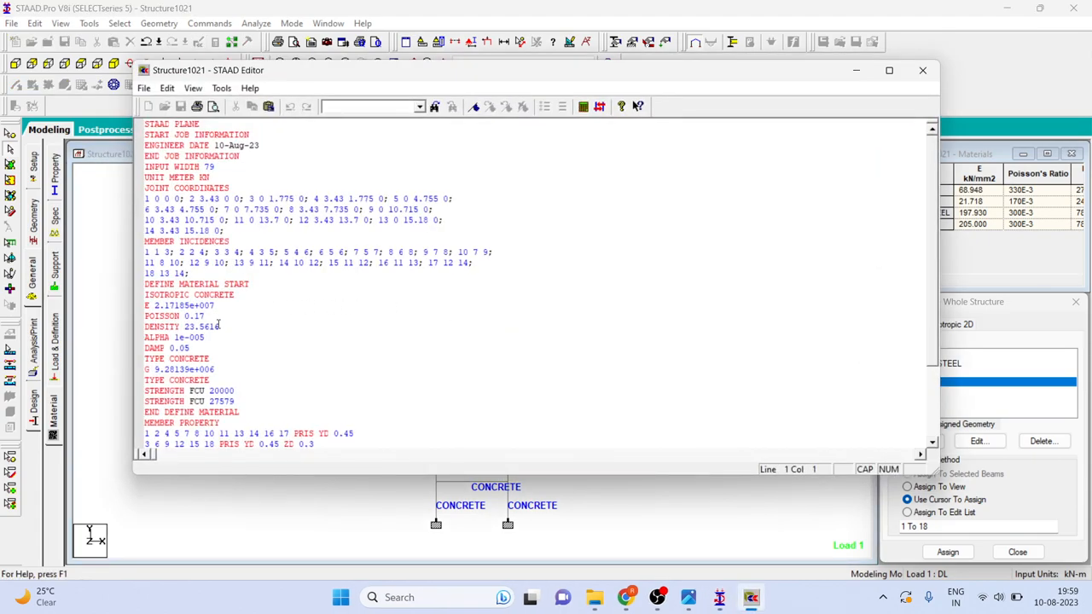
click(219, 327)
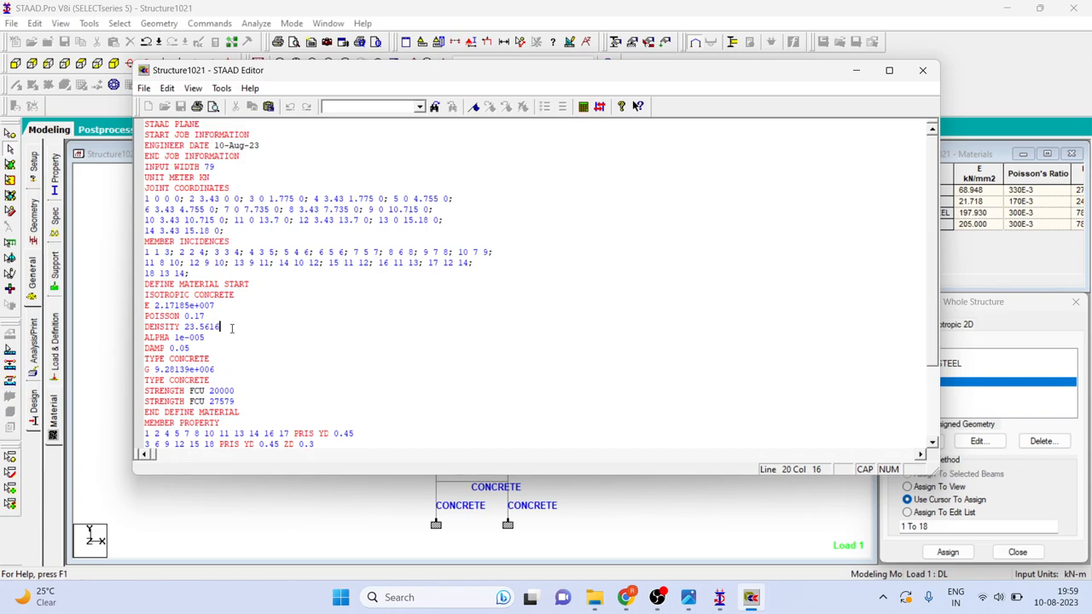
mouse_move(719, 597)
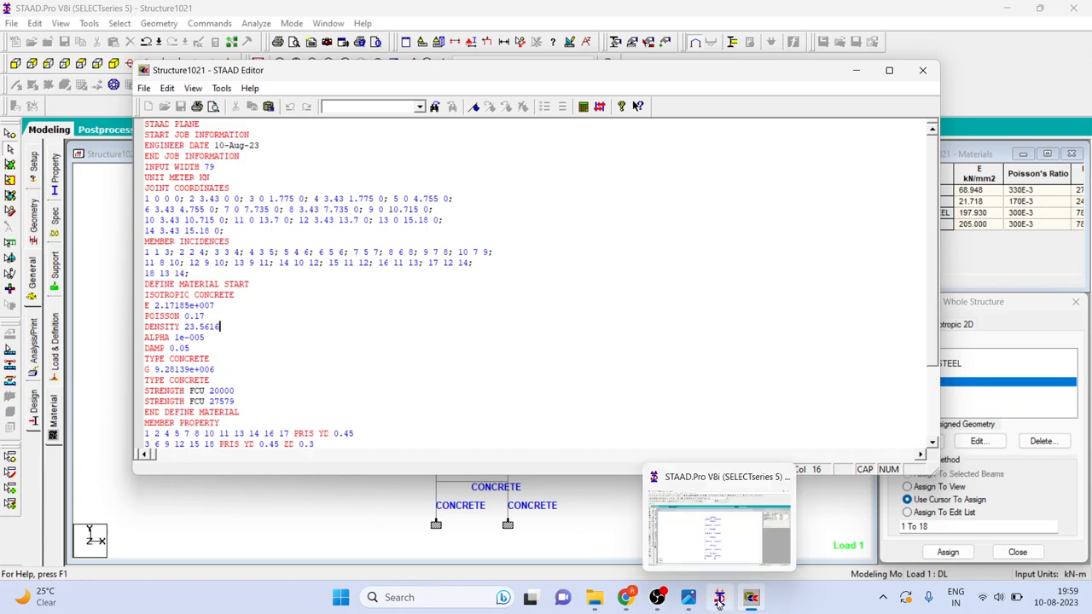
mouse_move(593, 597)
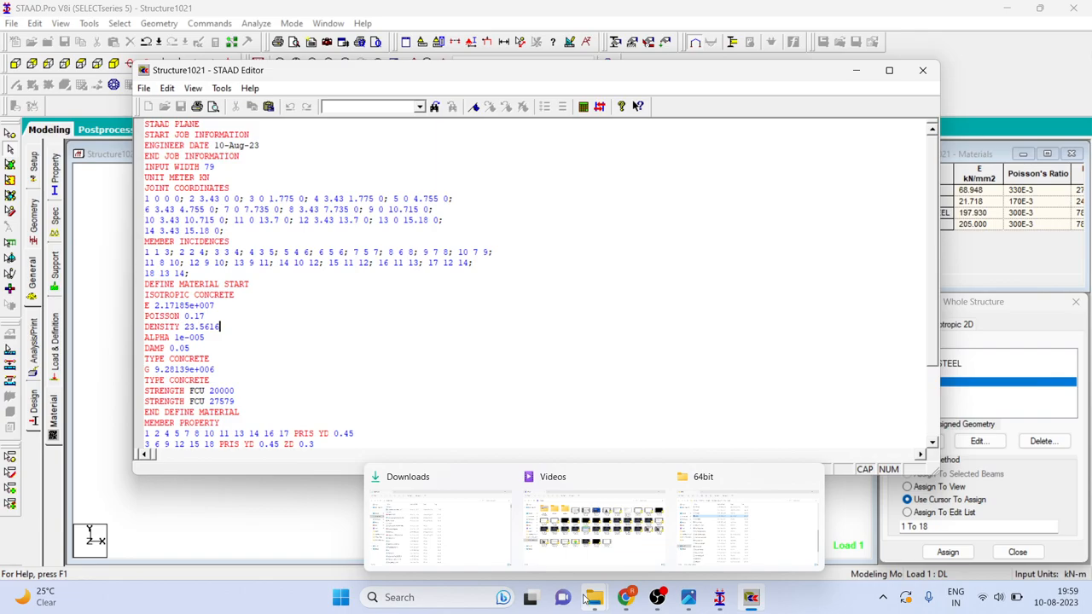
- Switch Explorer windows, close the editor, and open the IS 1893 Part 2 reference PDF
click(438, 524)
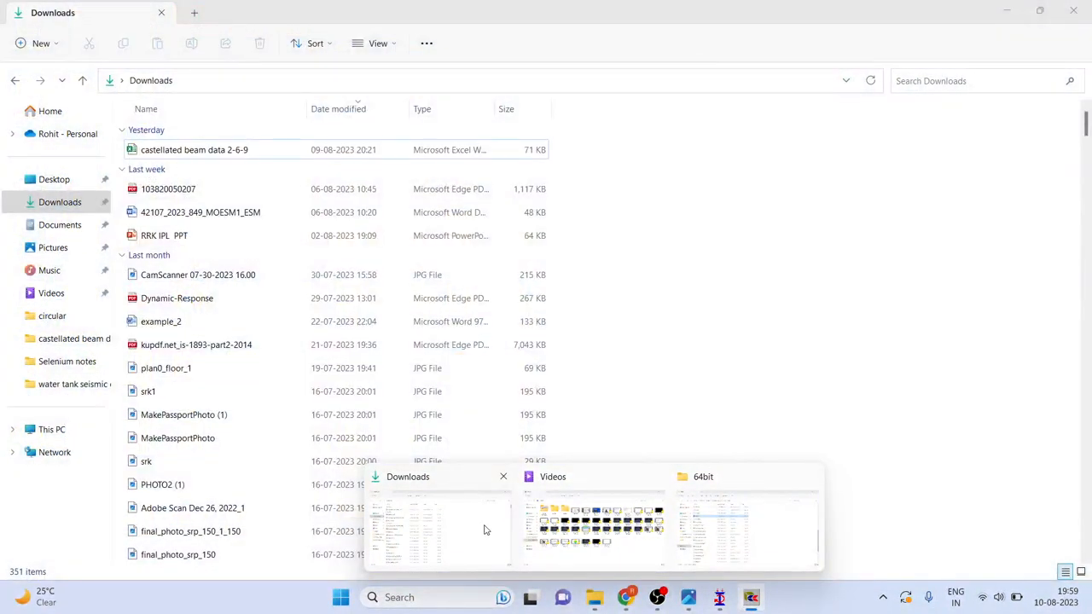
click(593, 524)
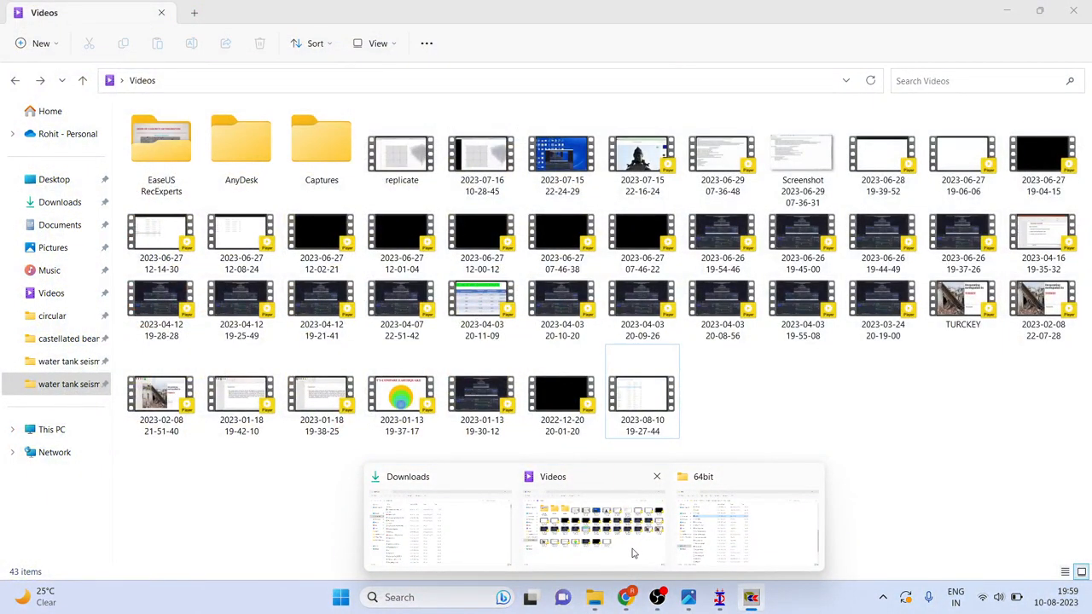
click(595, 597)
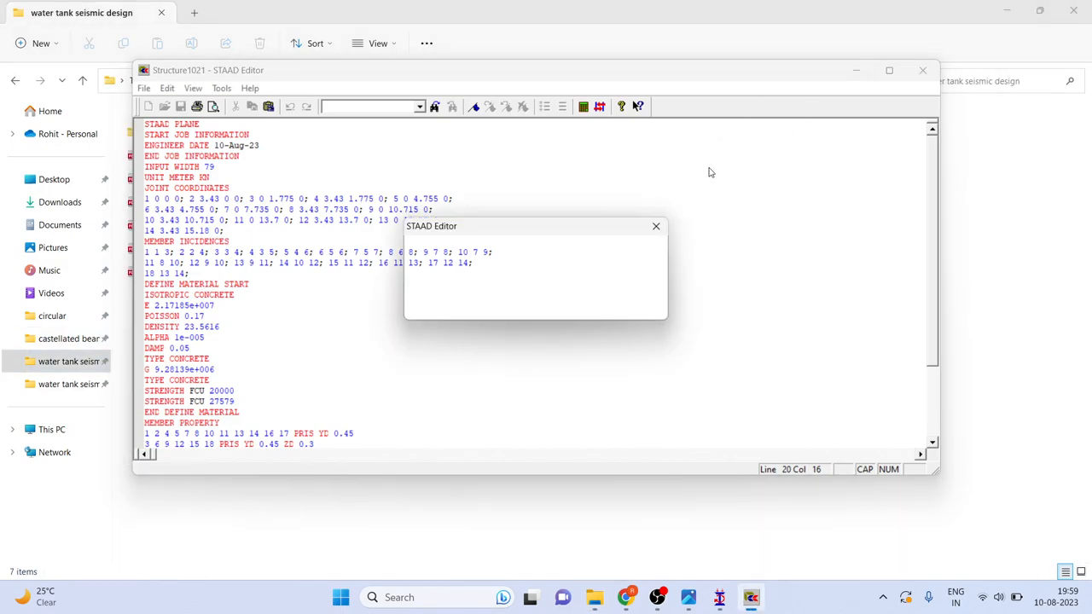
click(656, 225)
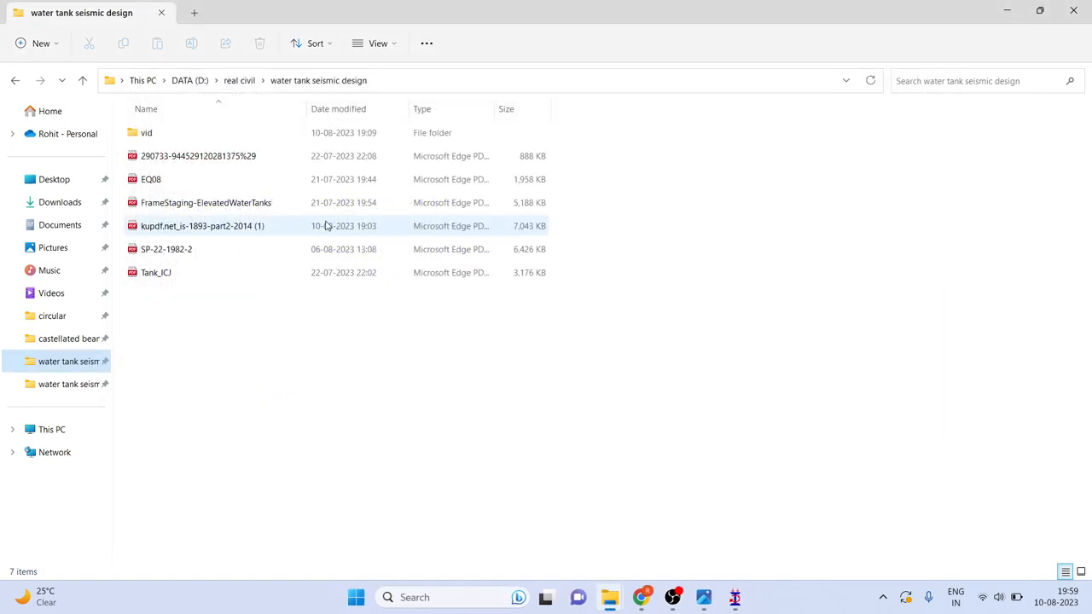
double_click(150, 180)
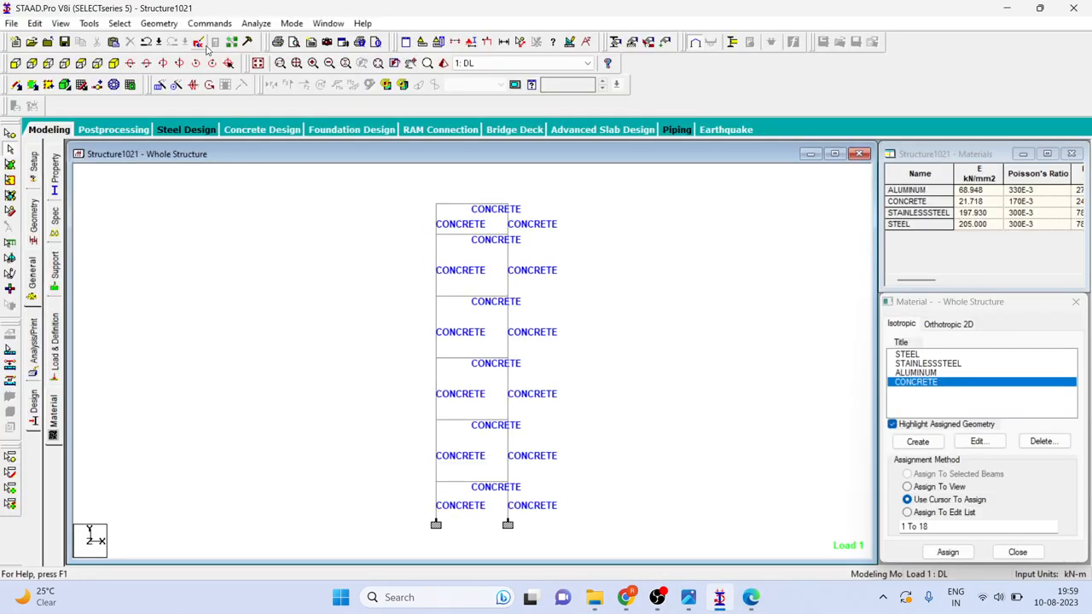
click(198, 42)
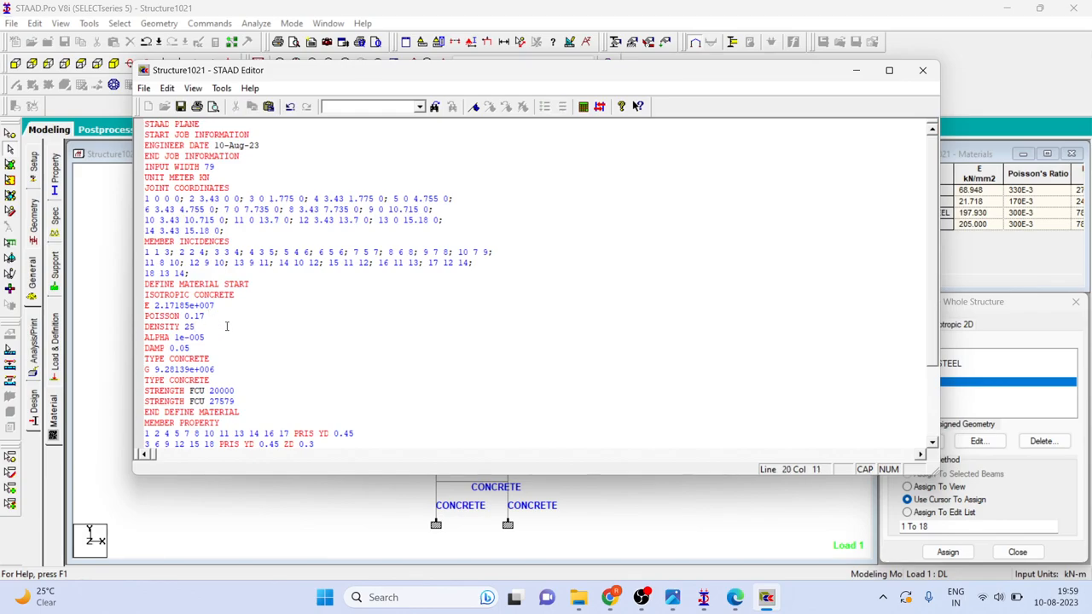
click(922, 70)
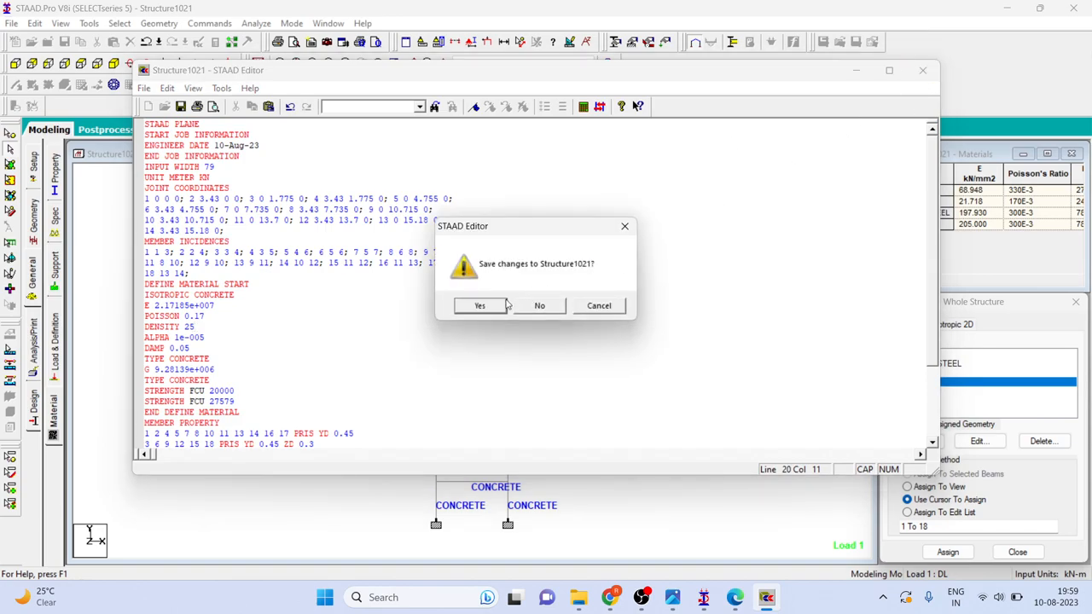
click(479, 305)
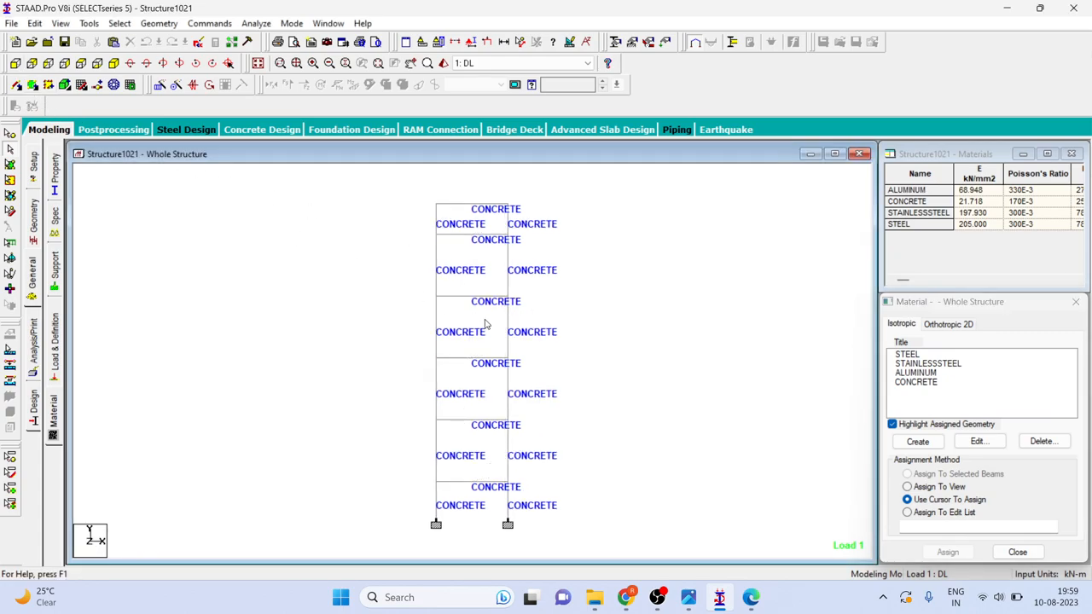
mouse_move(163, 207)
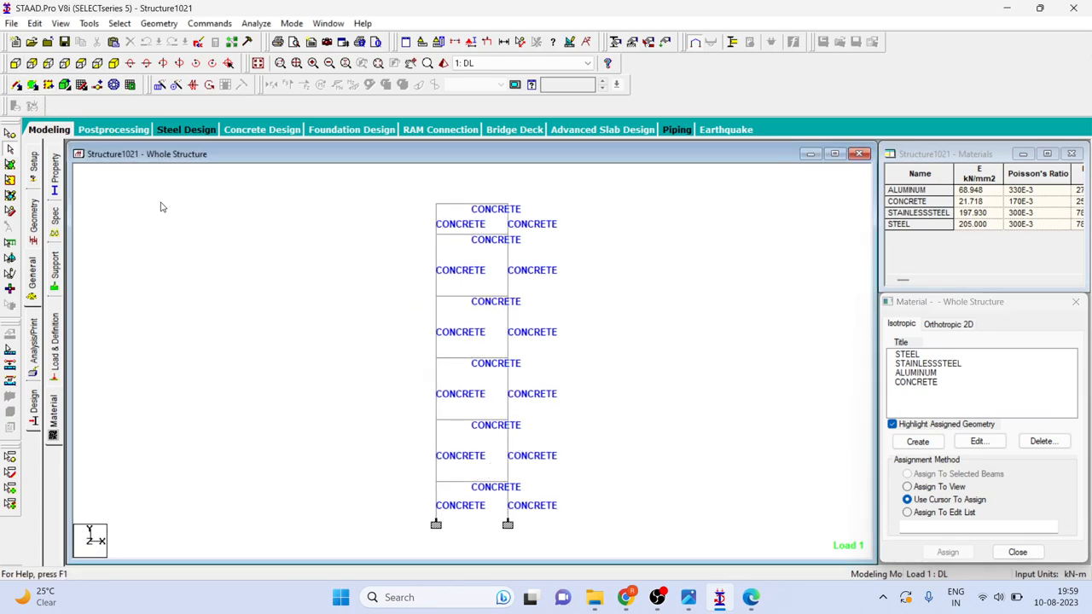
- Add a Perform Analysis command, save the model, and run the analysis into post-processing
click(209, 23)
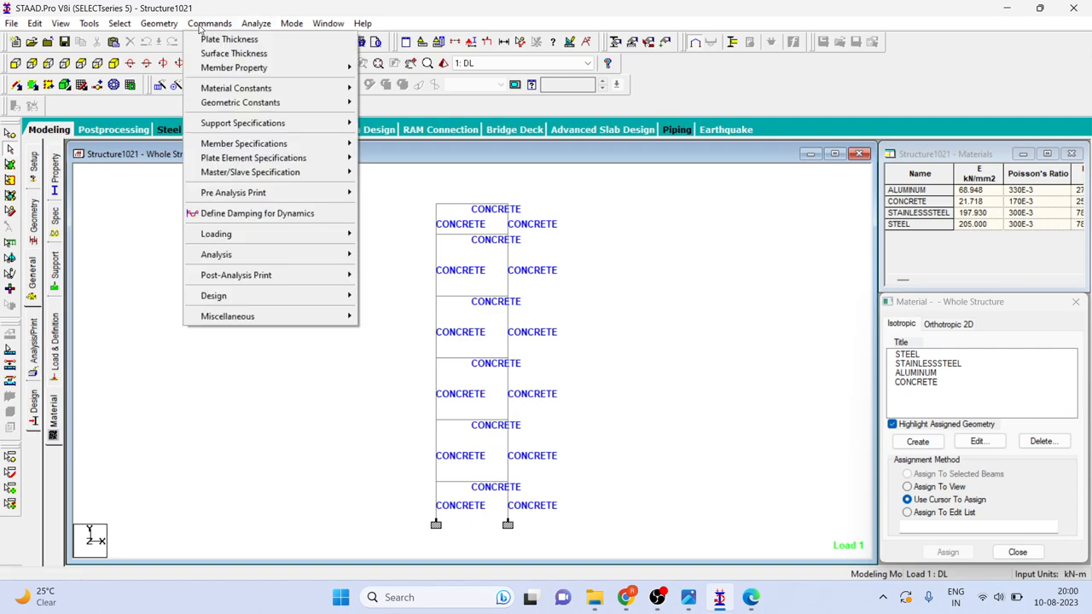
mouse_move(233, 192)
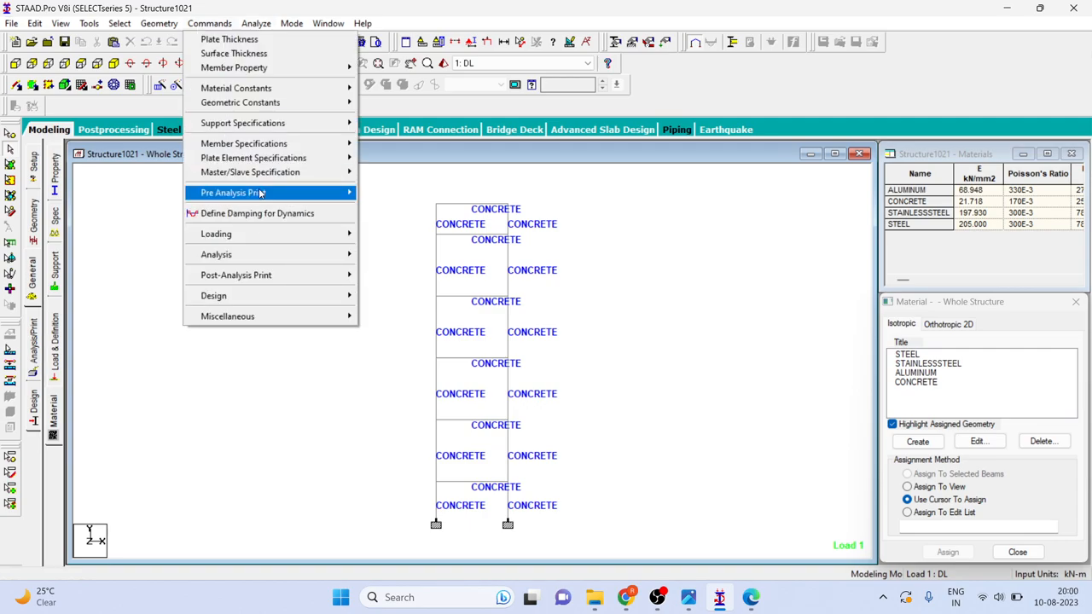
mouse_move(215, 234)
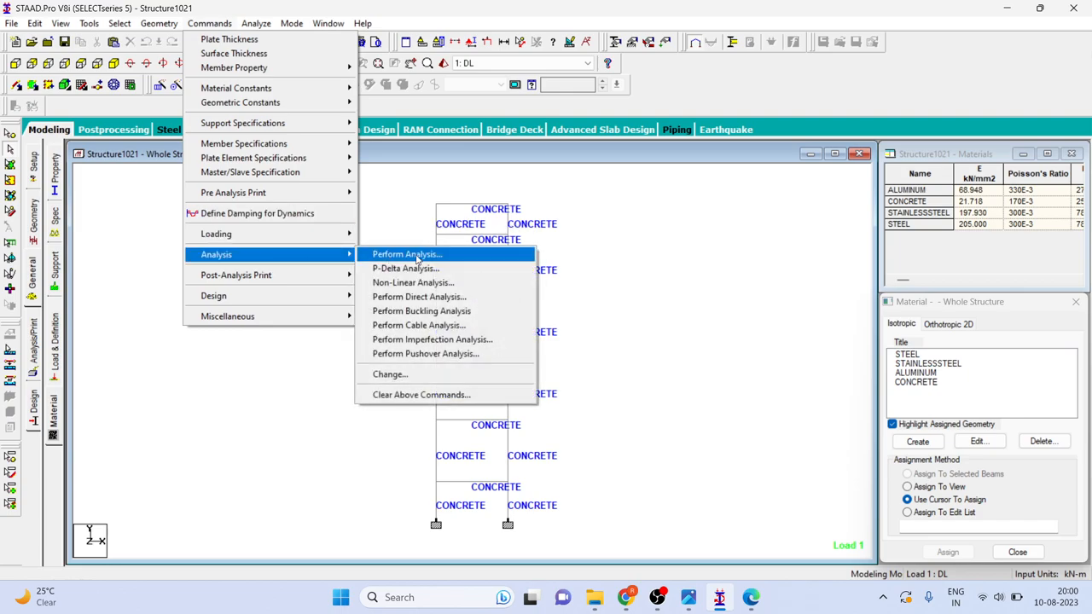
click(407, 255)
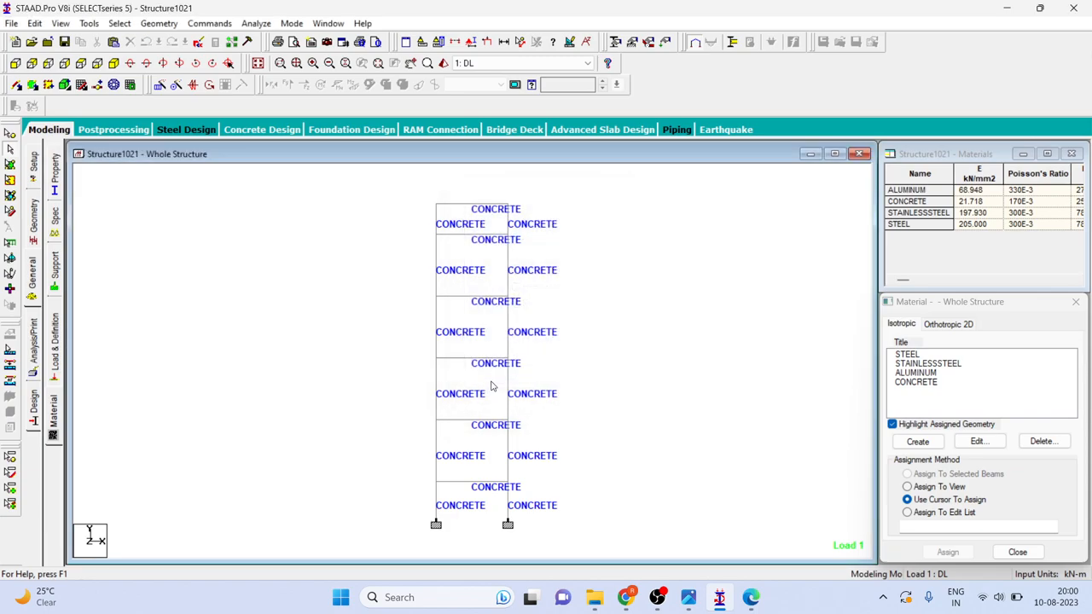
mouse_move(256, 23)
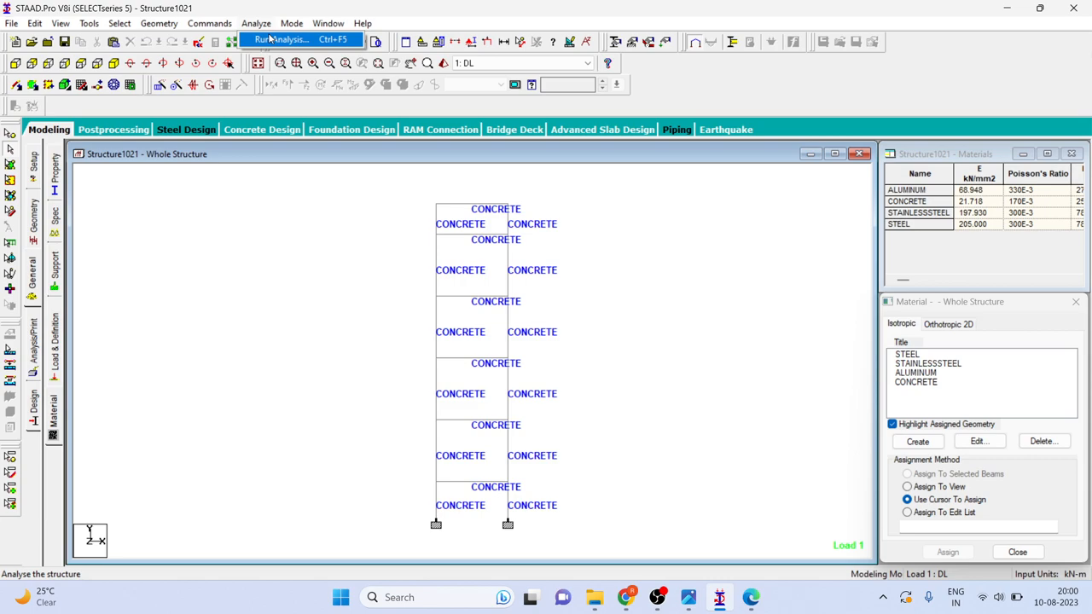
click(286, 39)
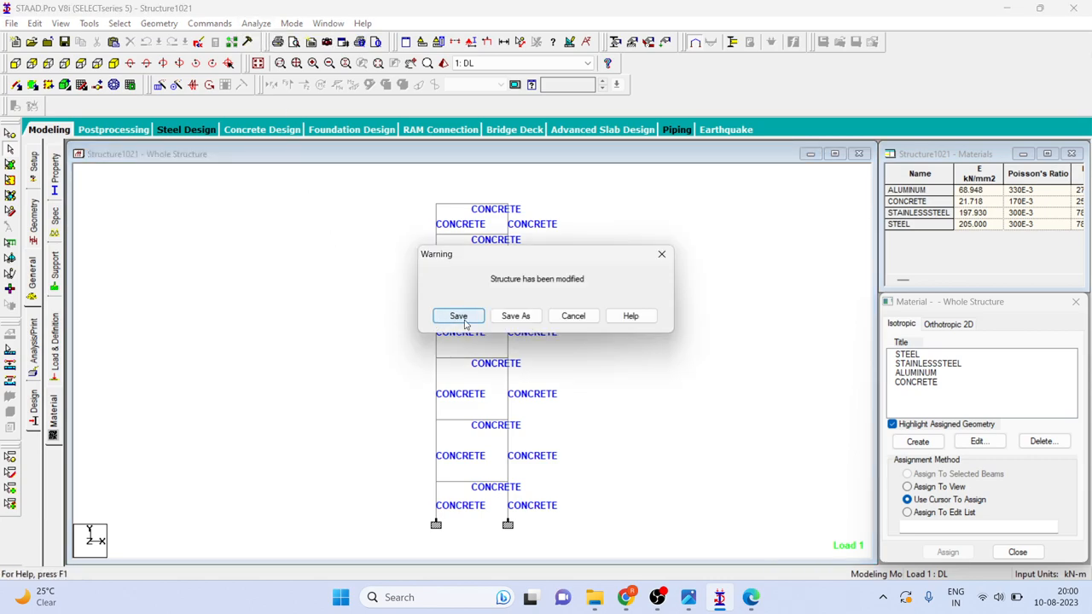
click(459, 316)
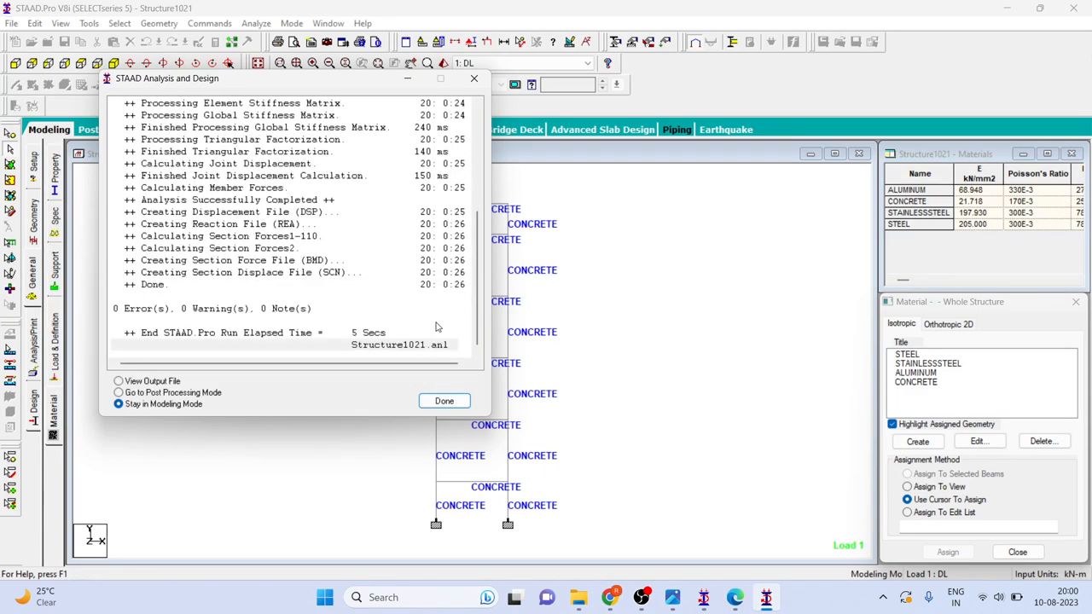
click(118, 393)
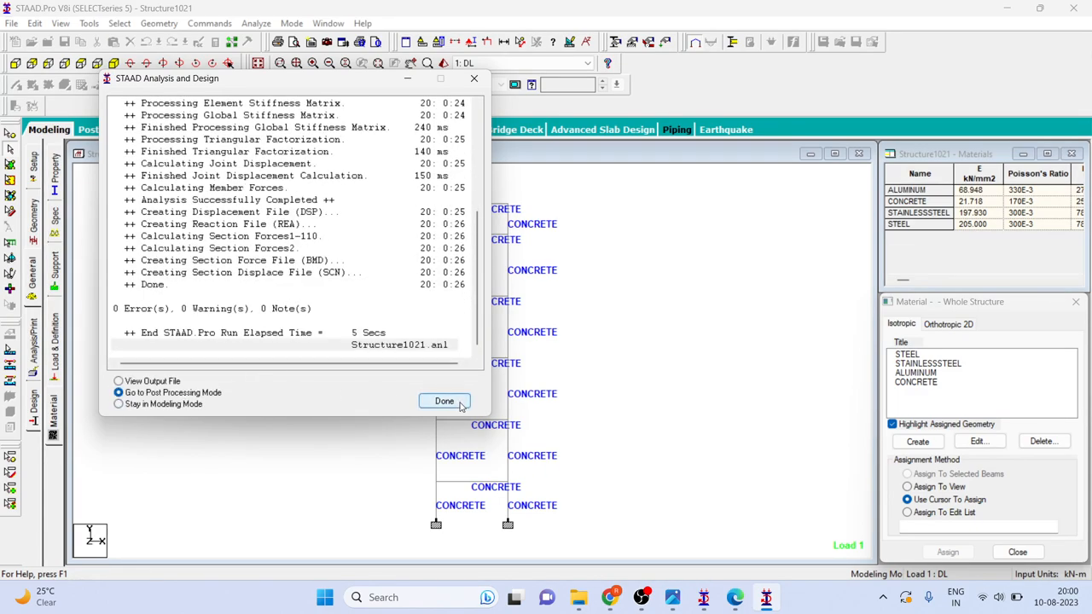
- Close the analysis window and show results for load case 1 DL
click(443, 401)
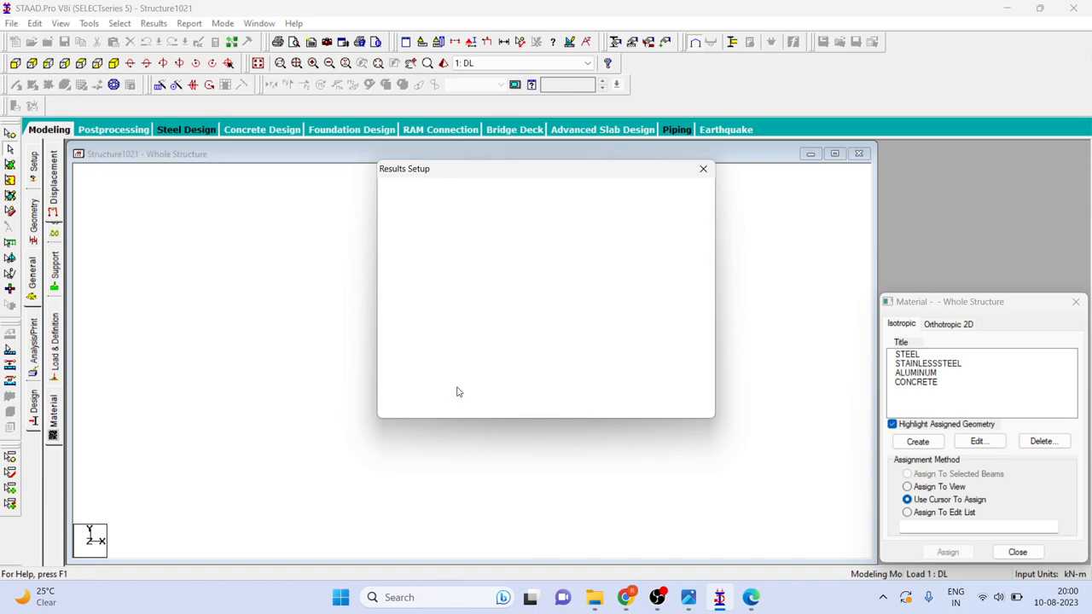
mouse_move(466, 389)
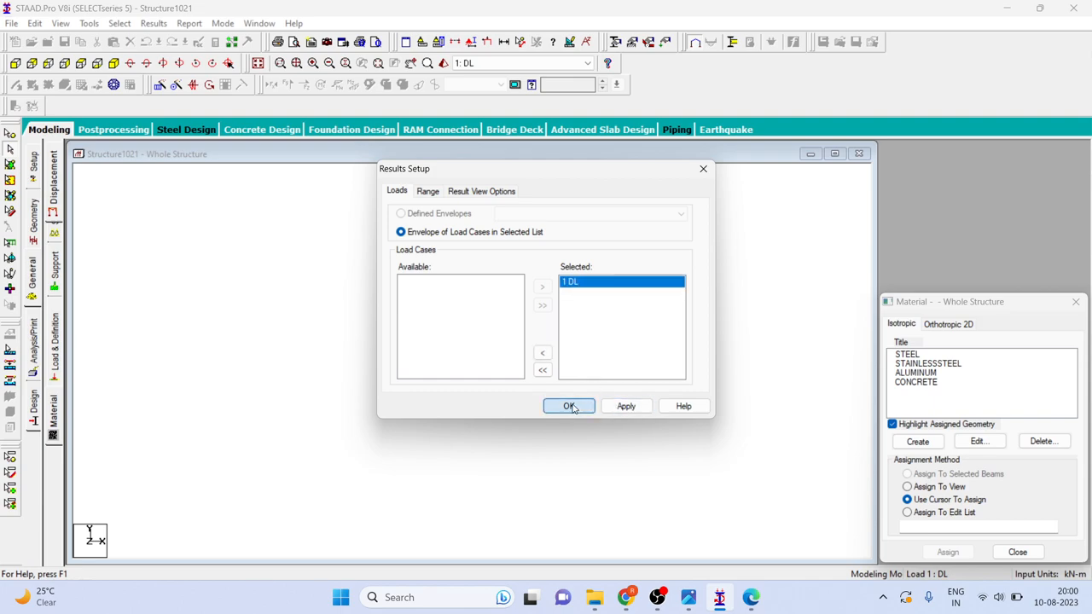
click(569, 406)
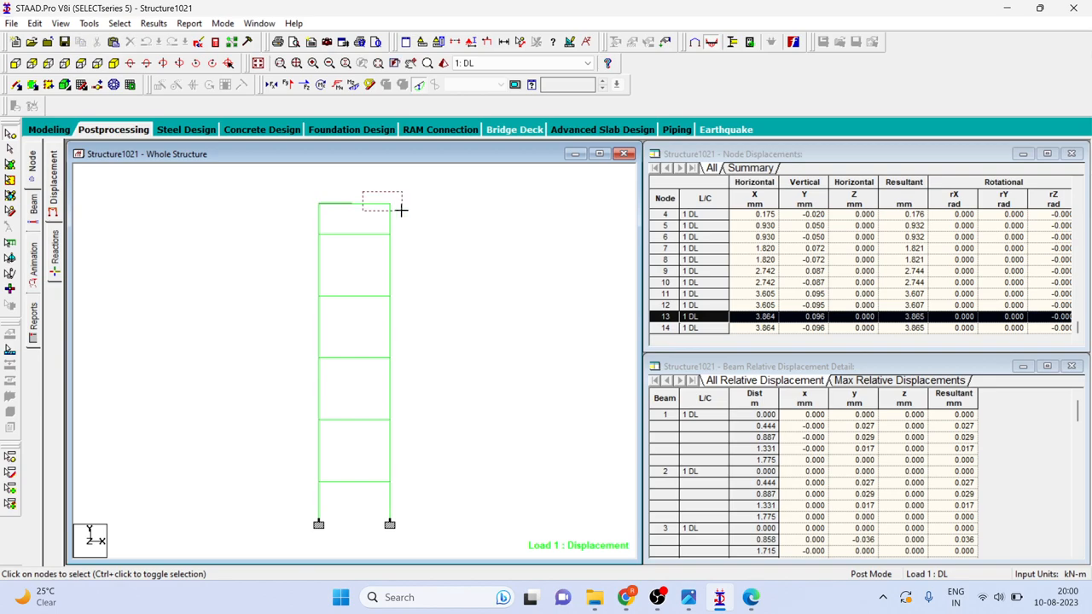
- Select top node 14 and read its 3.864 mm X displacement in the table
click(390, 204)
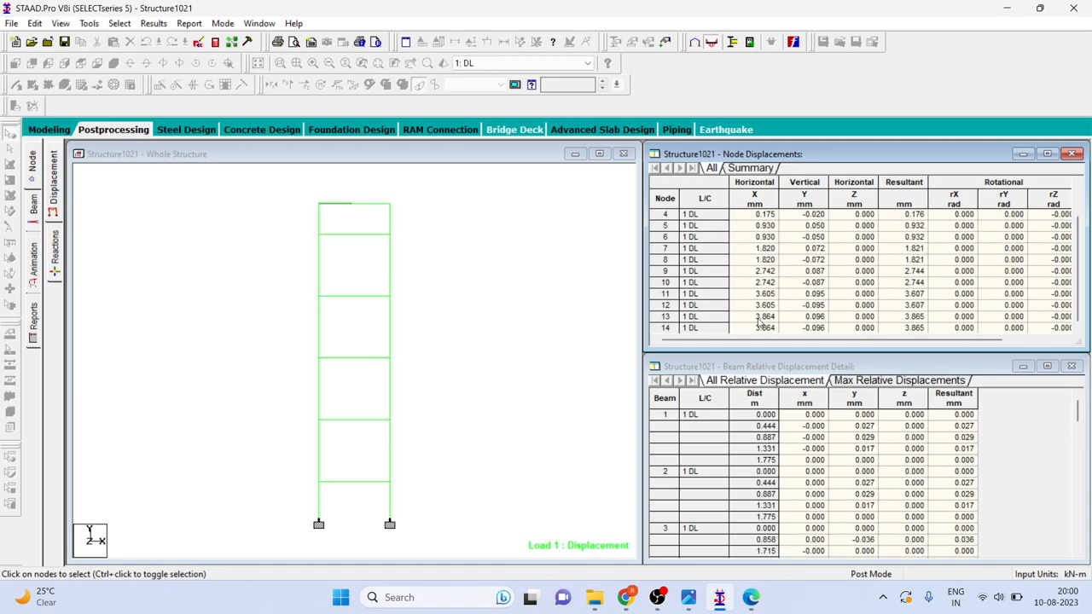
click(665, 316)
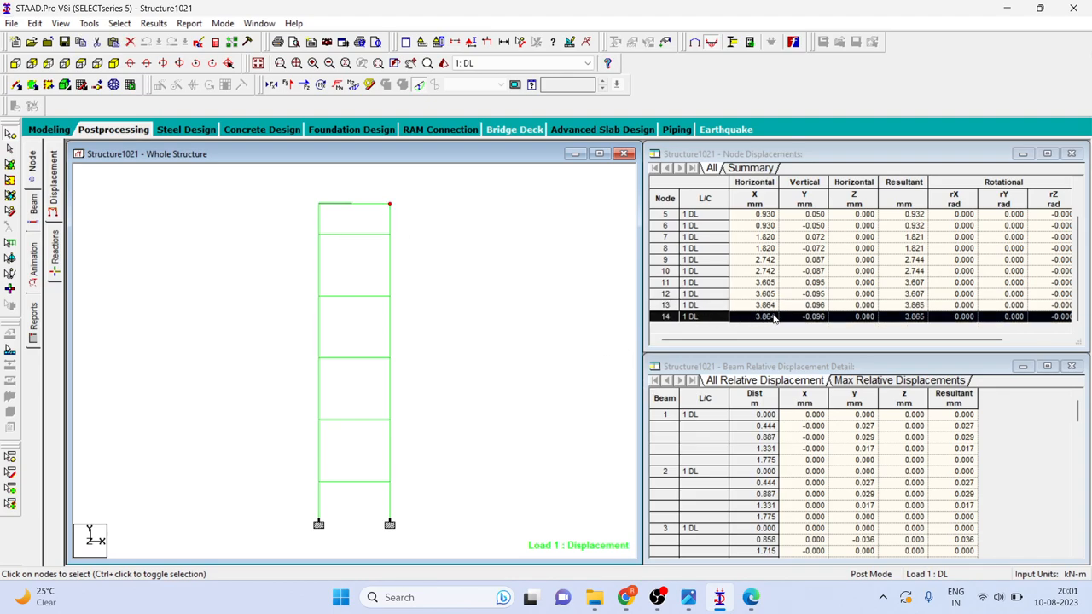
mouse_move(754, 318)
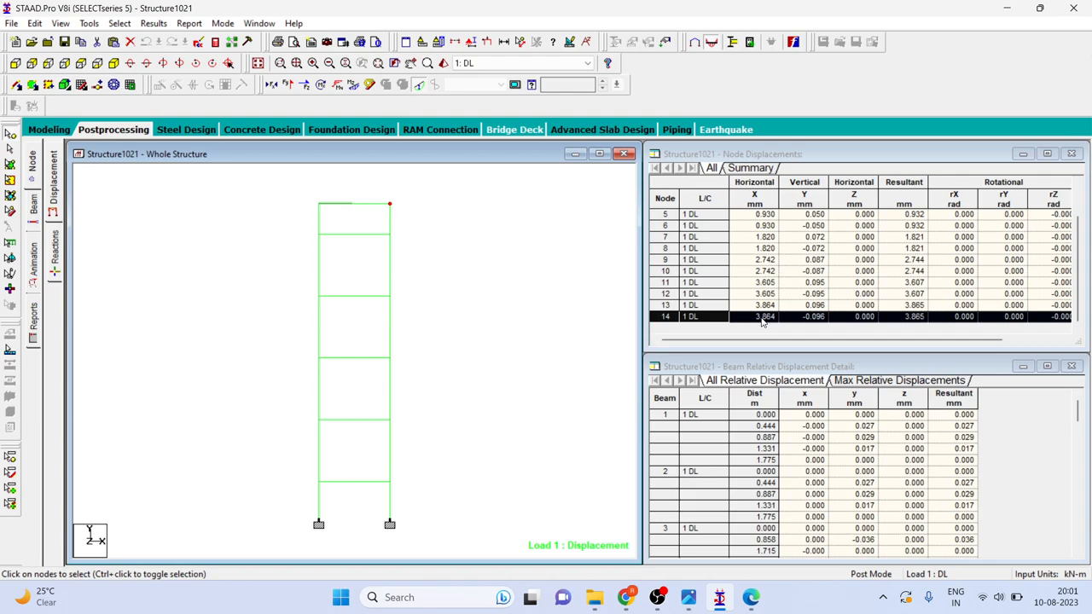
mouse_move(594, 343)
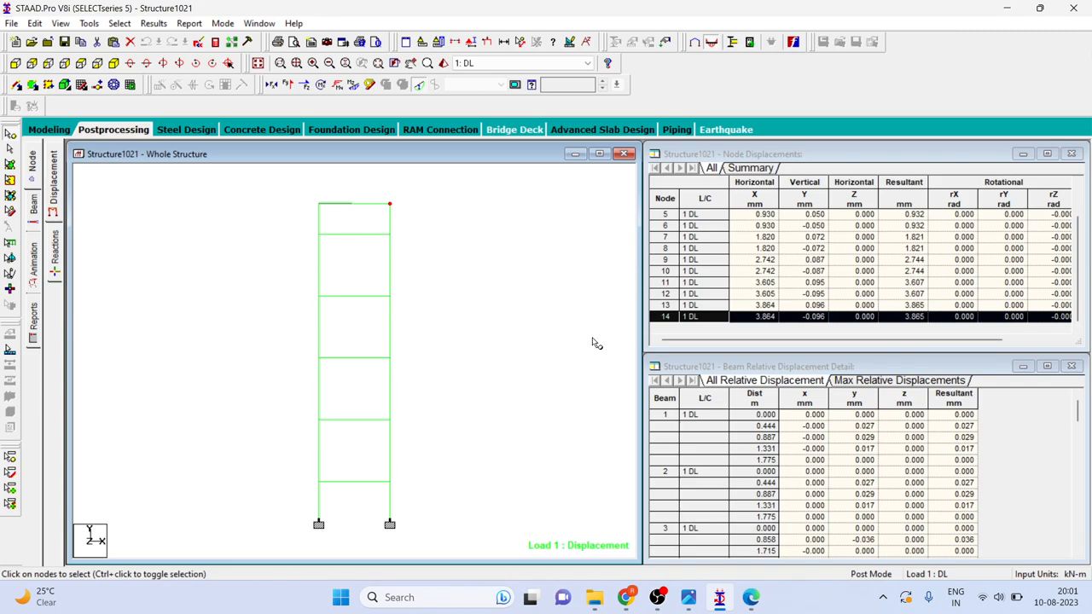
mouse_move(737, 588)
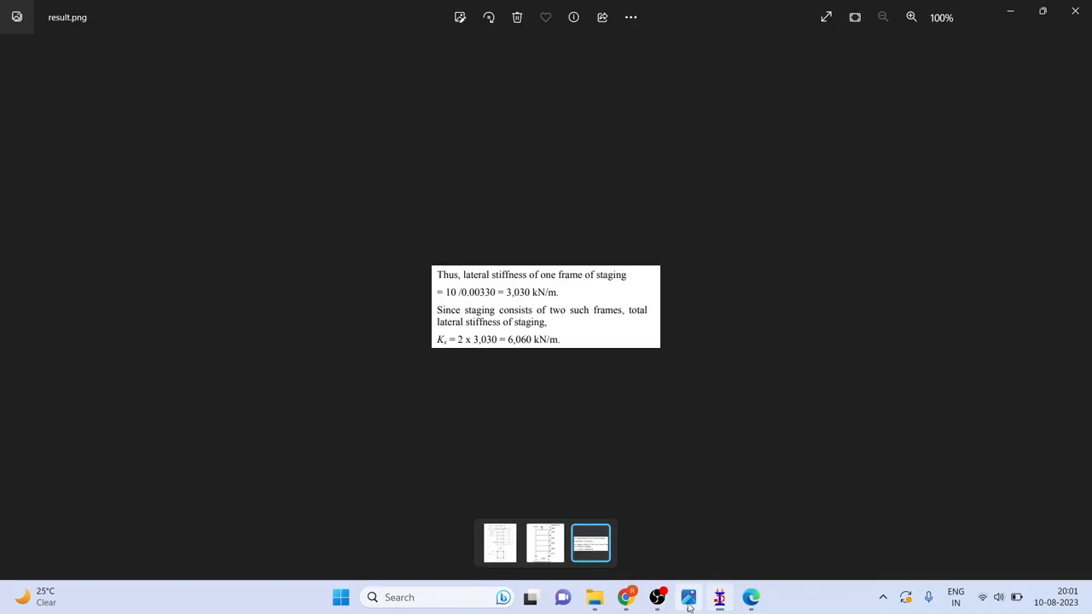
- Cycle through the frame sketch and tank elevation drawing back to the 3,030 kN/m result
click(545, 543)
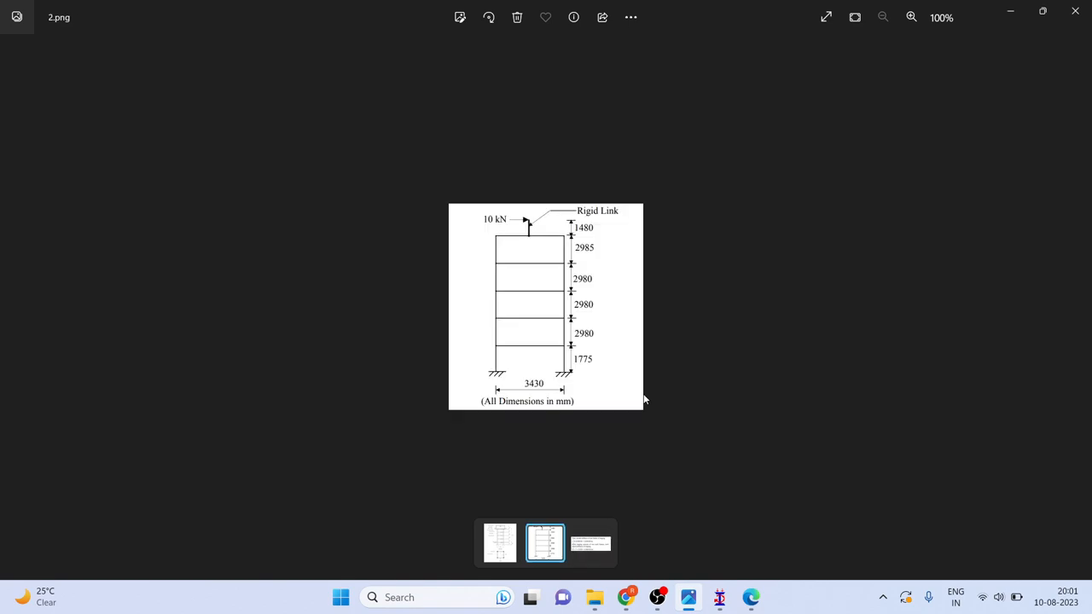
click(499, 544)
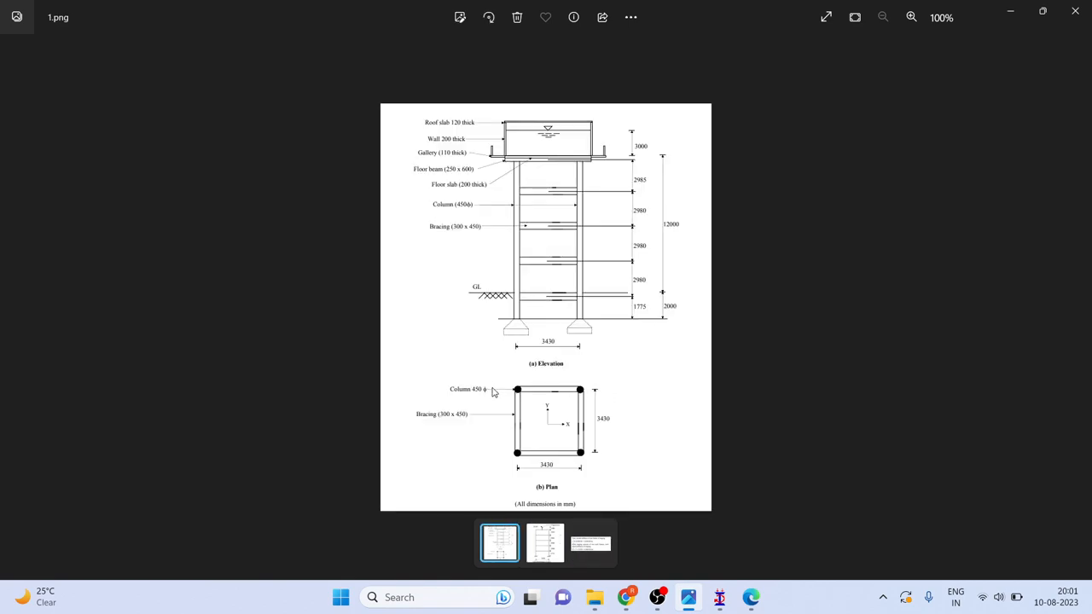
click(590, 543)
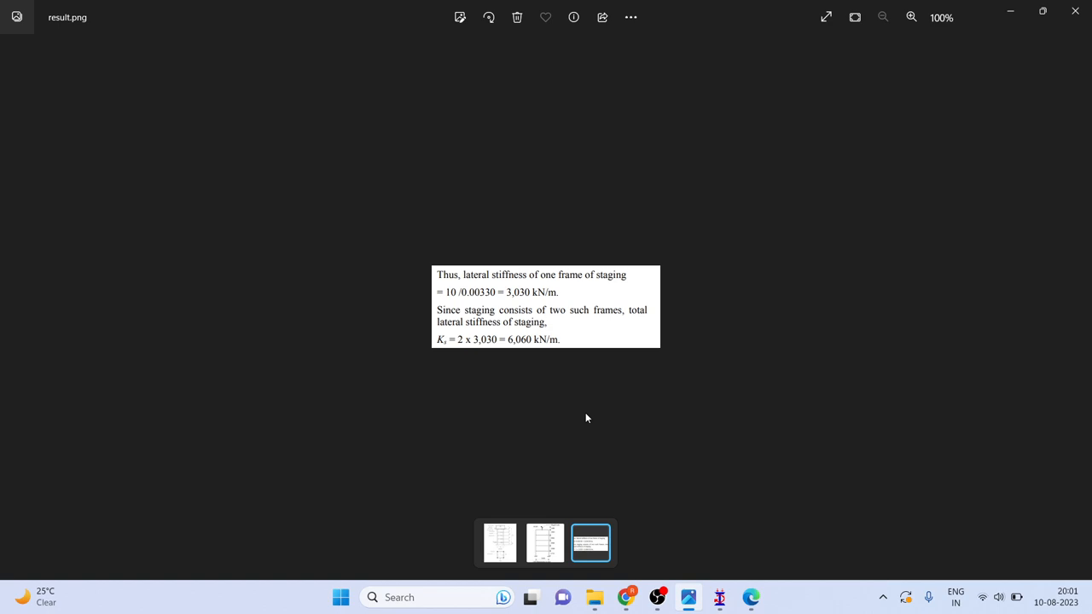
mouse_move(529, 317)
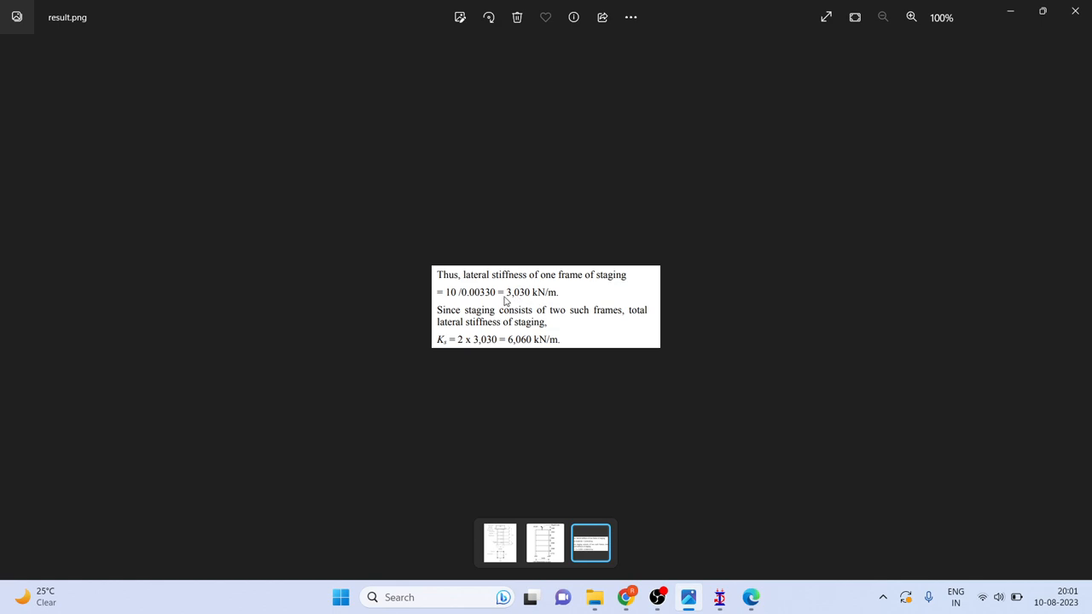
mouse_move(515, 289)
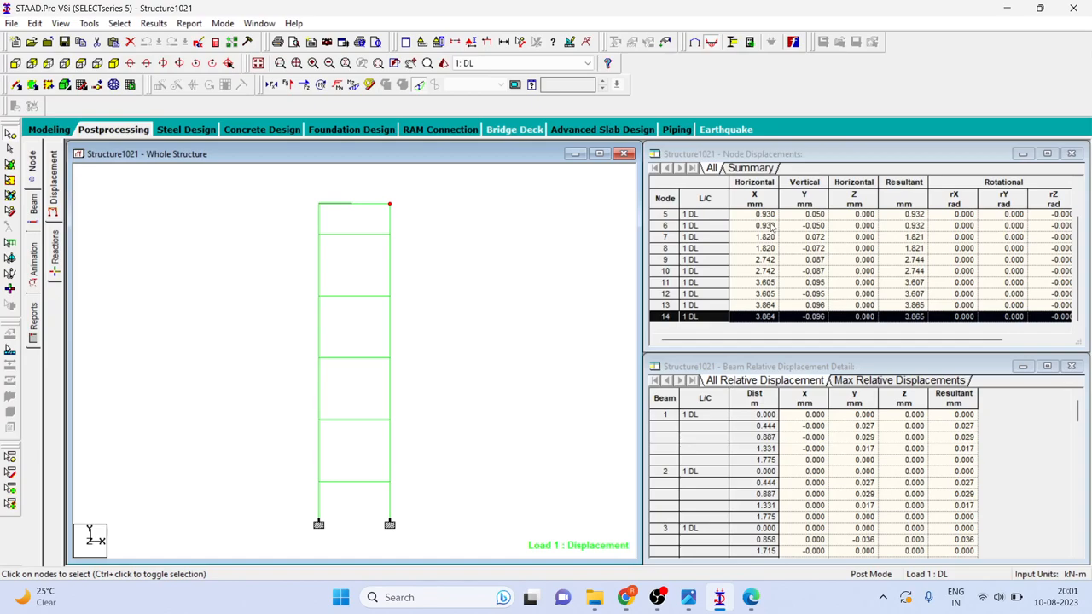
mouse_move(771, 325)
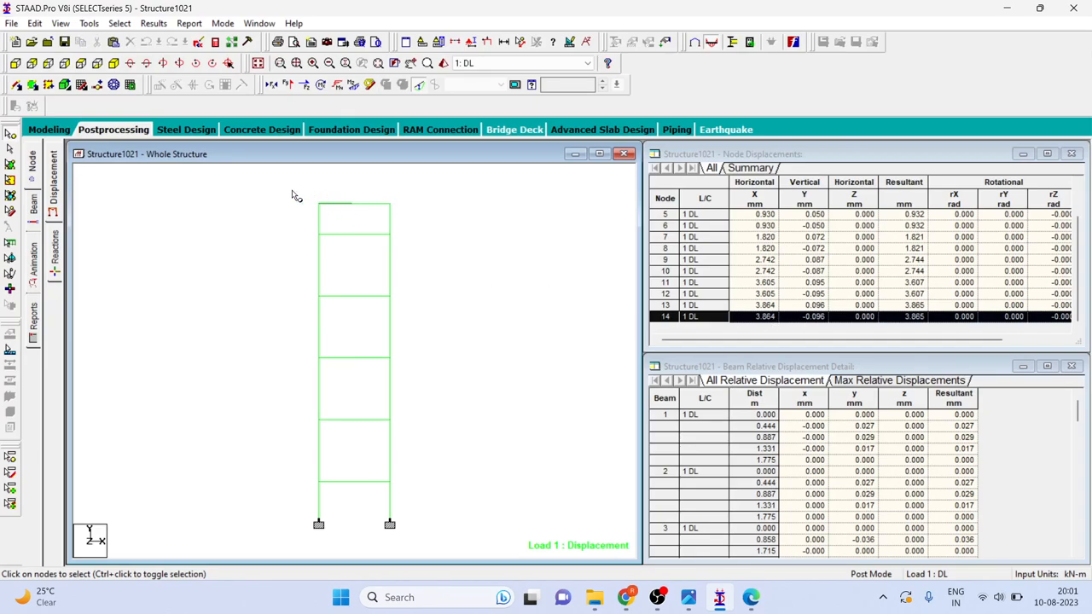
mouse_move(171, 194)
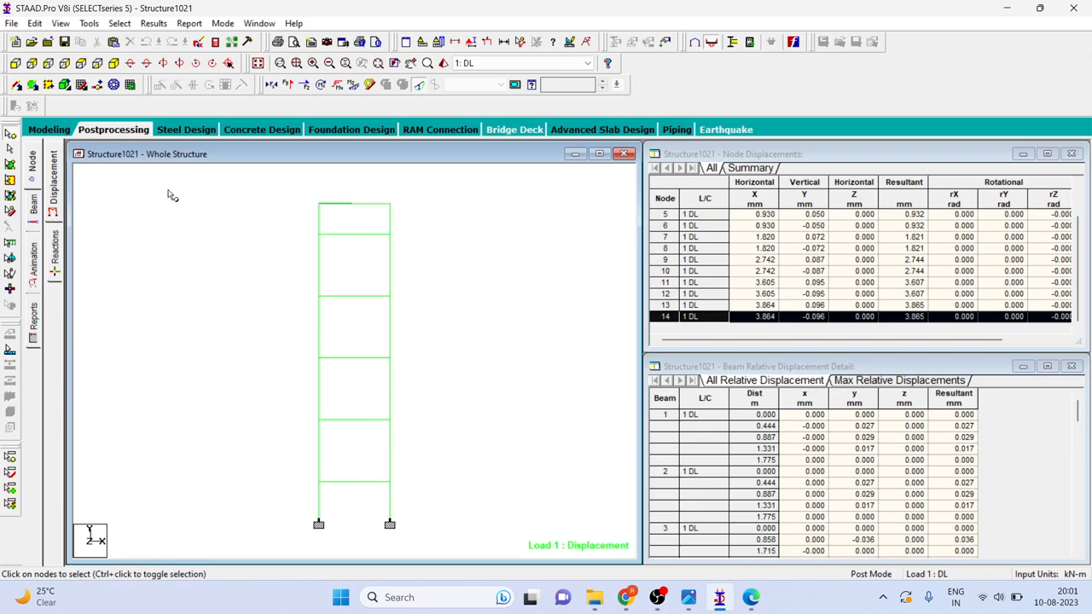
drag(273, 201, 427, 224)
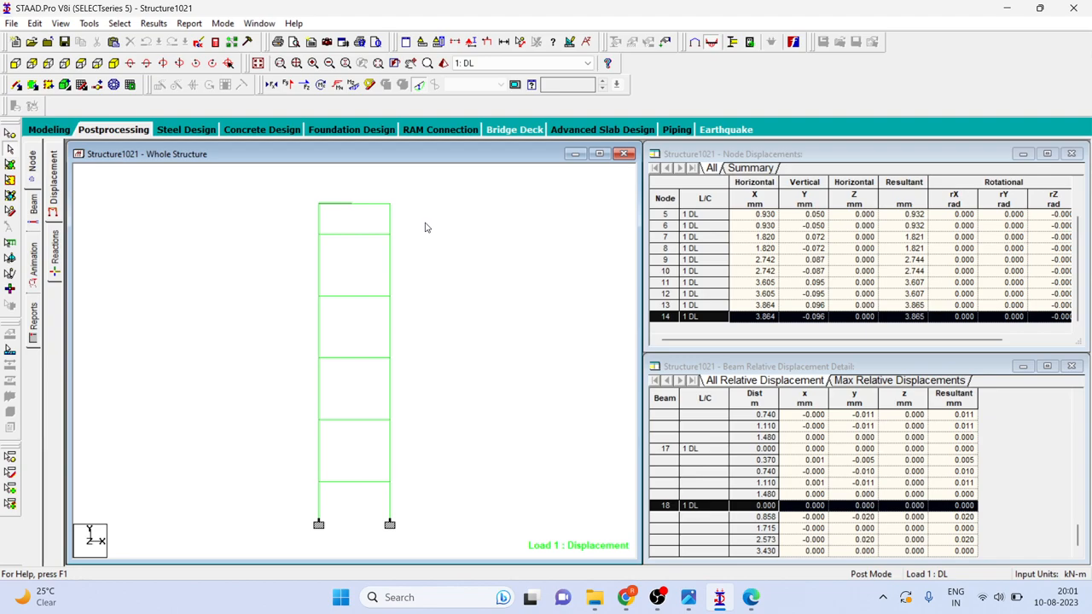
mouse_move(275, 186)
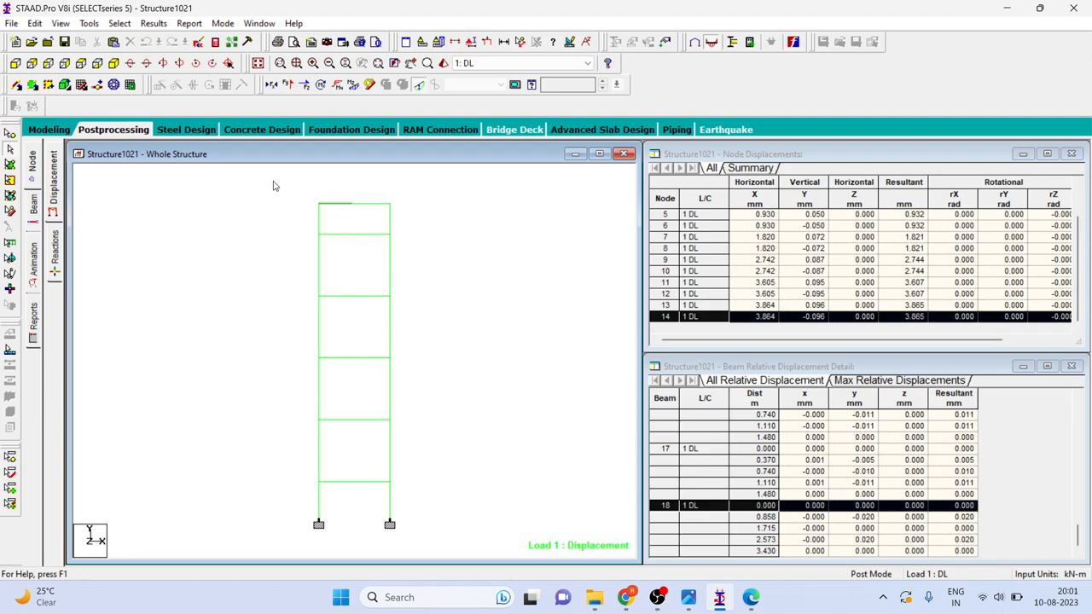
mouse_move(434, 222)
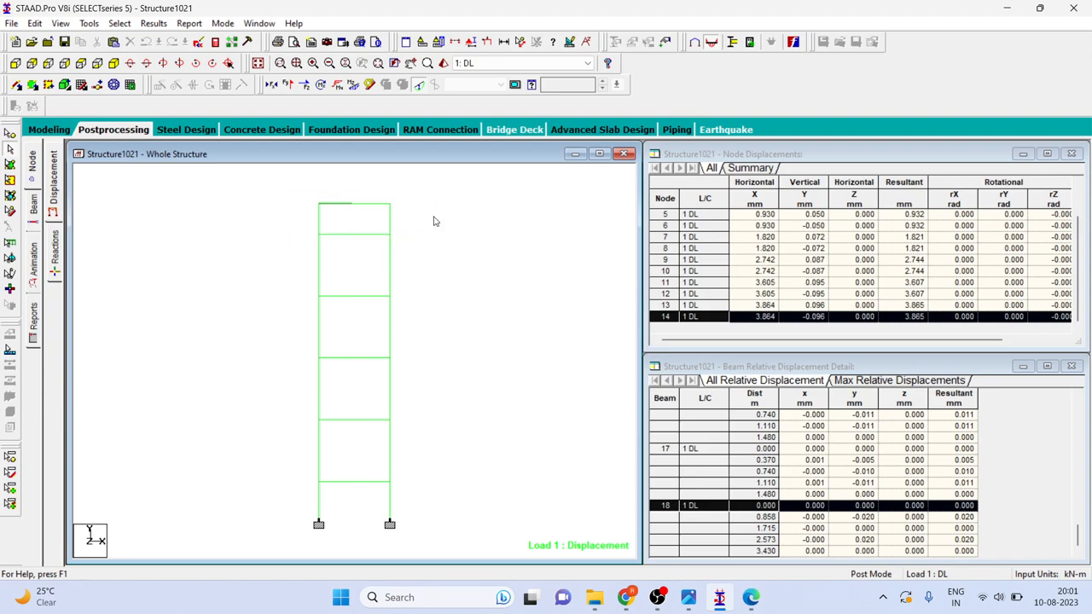